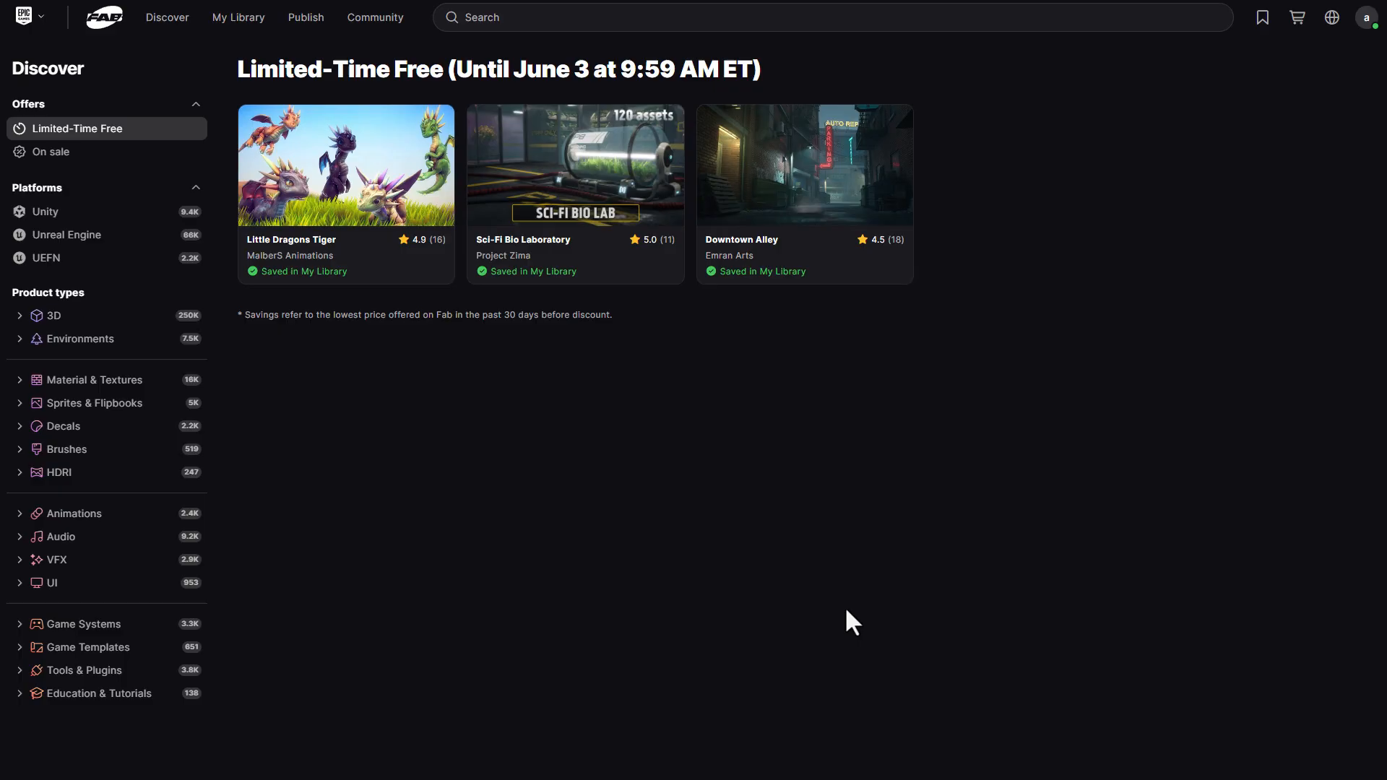
- Open the Little Dragons Tiger listing and scroll through the Sci-Fi Bio Laboratory and Downtown Alley descriptions
{"action": "left_click", "coordinate": [345, 165]}
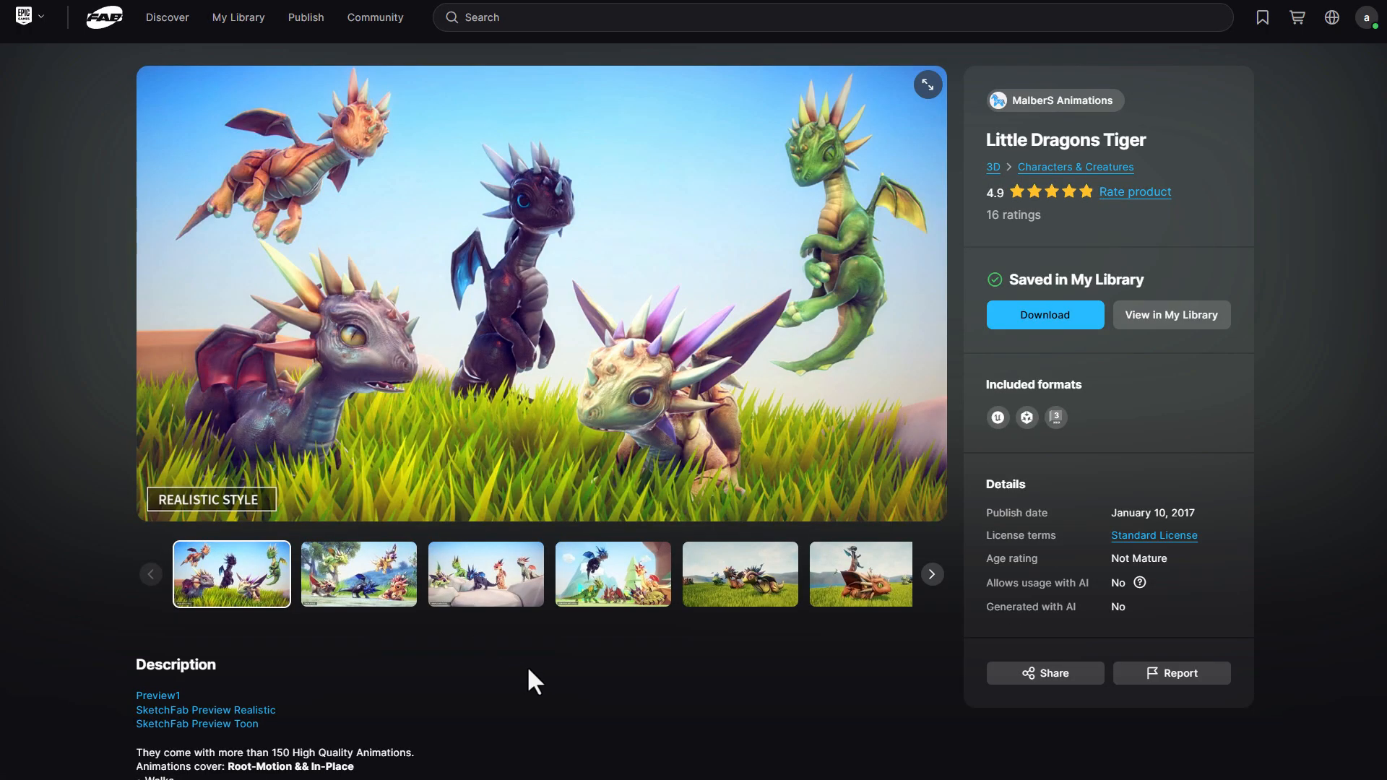
{"action": "scroll", "scroll_direction": "down", "scroll_amount": 3}
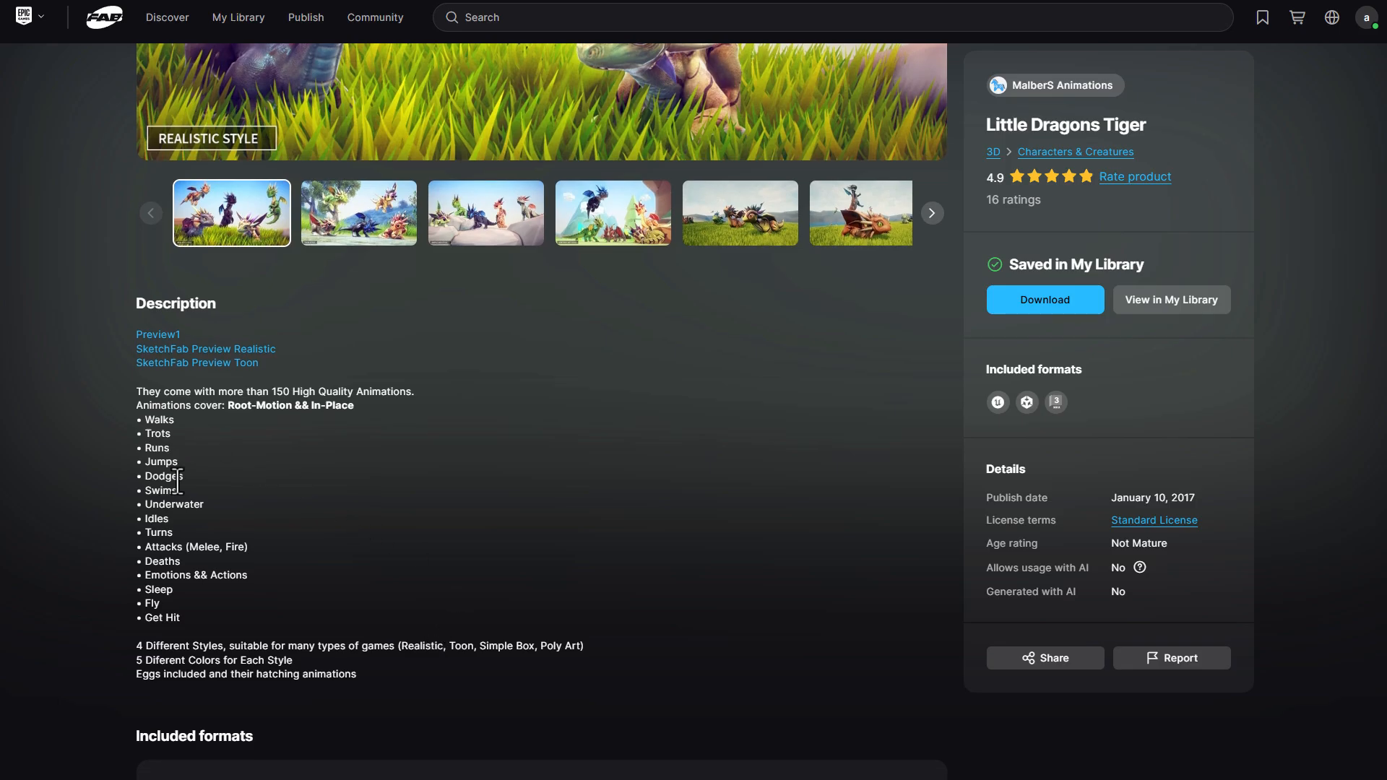
{"action": "mouse_move", "coordinate": [177, 534]}
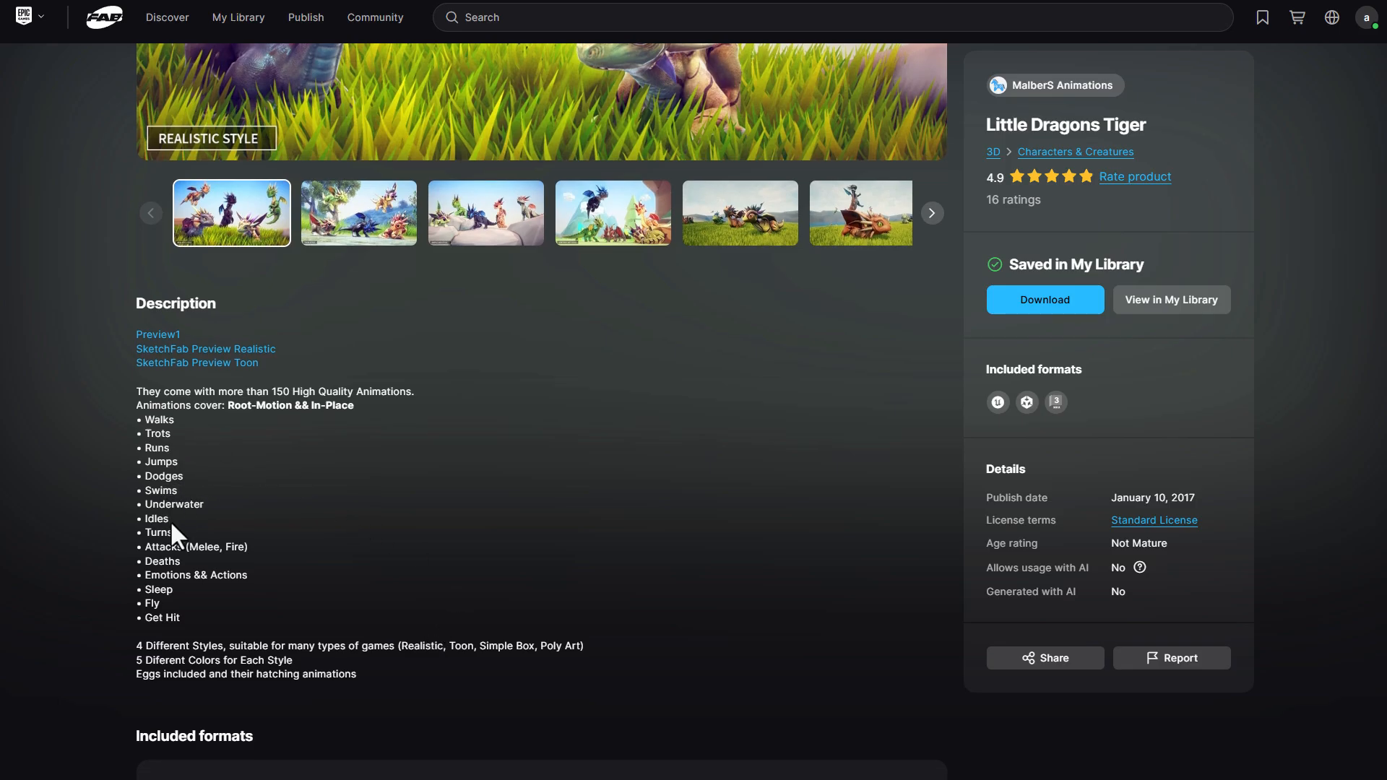
{"action": "mouse_move", "coordinate": [174, 624]}
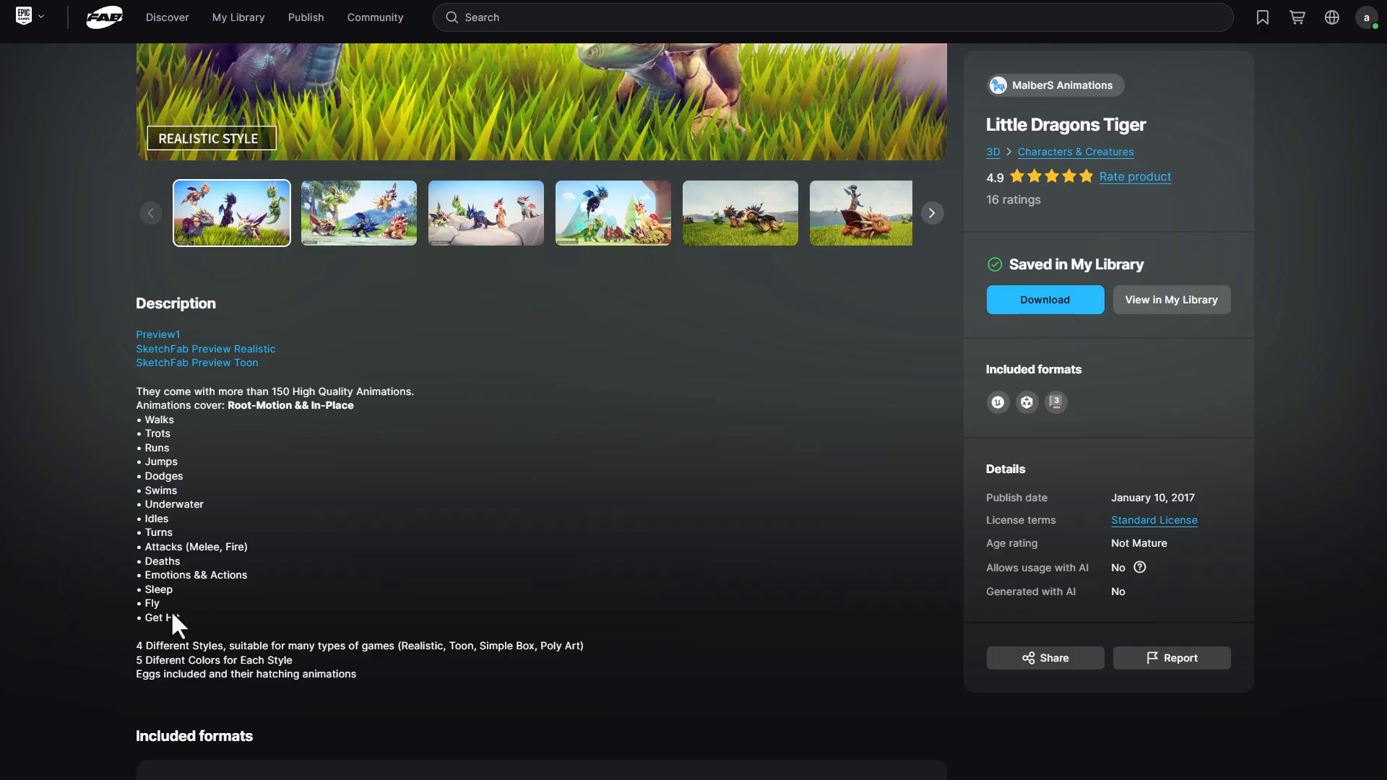
{"action": "mouse_move", "coordinate": [254, 433]}
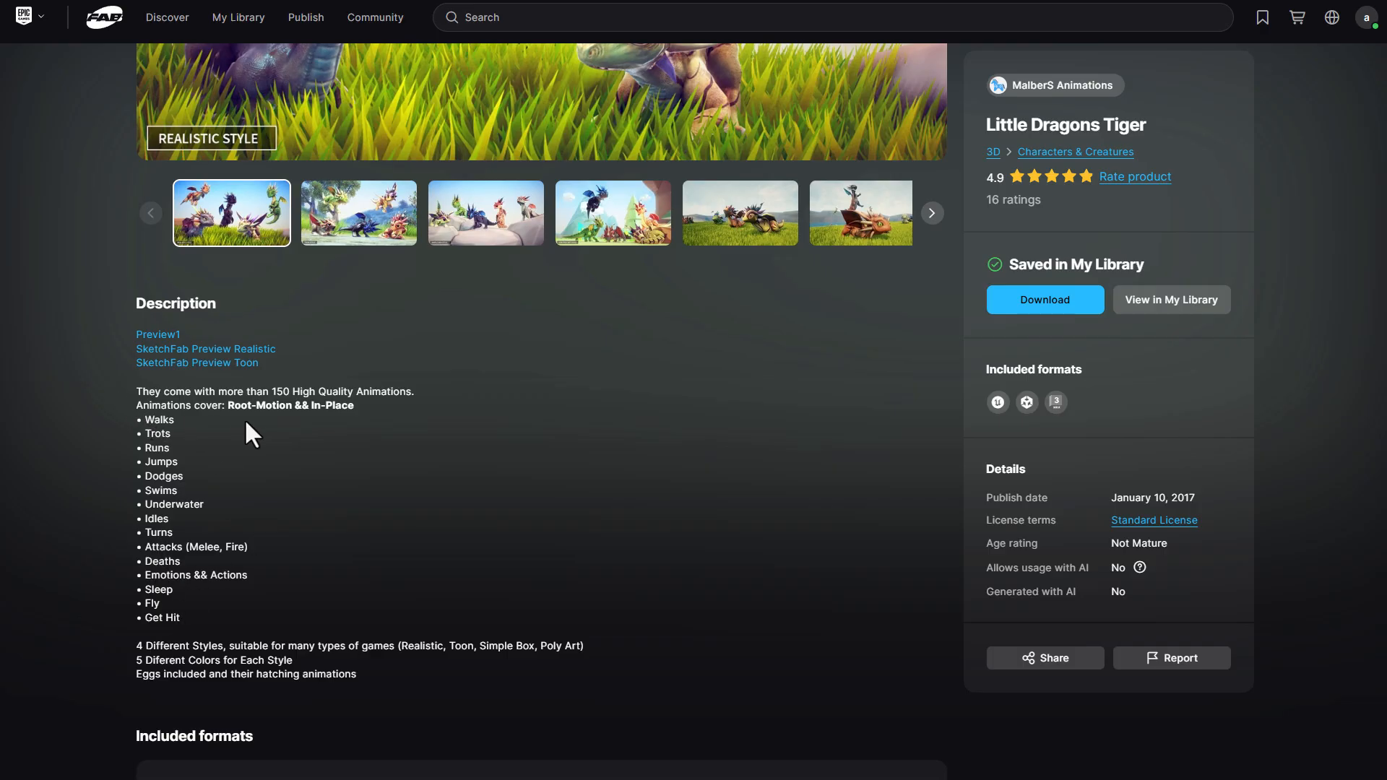
{"action": "mouse_move", "coordinate": [394, 473]}
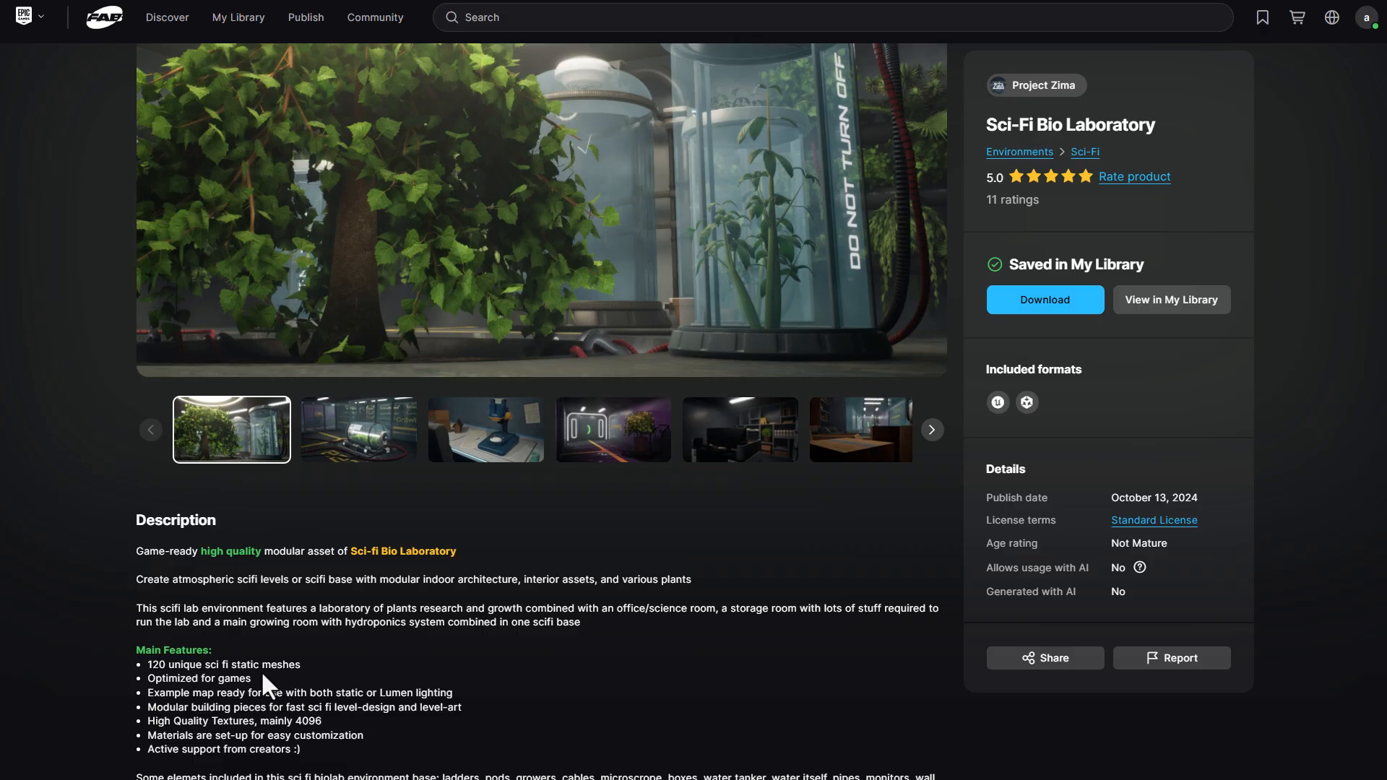
{"action": "mouse_move", "coordinate": [378, 675]}
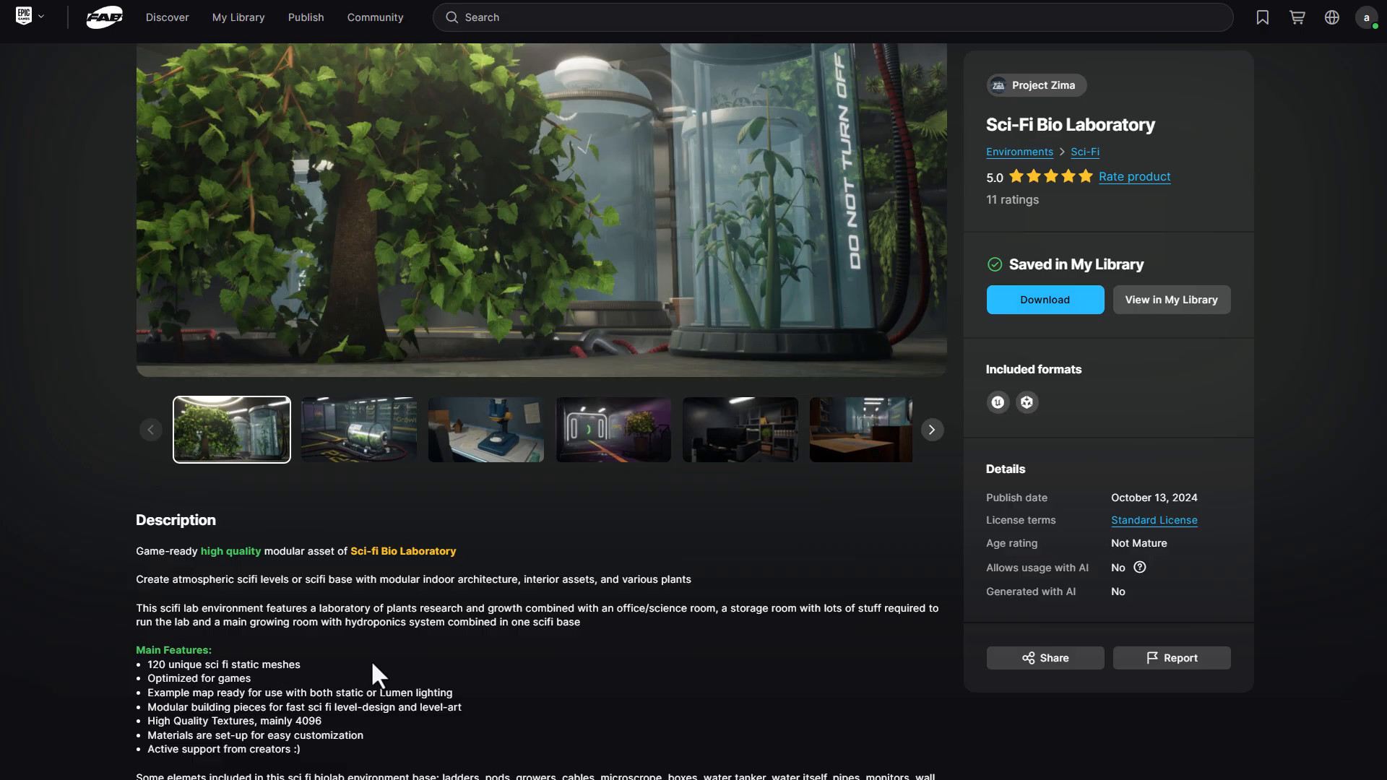
{"action": "mouse_move", "coordinate": [307, 692]}
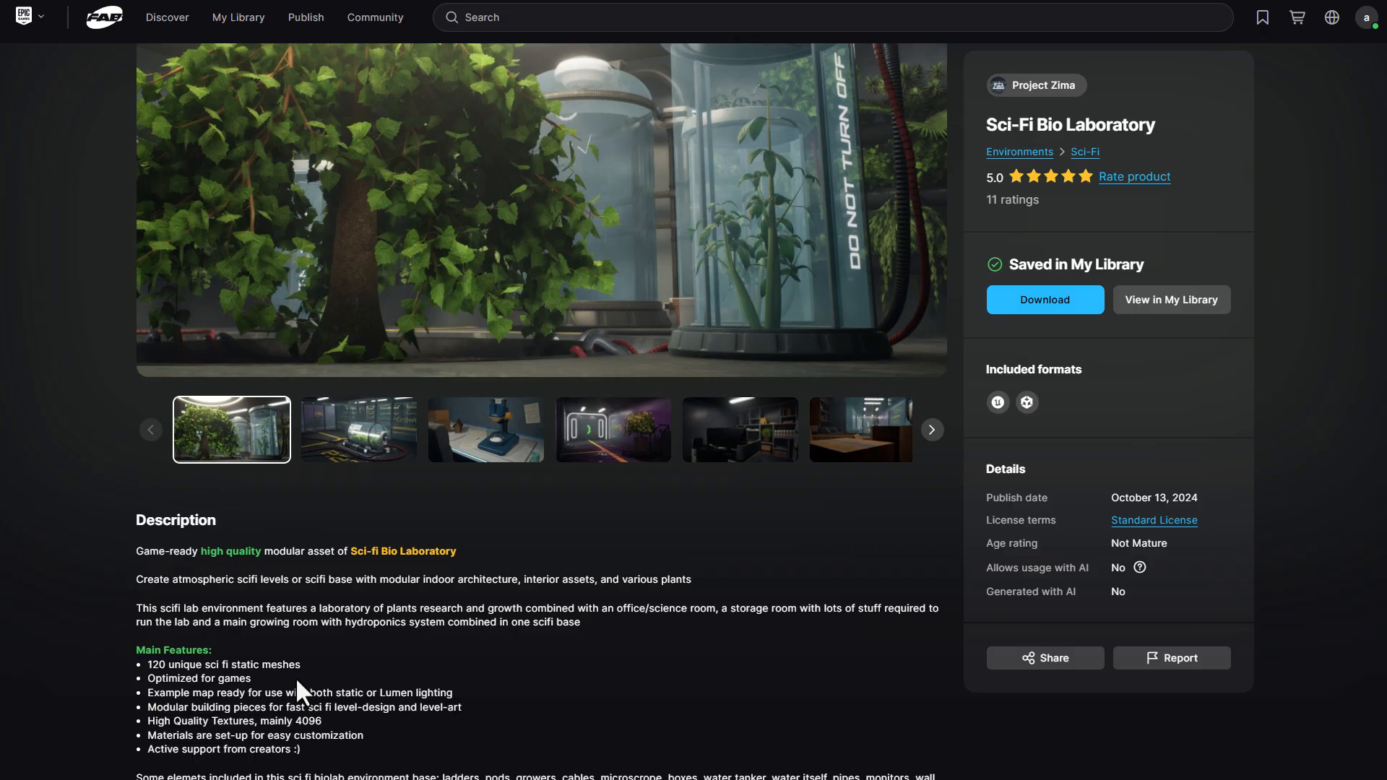
{"action": "mouse_move", "coordinate": [344, 728]}
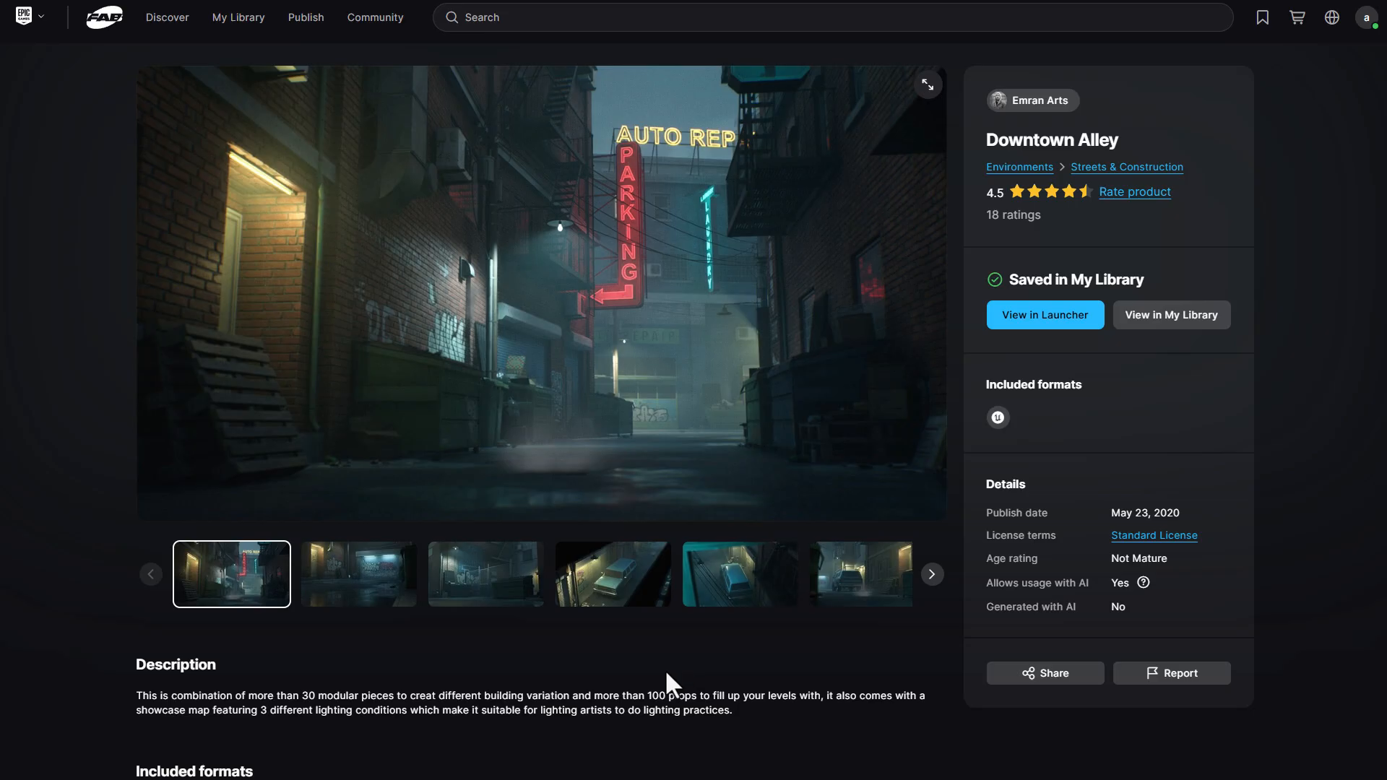
{"action": "scroll", "scroll_direction": "down", "scroll_amount": 3}
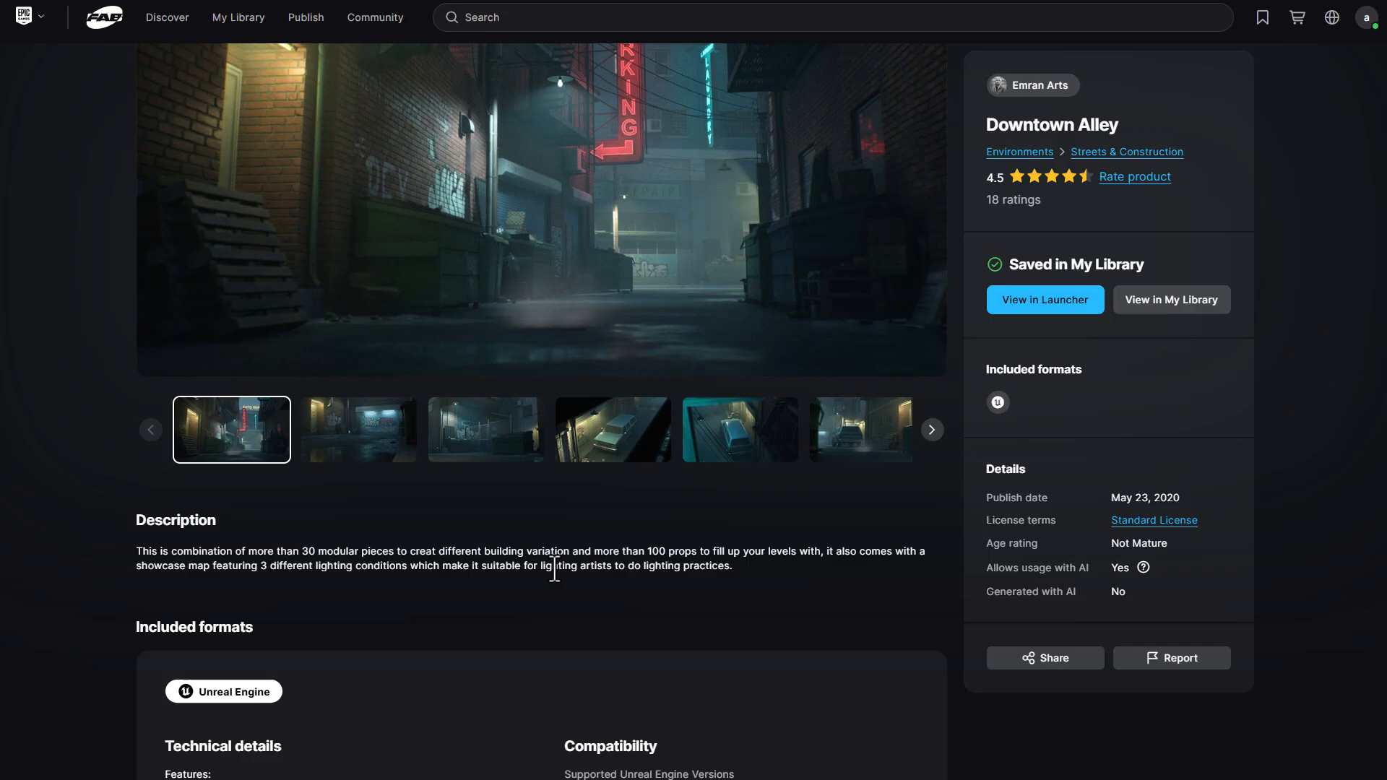
{"action": "mouse_move", "coordinate": [540, 635]}
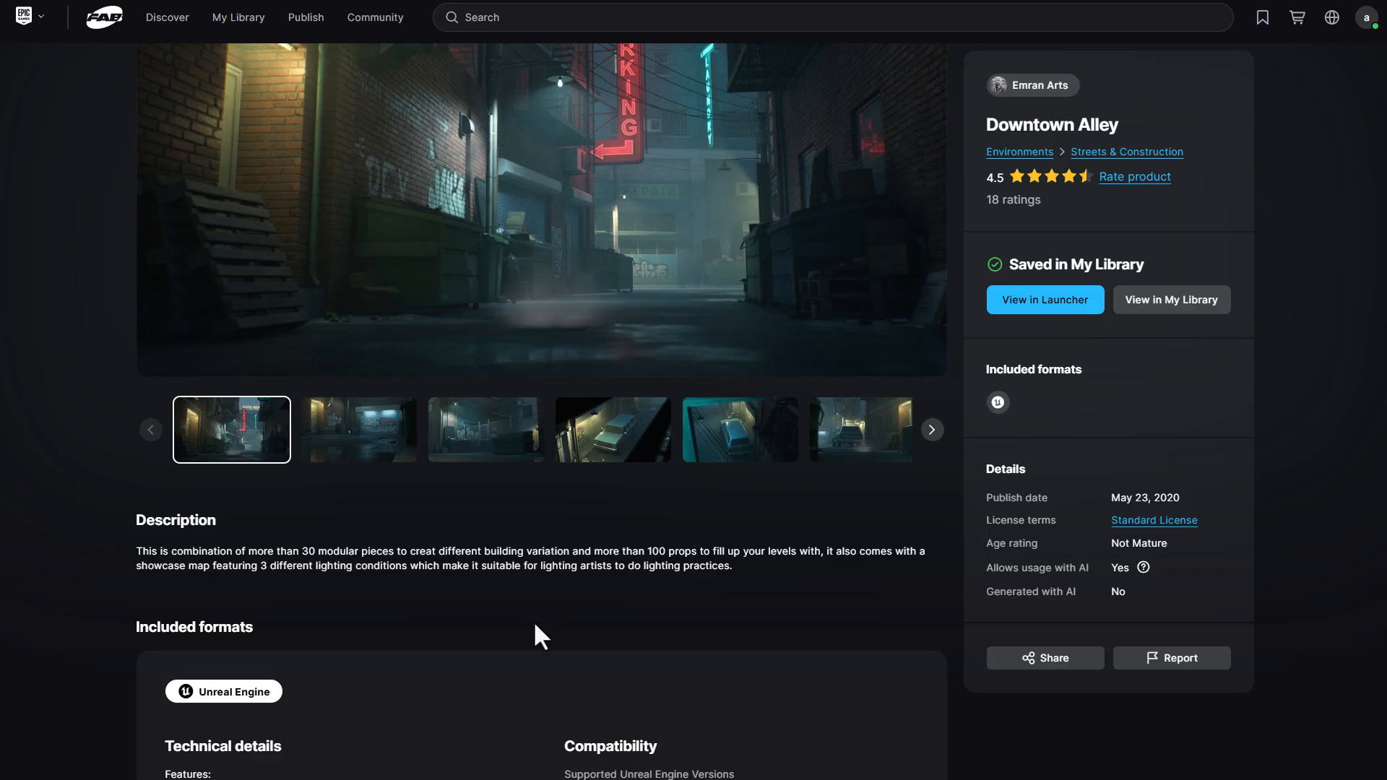
{"action": "scroll", "scroll_direction": "down", "scroll_amount": 3}
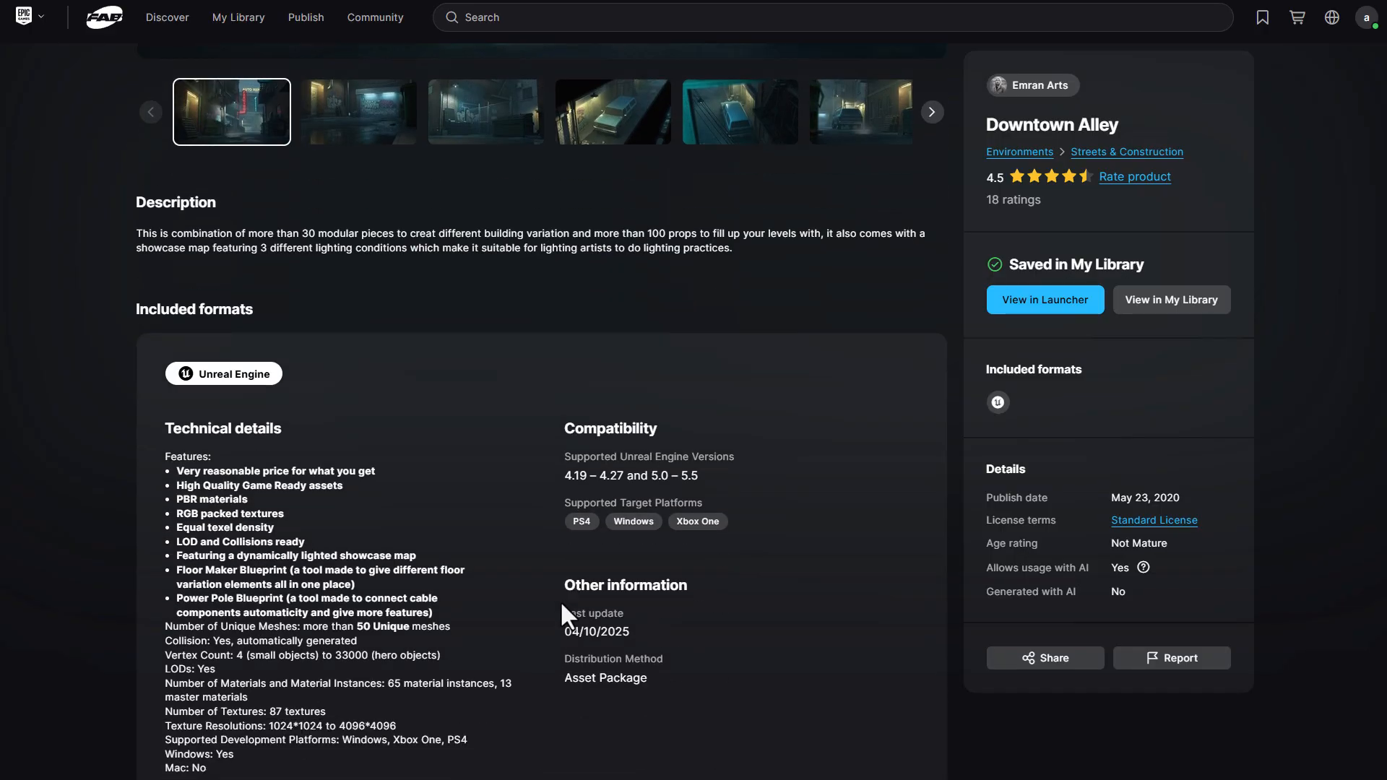
{"action": "scroll", "scroll_direction": "down", "scroll_amount": 3}
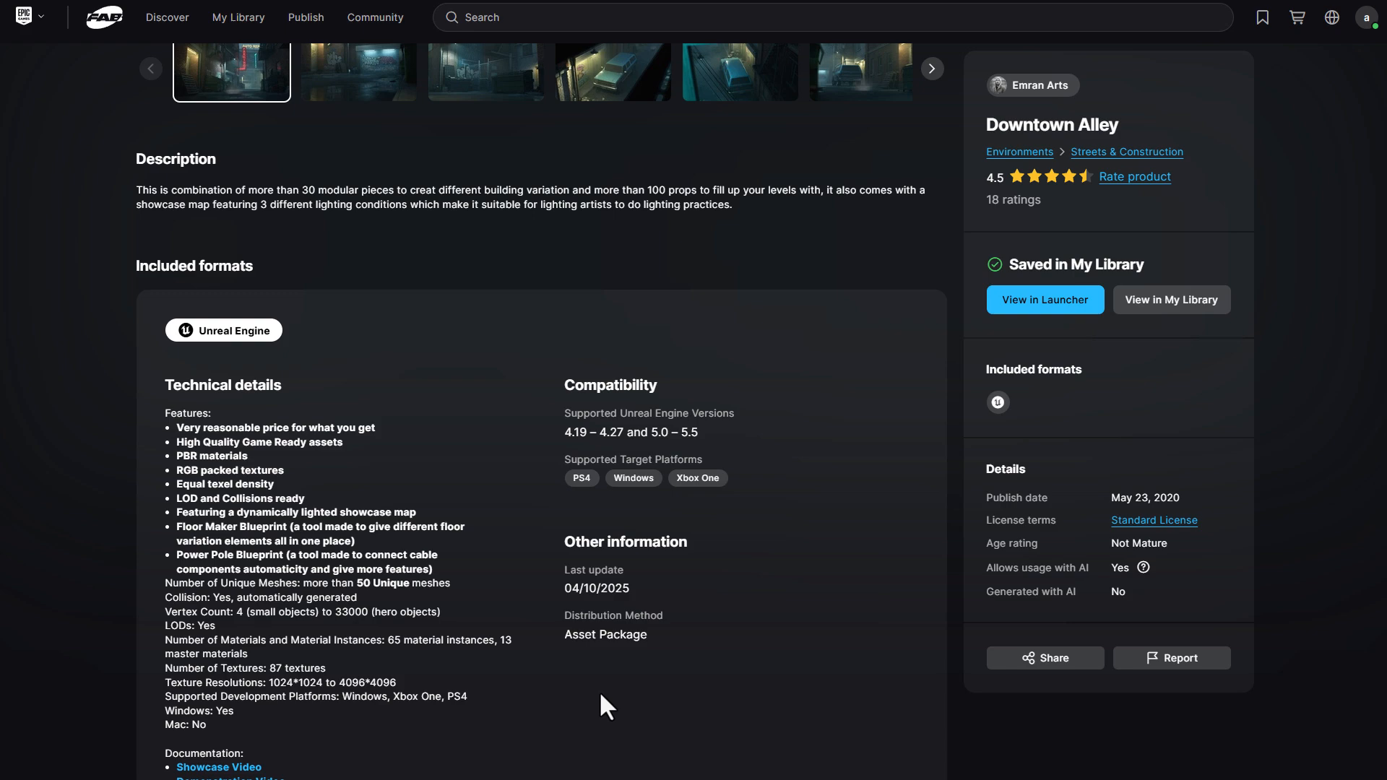
{"action": "mouse_move", "coordinate": [457, 694]}
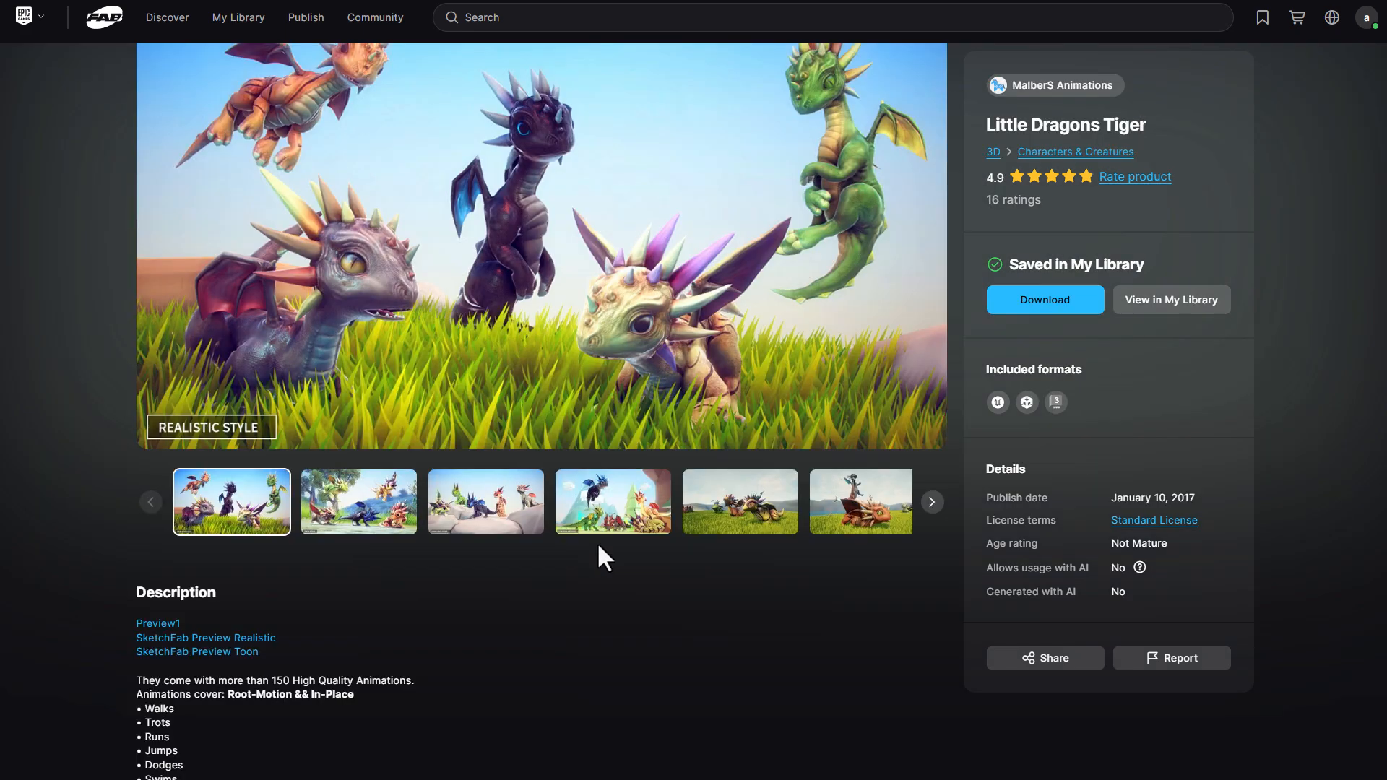
{"action": "mouse_move", "coordinate": [475, 594]}
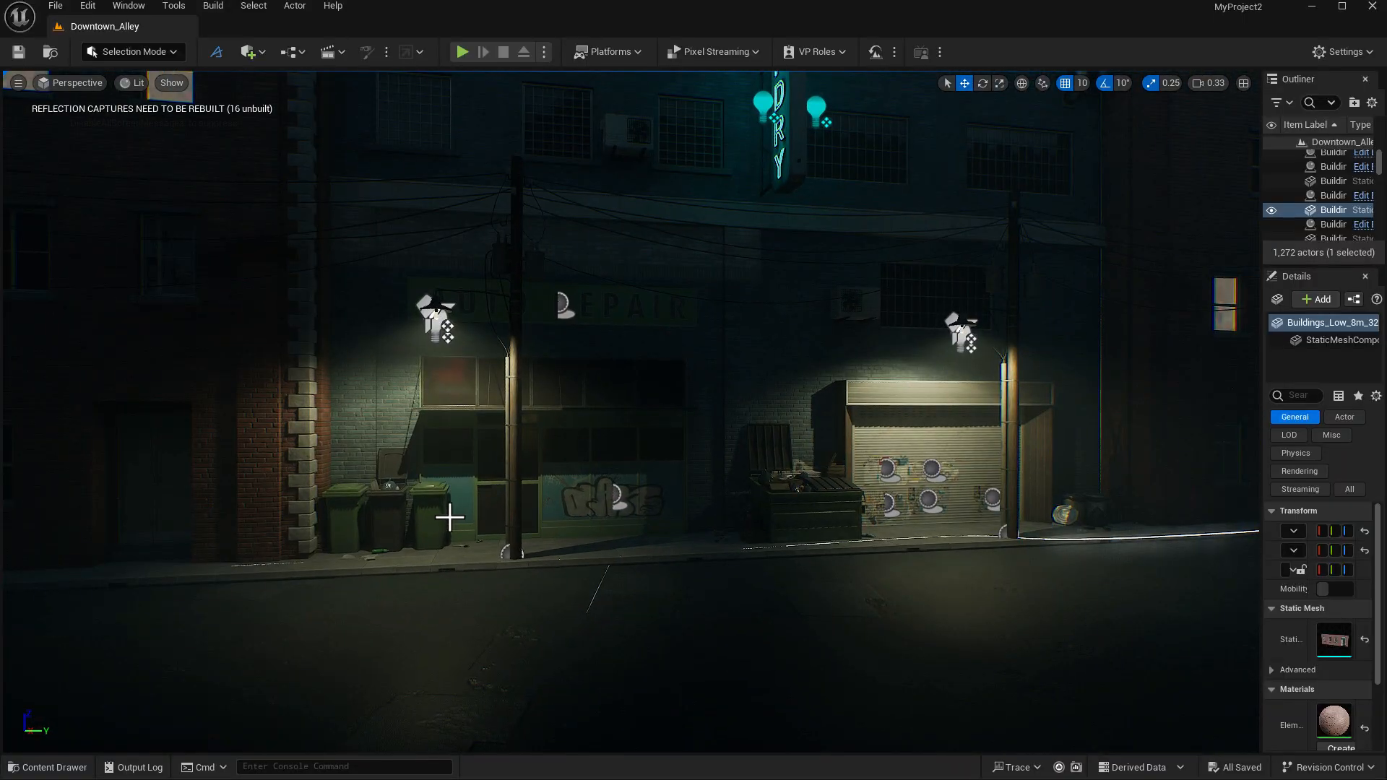
- Select a trash bin and look around the Downtown_Alley level in the viewport
{"action": "left_click", "coordinate": [527, 509]}
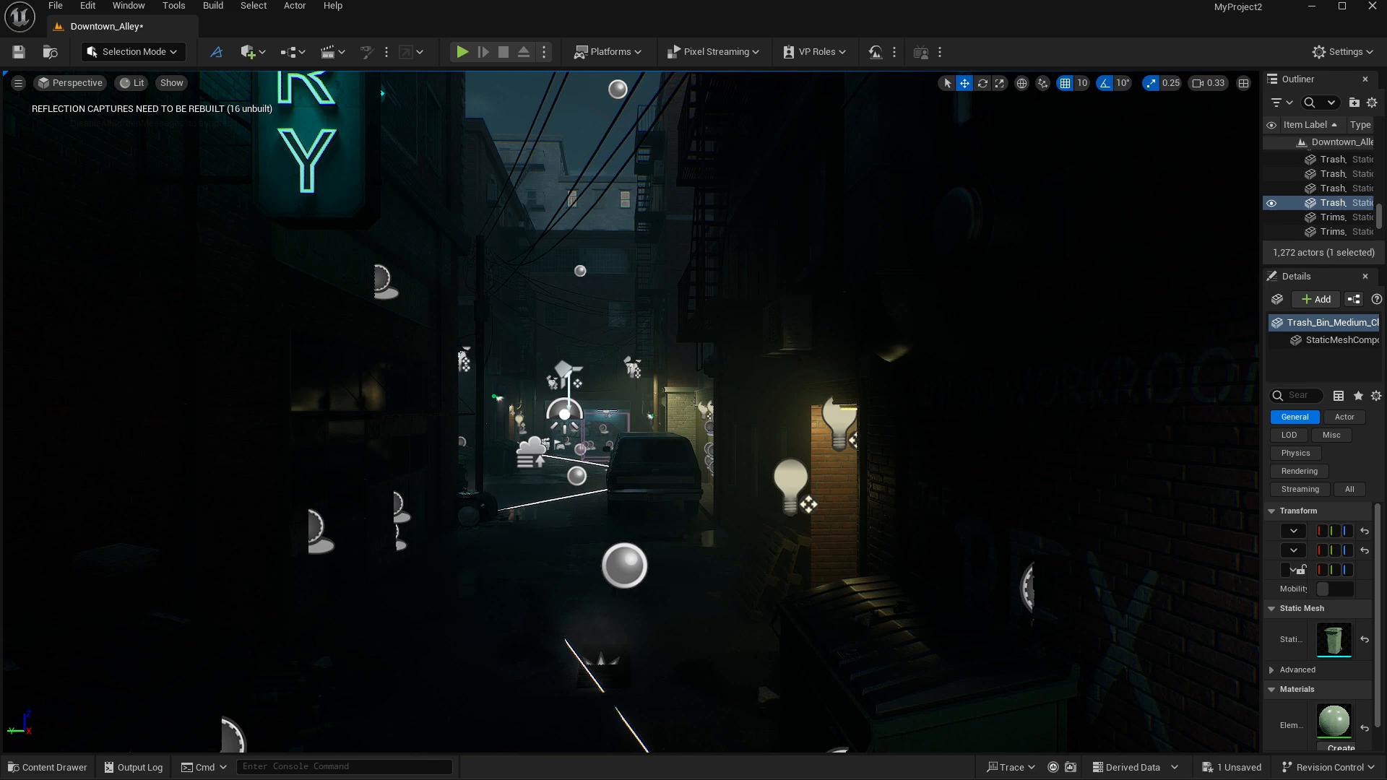
{"action": "mouse_move", "coordinate": [369, 571]}
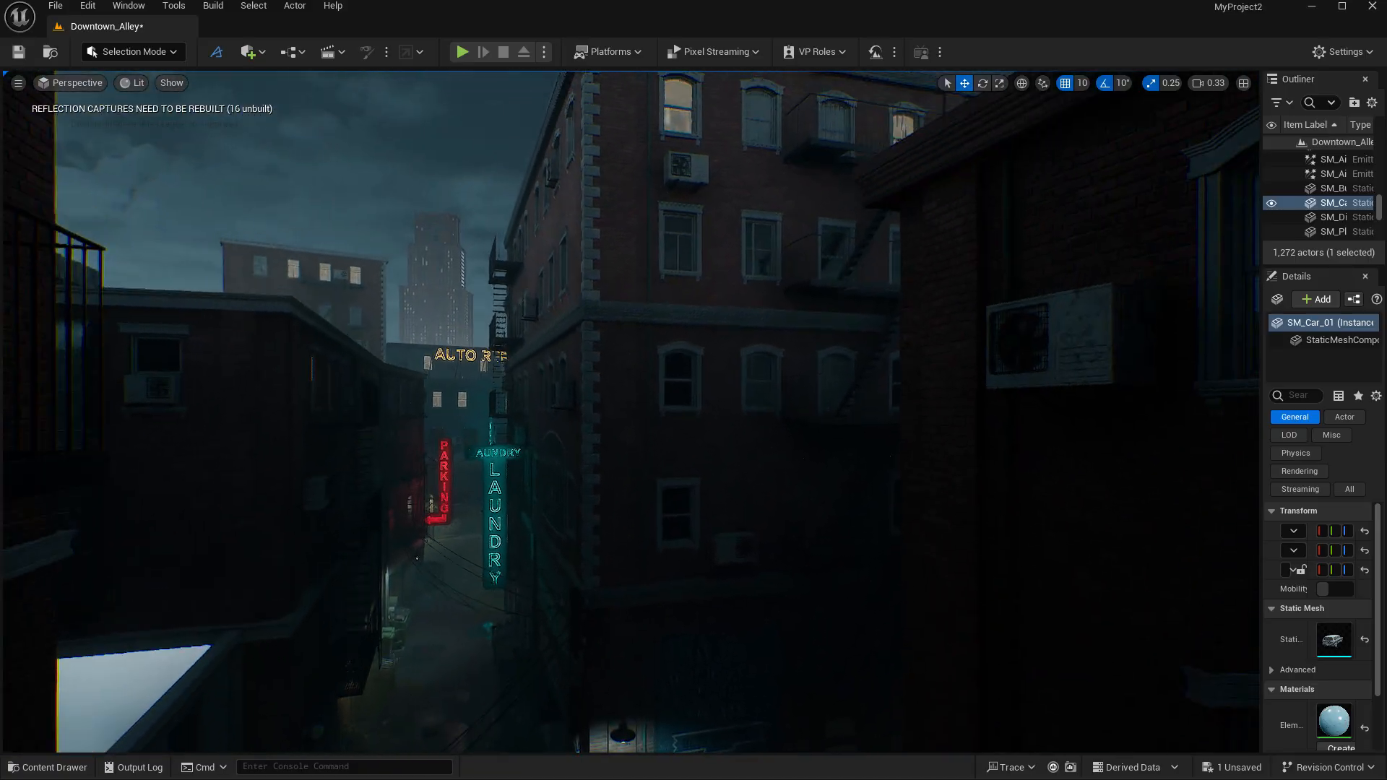
{"action": "left_click_drag", "start_coordinate": [620, 443], "coordinate": [366, 723]}
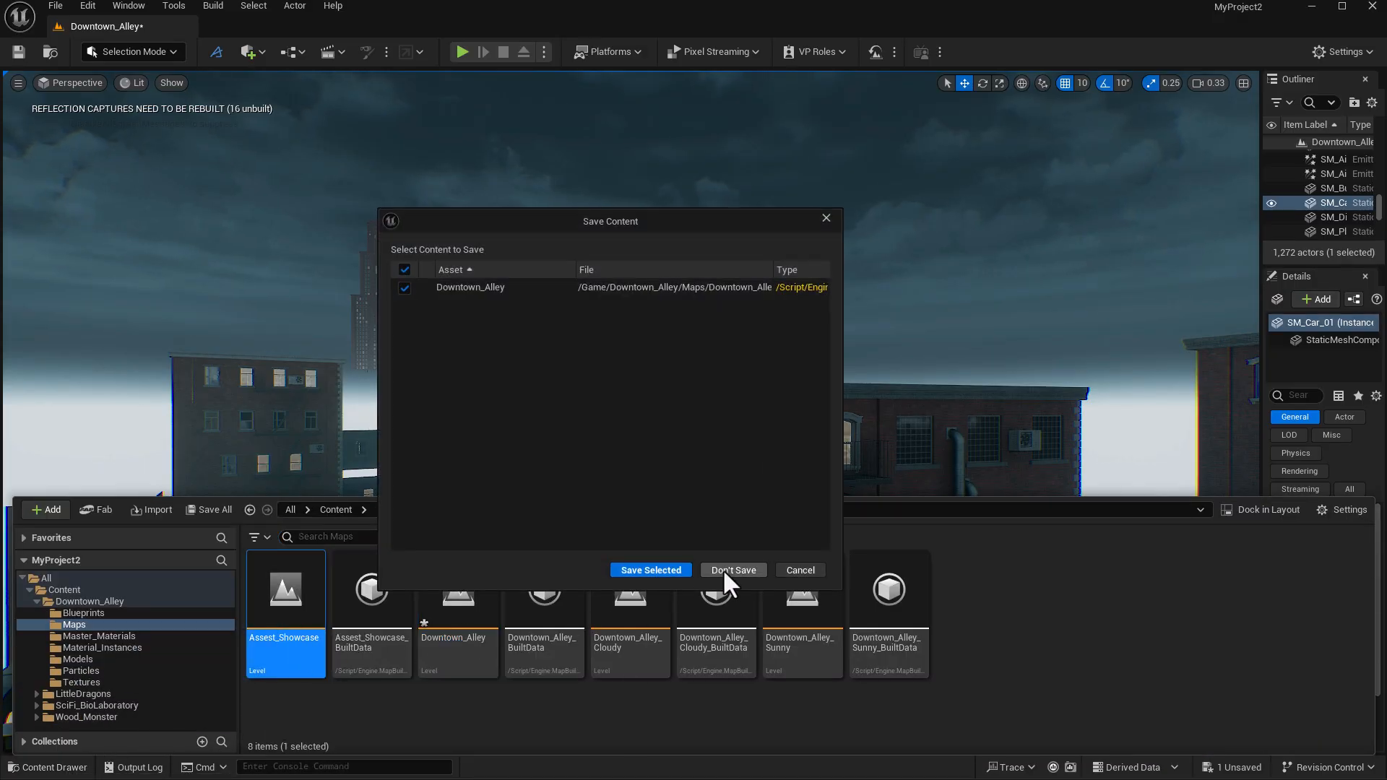
- Discard the alley level's changes with Don't Save and double-click the map to load it
{"action": "left_click", "coordinate": [733, 570]}
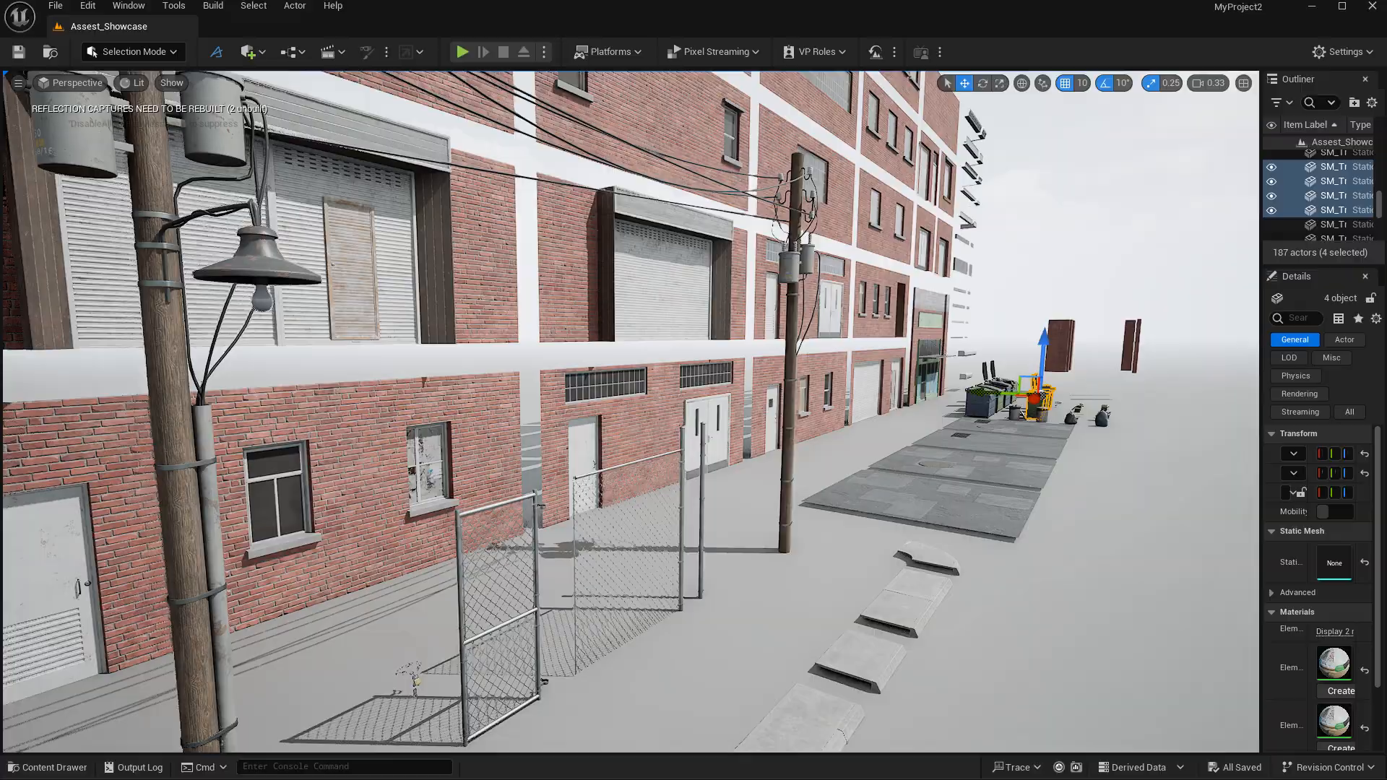
{"action": "double_click", "coordinate": [285, 590]}
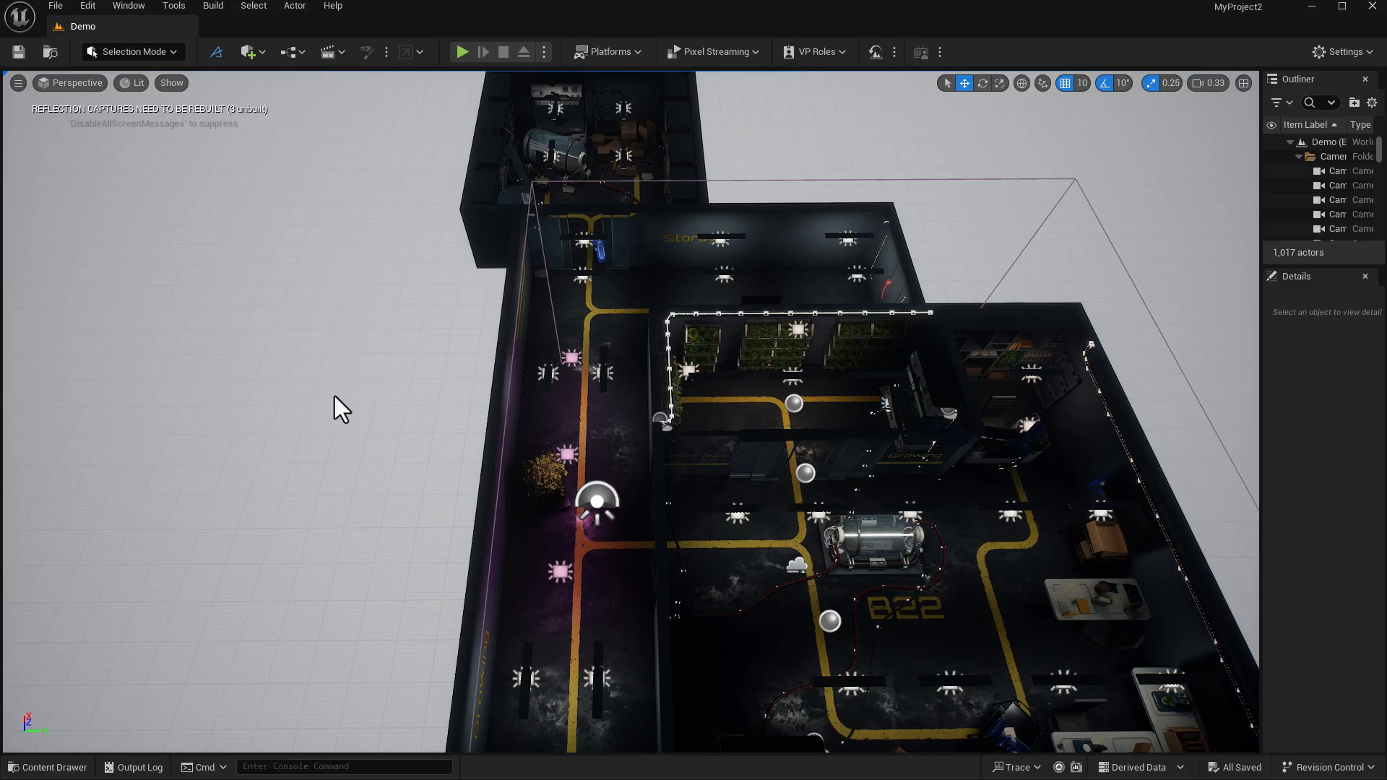
- Pick a viewpoint from the viewport Perspective dropdown to view the Demo laboratory level
{"action": "left_click", "coordinate": [75, 83]}
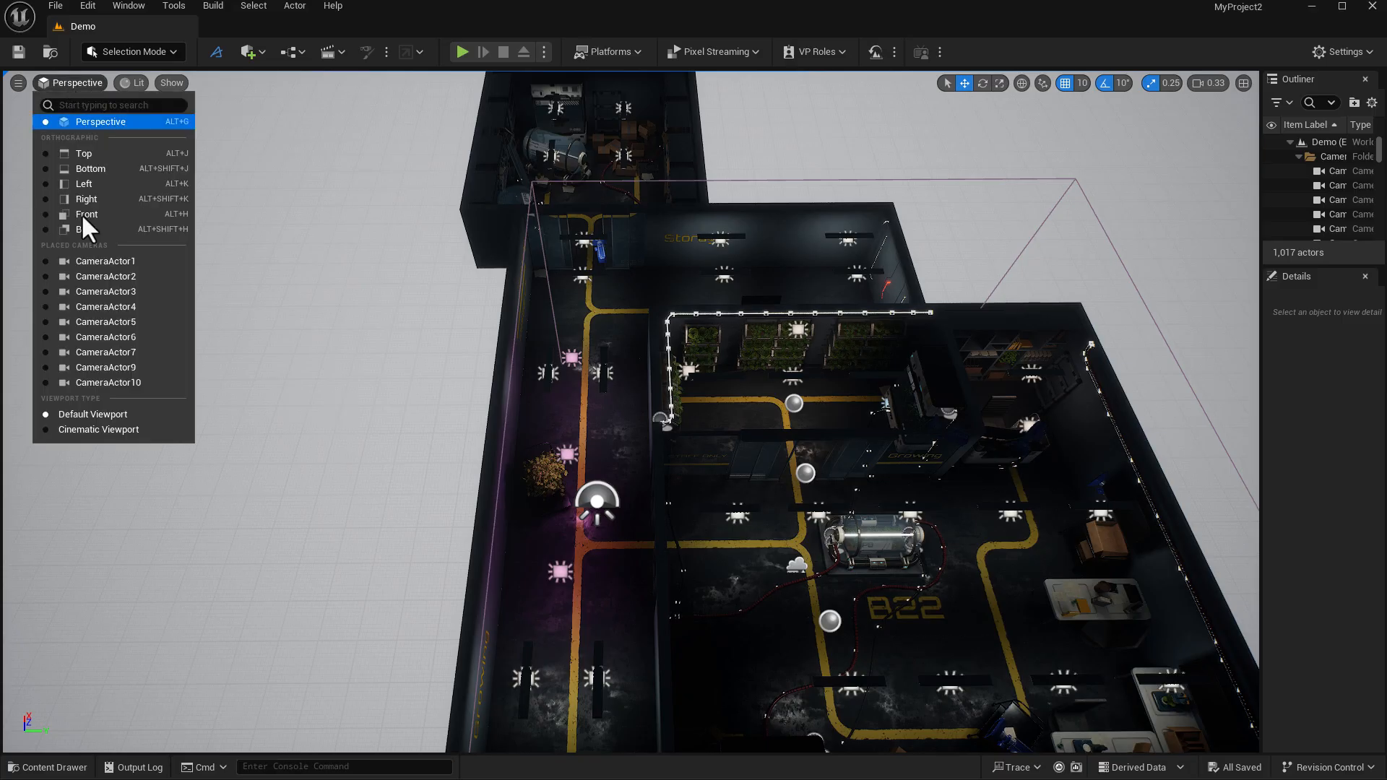
{"action": "left_click", "coordinate": [109, 338]}
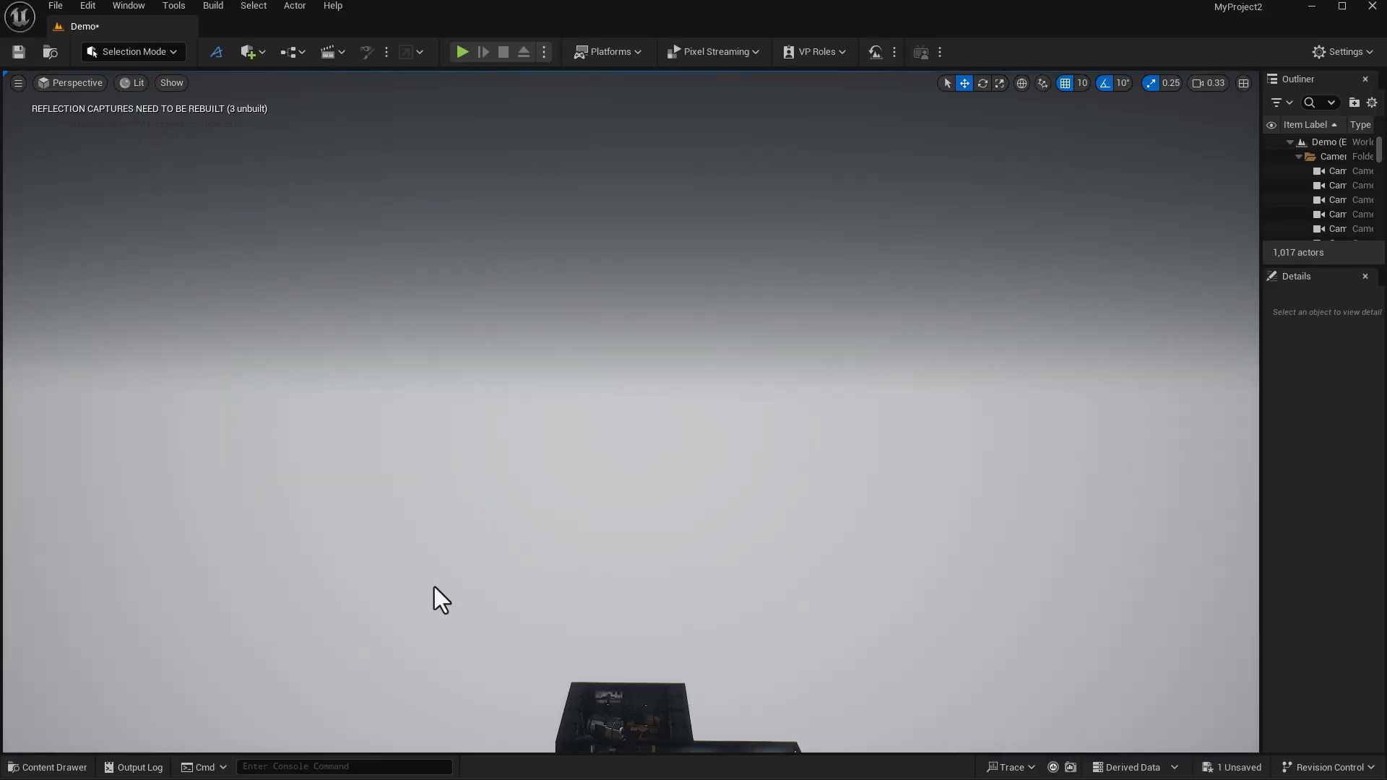
- Open the Showcase map from the Content Drawer, discarding the Demo level's unsaved changes
{"action": "left_click", "coordinate": [47, 767]}
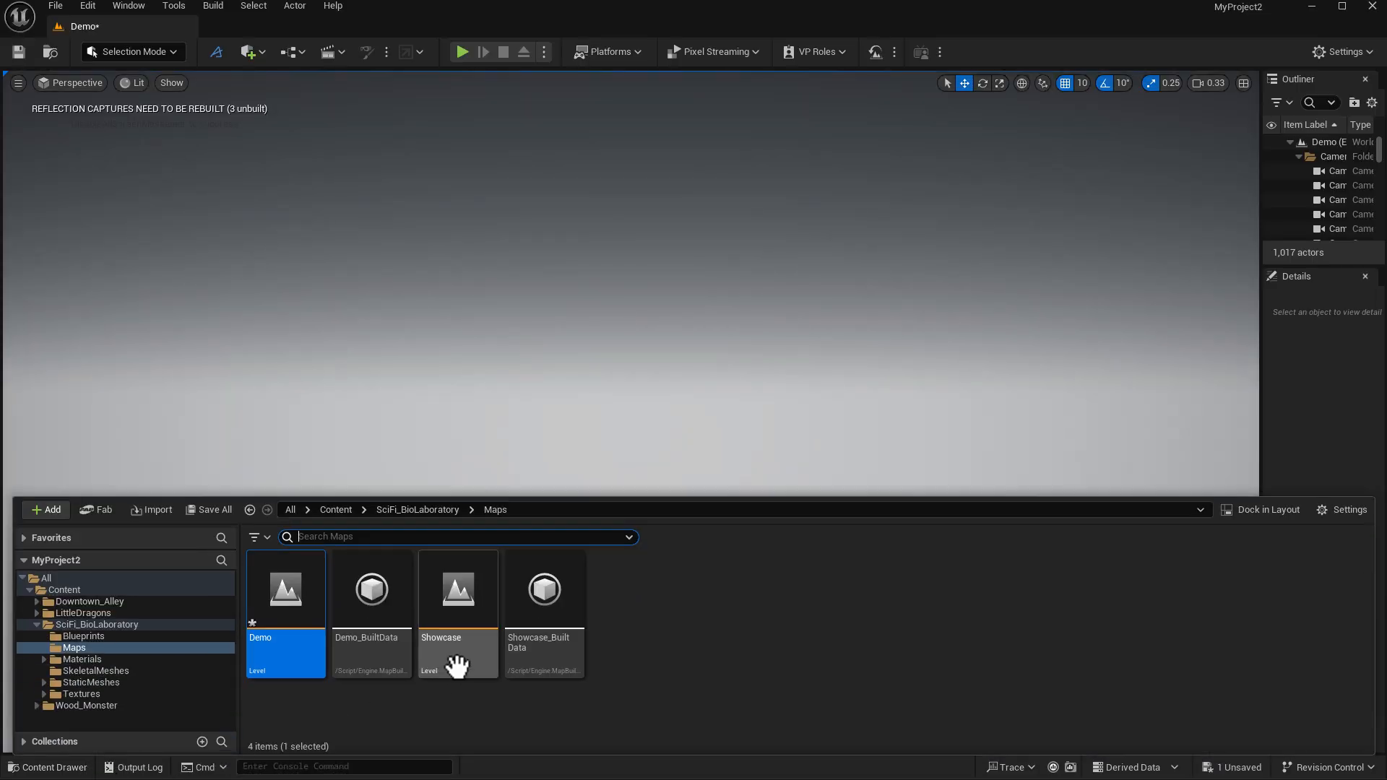
{"action": "double_click", "coordinate": [457, 590]}
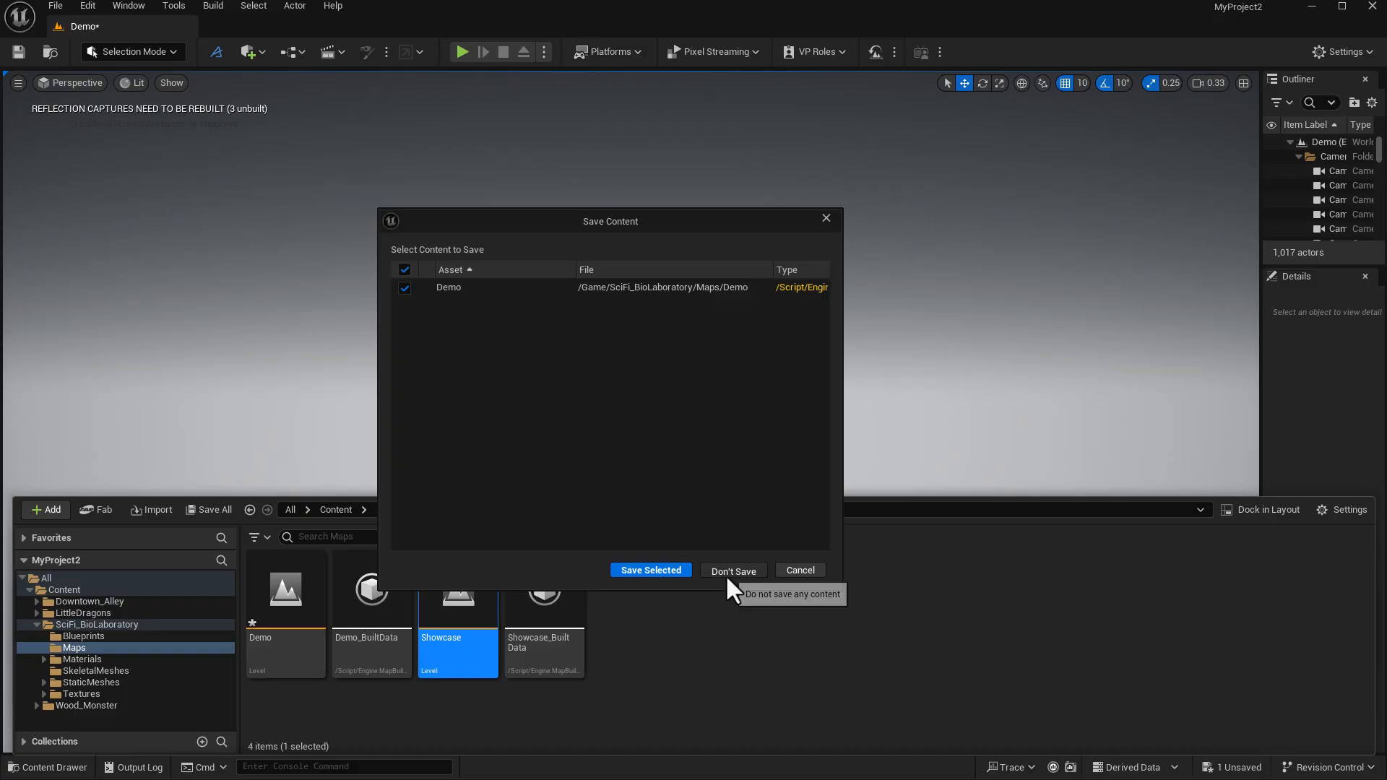
{"action": "left_click", "coordinate": [732, 570]}
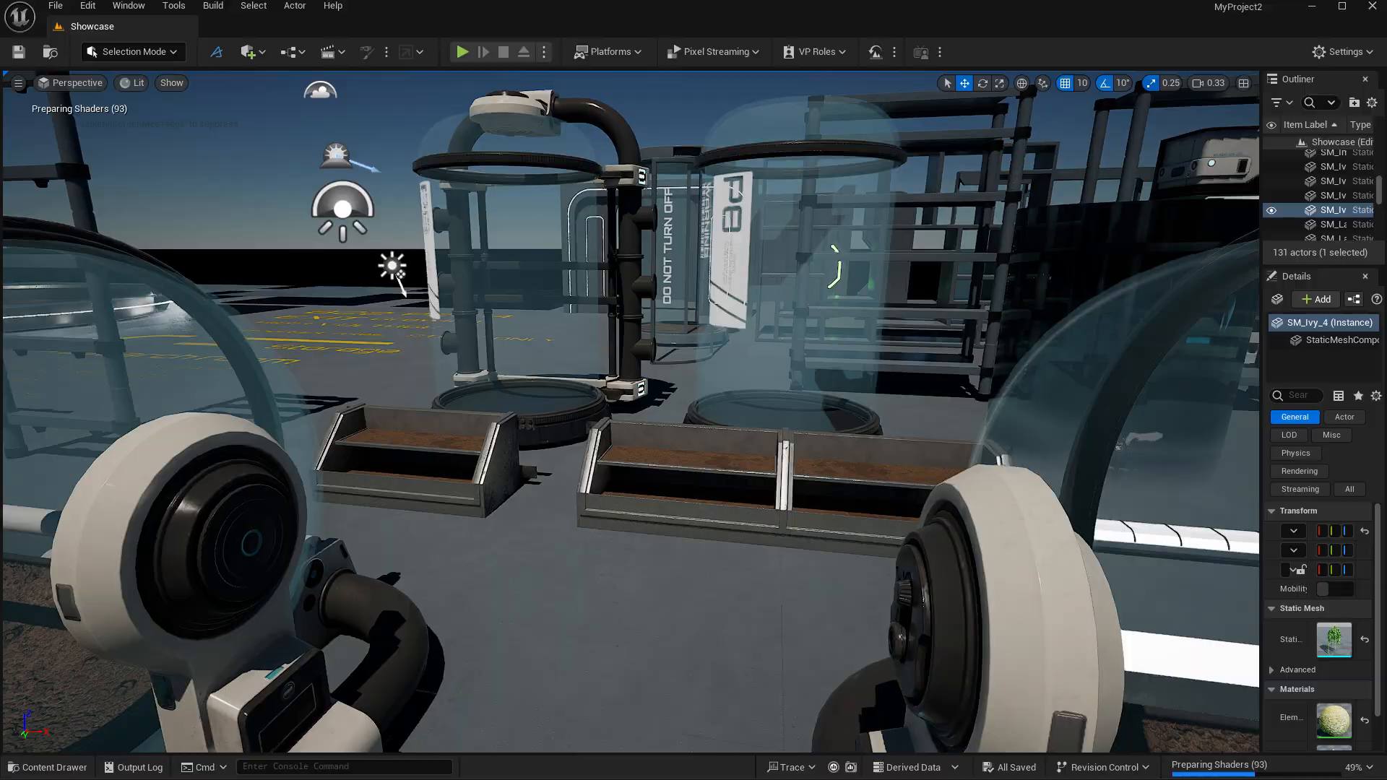
- Browse to the LittleDragons Map folder and select the Overwiew_Map_LDT level
{"action": "left_click", "coordinate": [48, 766]}
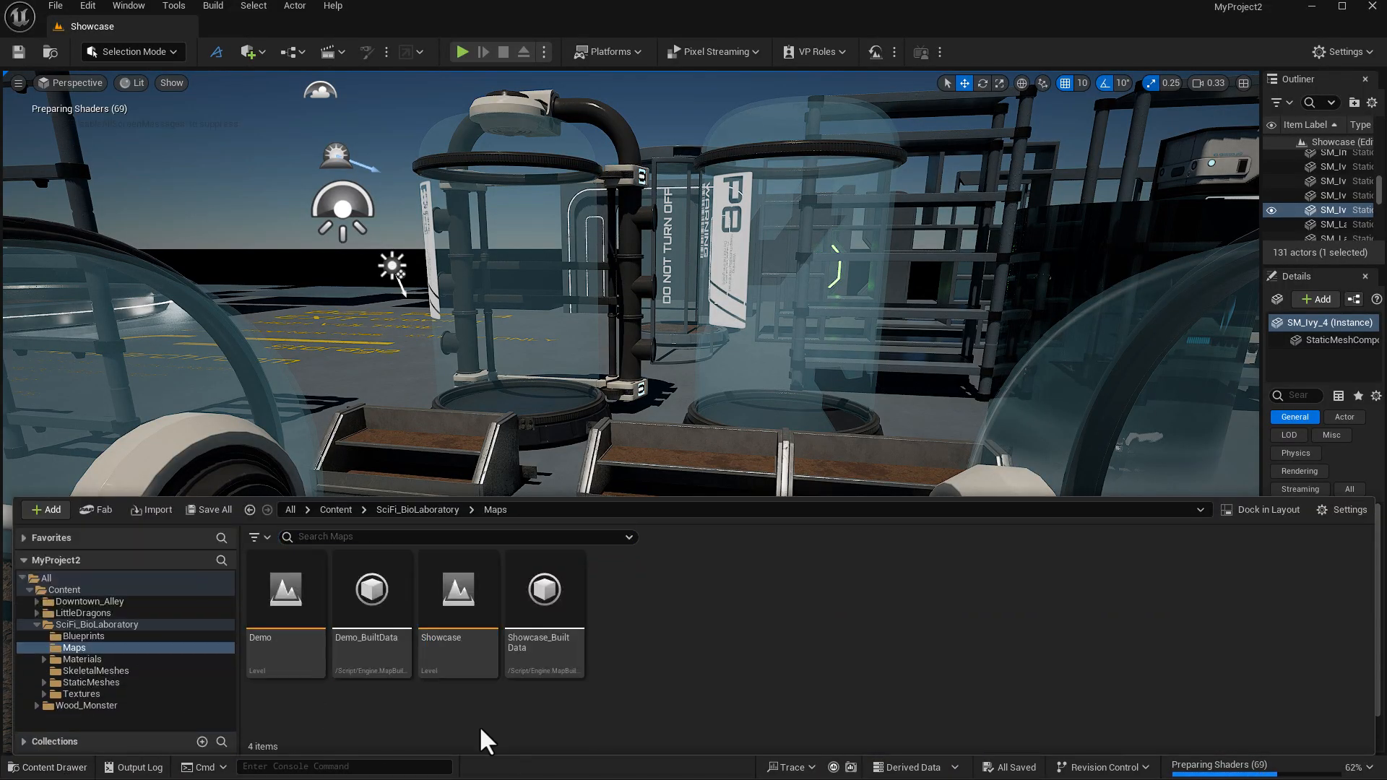
{"action": "left_click", "coordinate": [83, 613]}
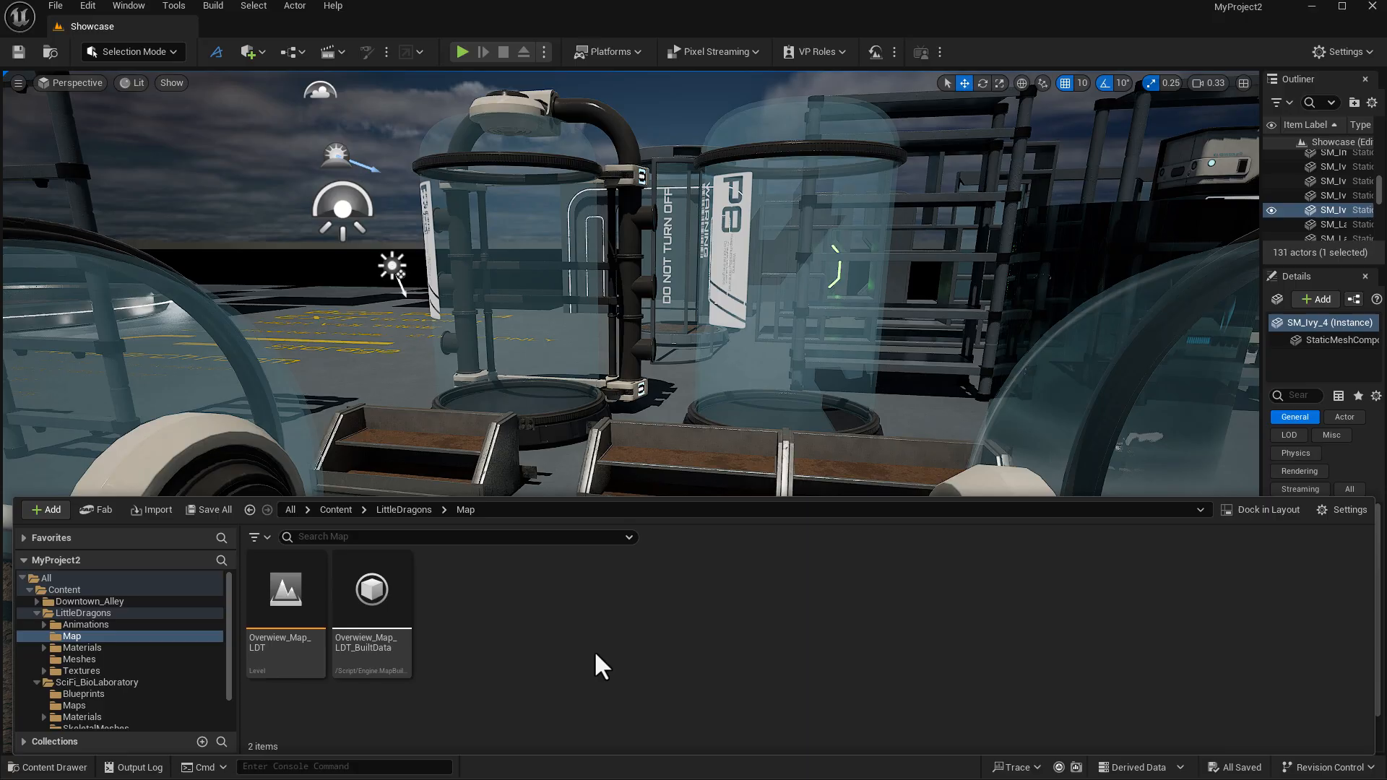
{"action": "left_click", "coordinate": [284, 588]}
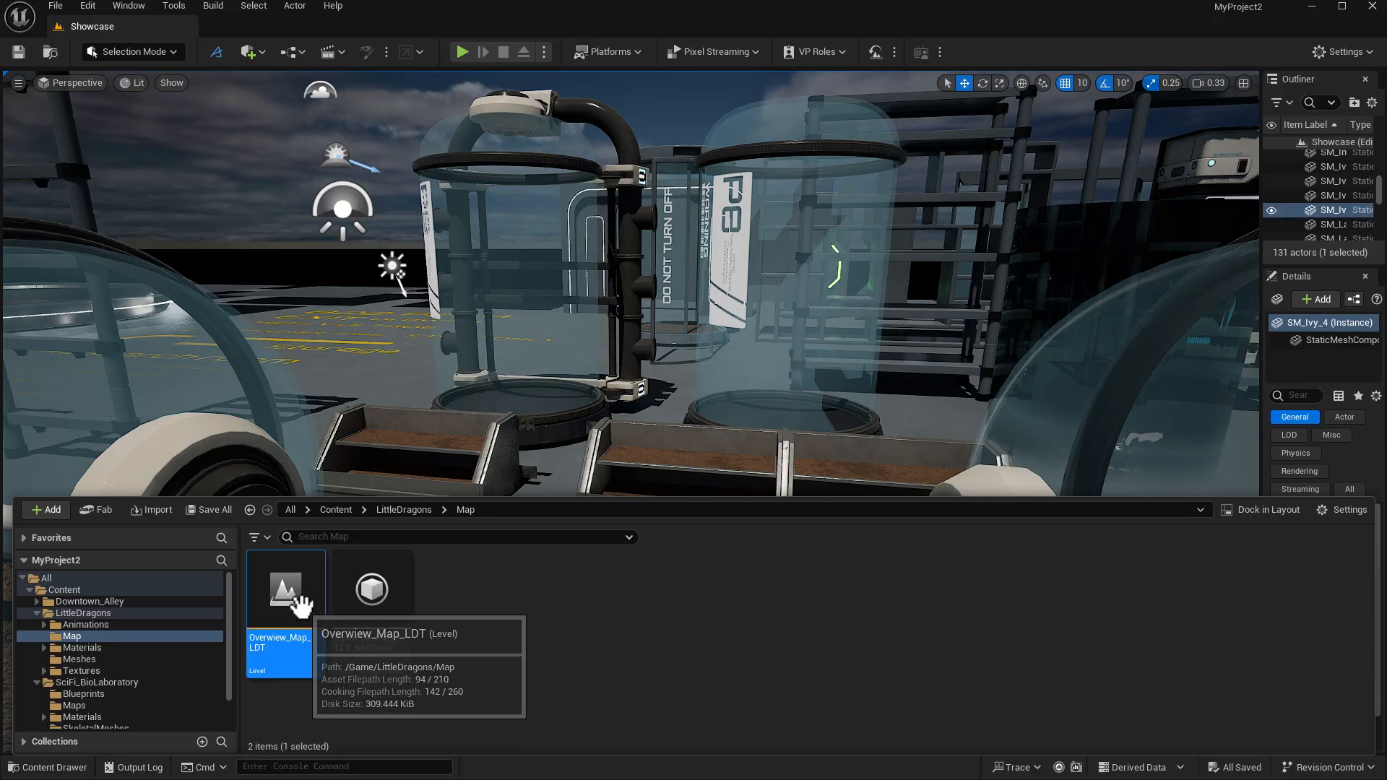
- Load Overwiew_Map_LDT in the viewport, then switch to Fab's free-offers browser tab
{"action": "double_click", "coordinate": [285, 590]}
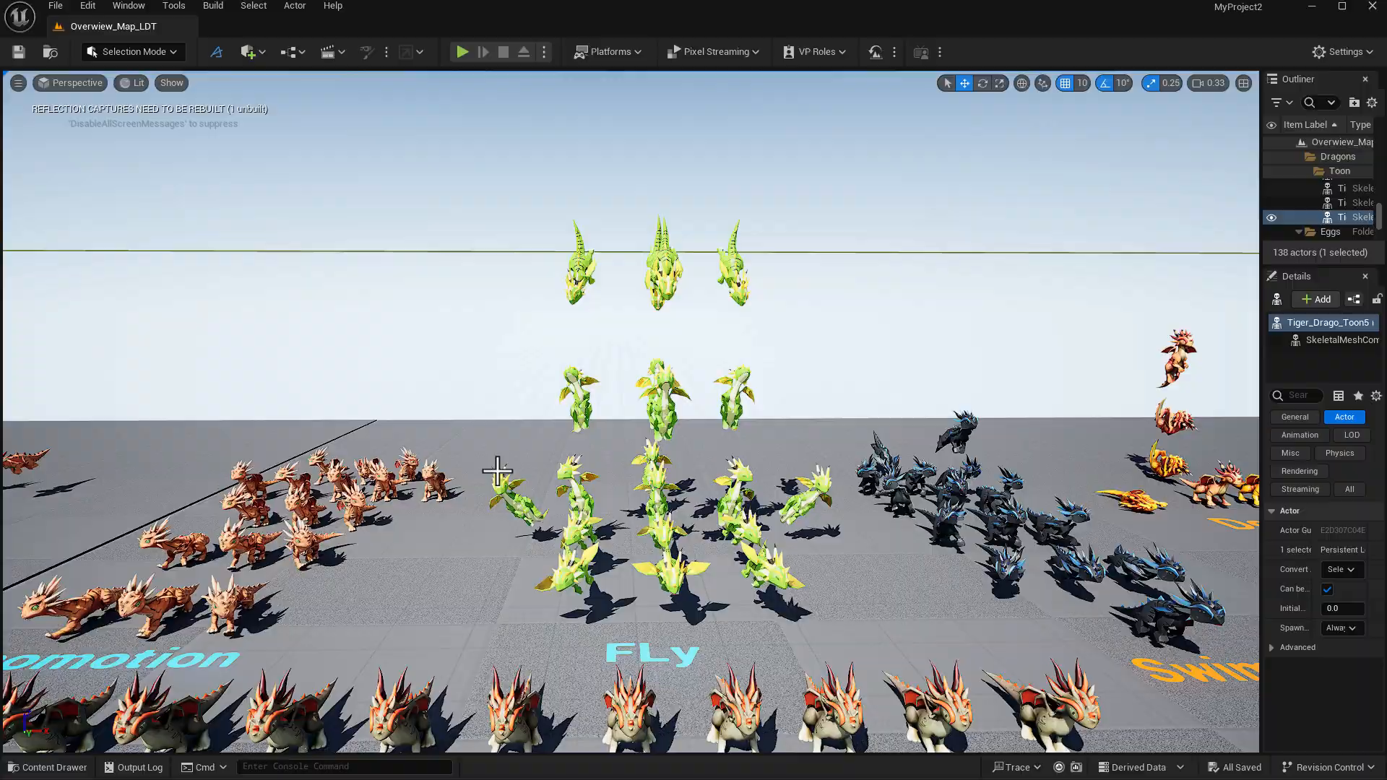
{"action": "left_click", "coordinate": [460, 52]}
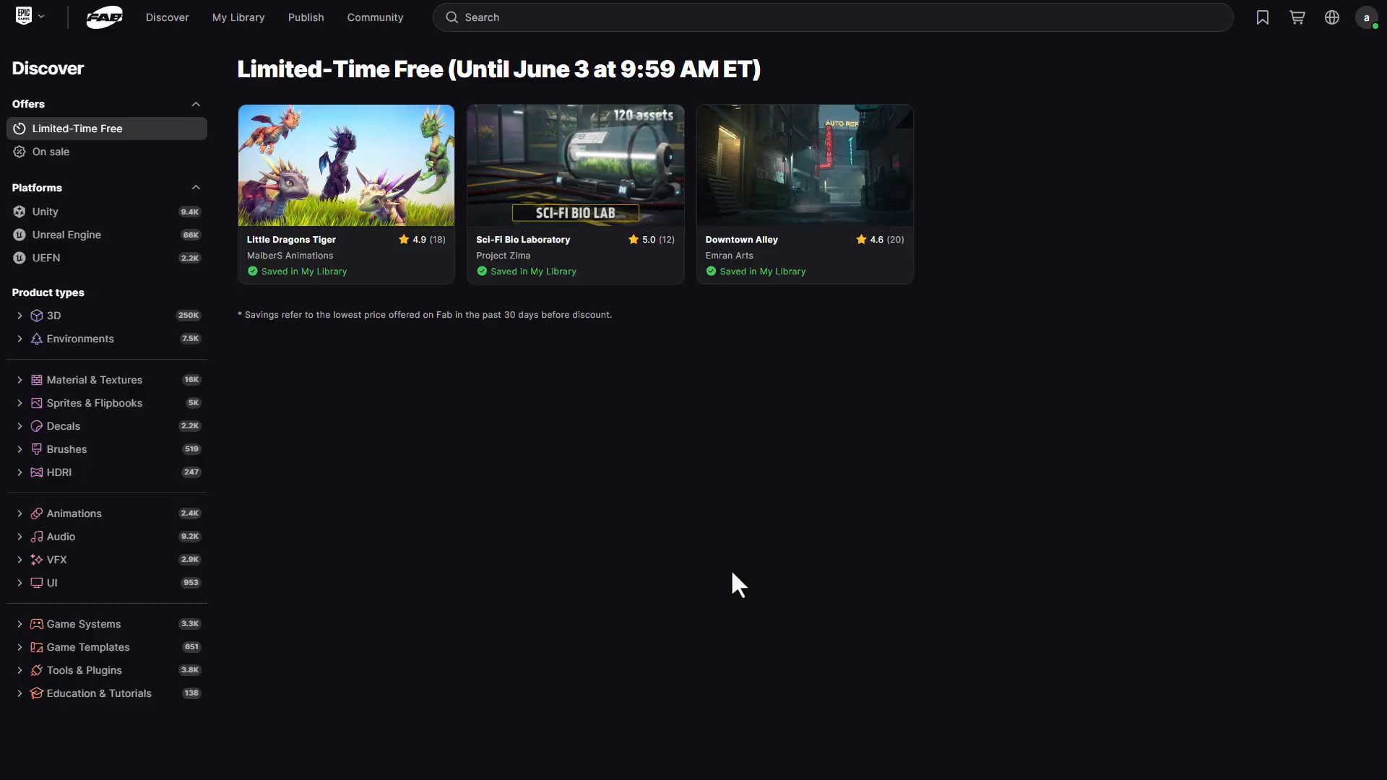
{"action": "mouse_move", "coordinate": [365, 391]}
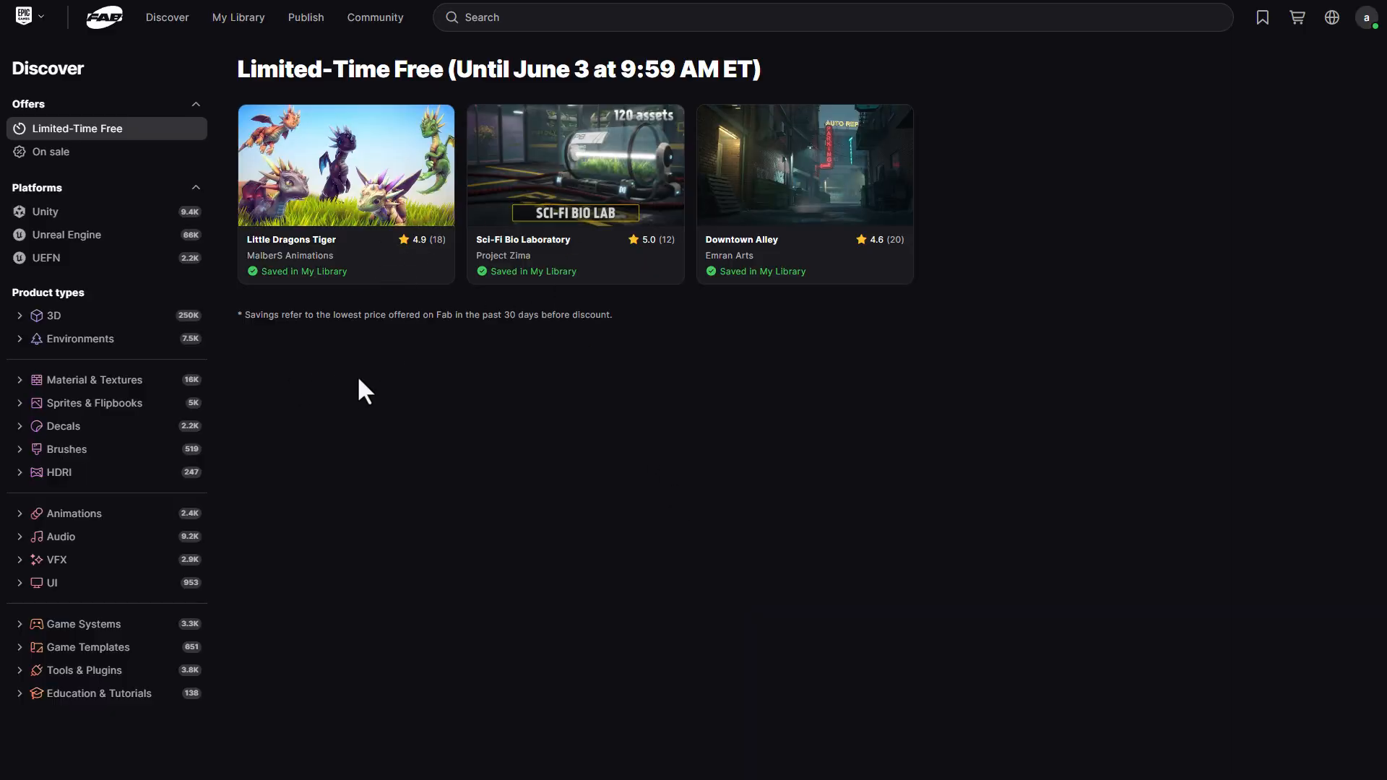
{"action": "mouse_move", "coordinate": [650, 481]}
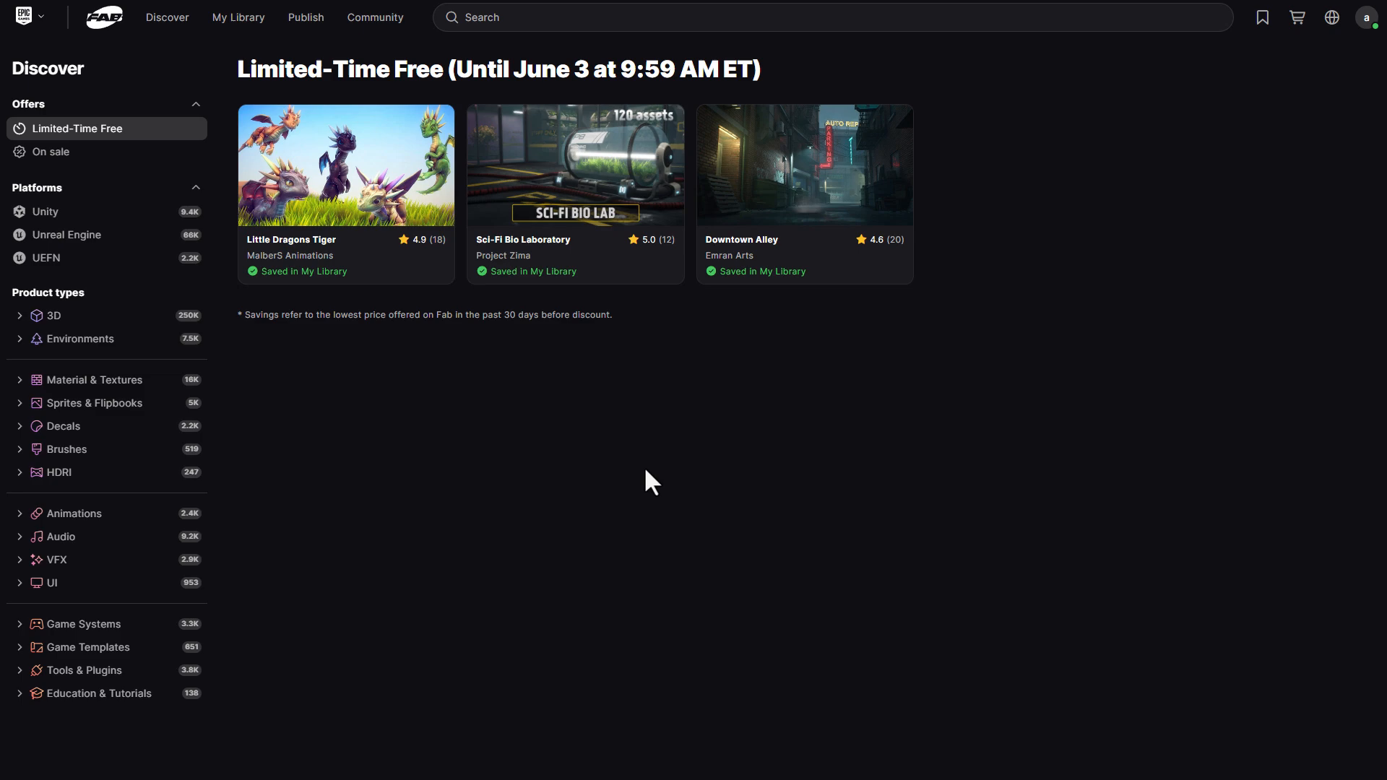
{"action": "mouse_move", "coordinate": [520, 461]}
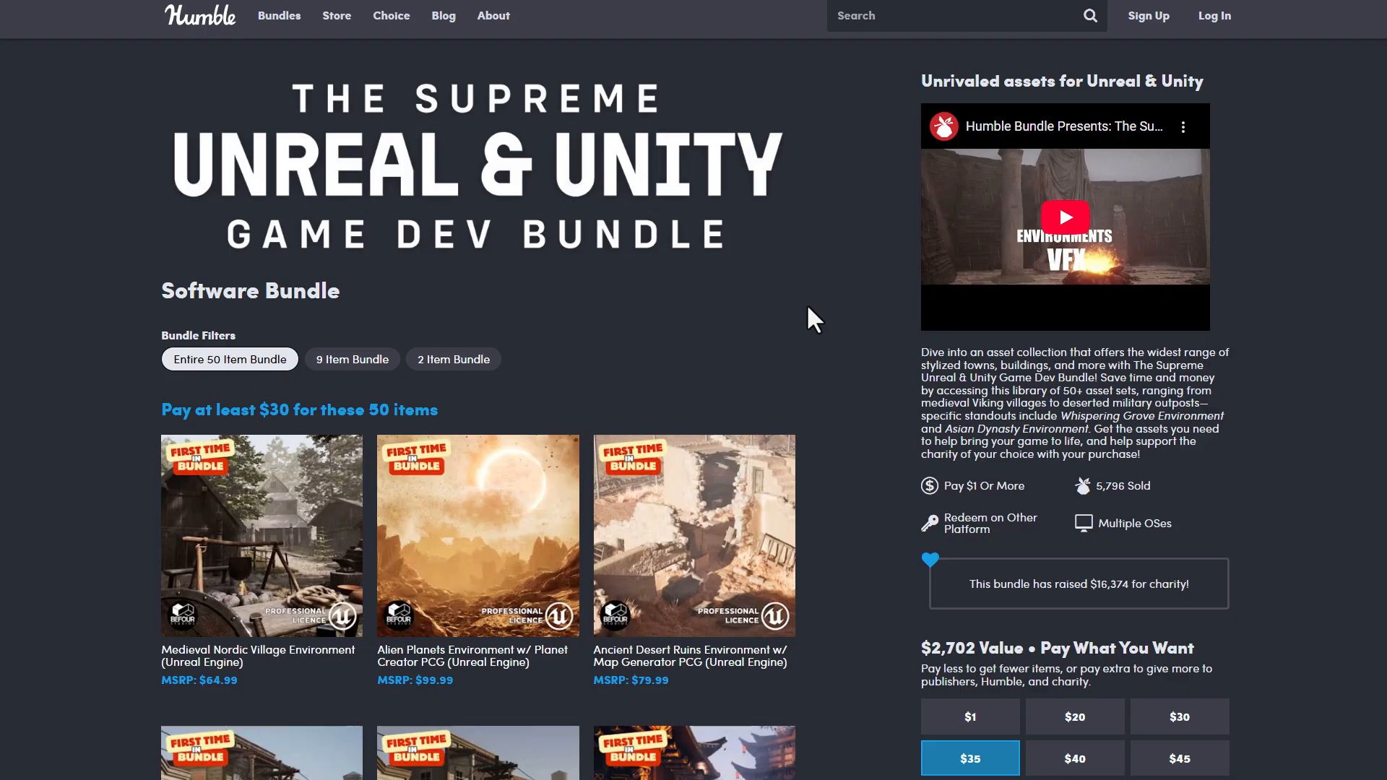
{"action": "scroll", "scroll_direction": "down", "scroll_amount": 3}
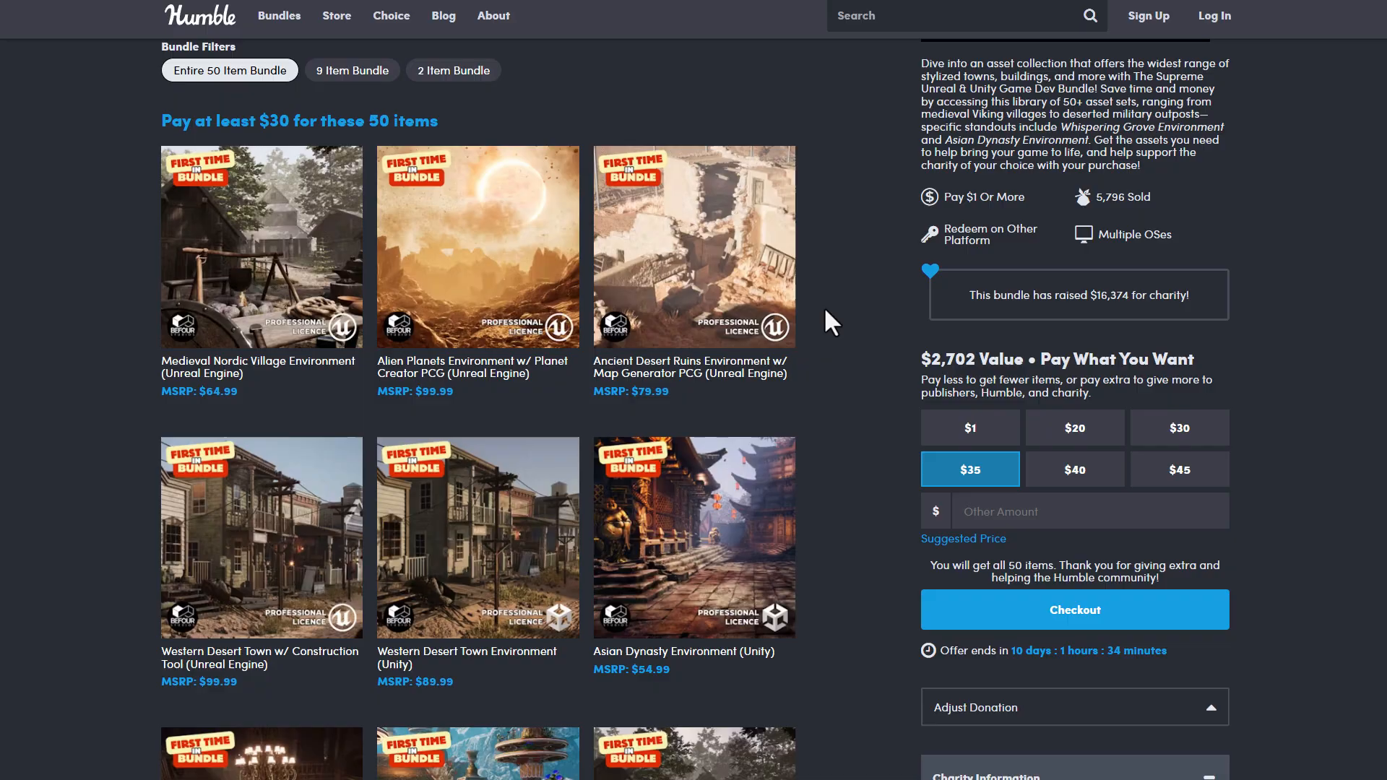
{"action": "scroll", "scroll_direction": "down", "scroll_amount": 3}
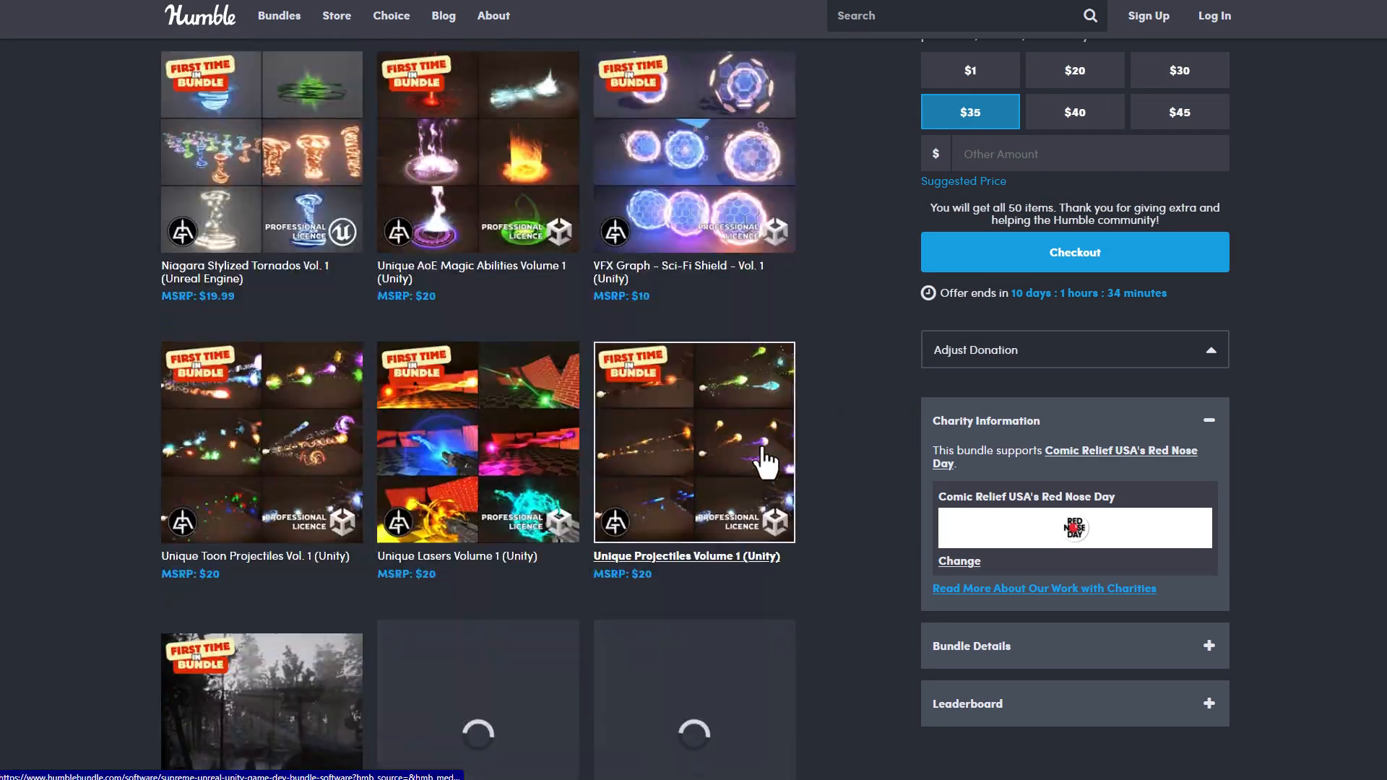
{"action": "scroll", "scroll_direction": "down", "scroll_amount": 3}
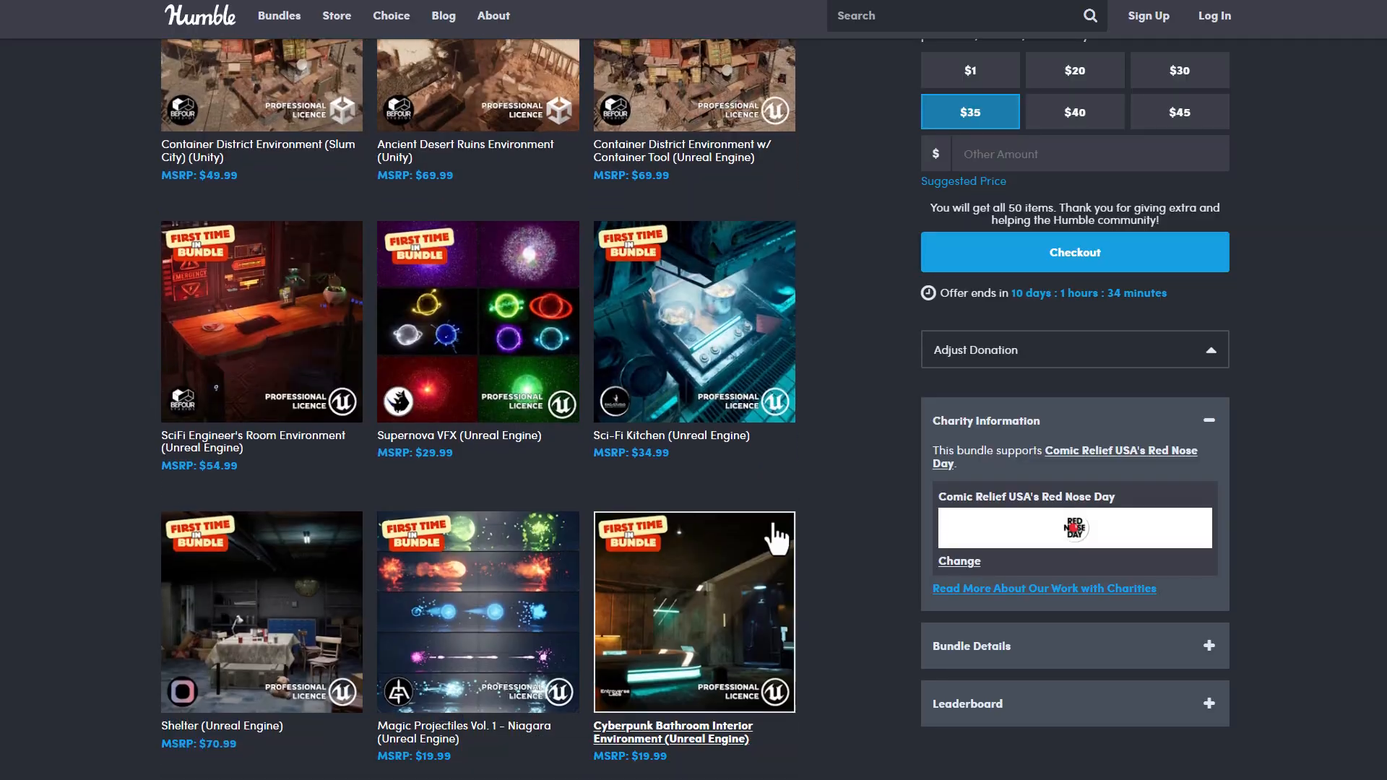
{"action": "scroll", "scroll_direction": "down", "scroll_amount": 3}
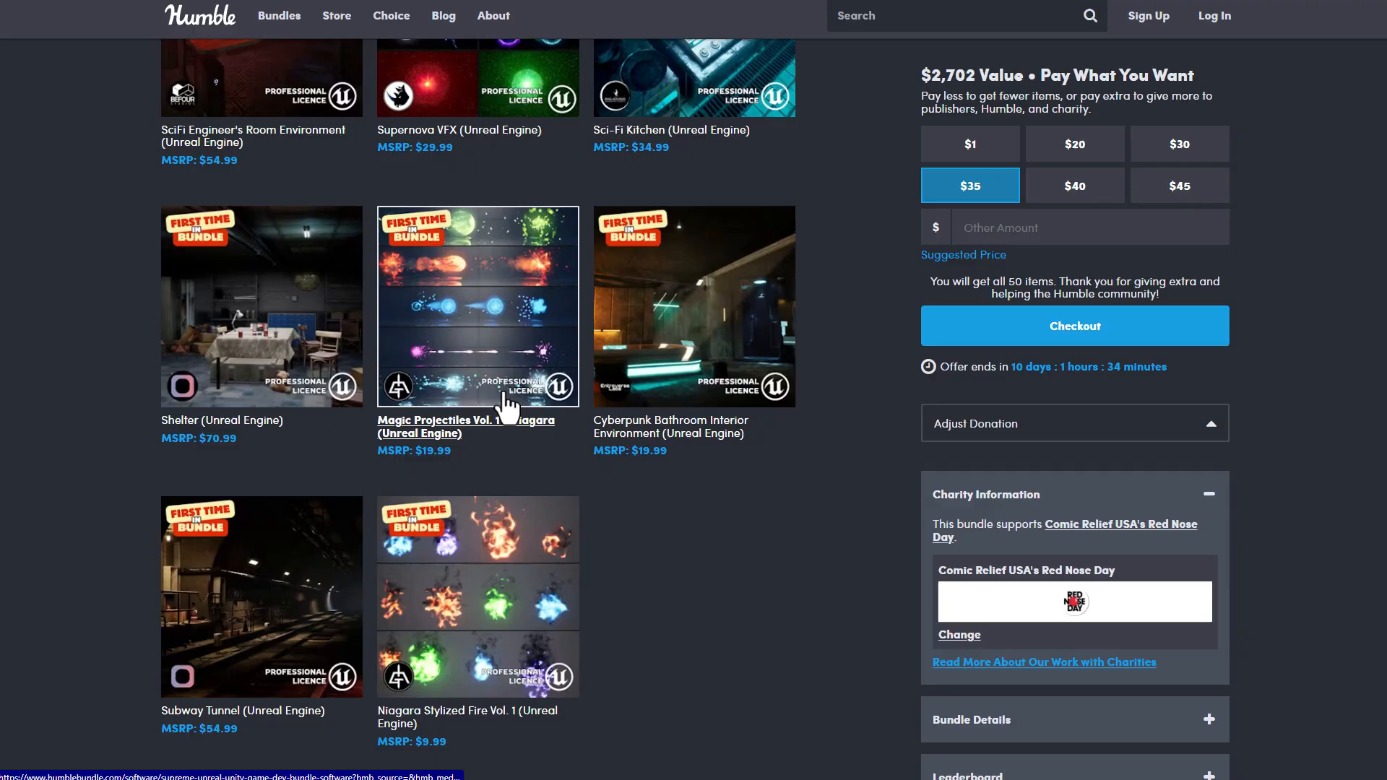
{"action": "scroll", "scroll_direction": "up", "scroll_amount": 3}
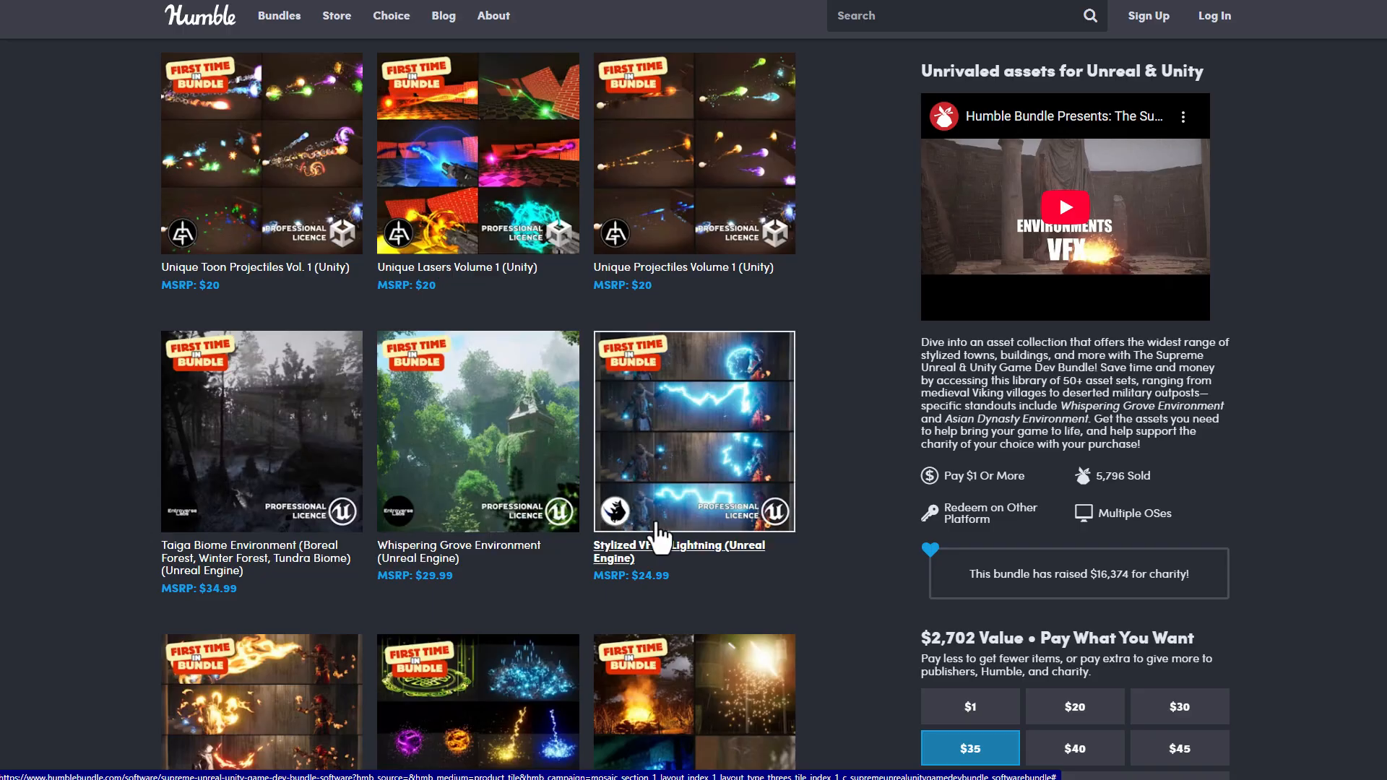
{"action": "left_click", "coordinate": [477, 431]}
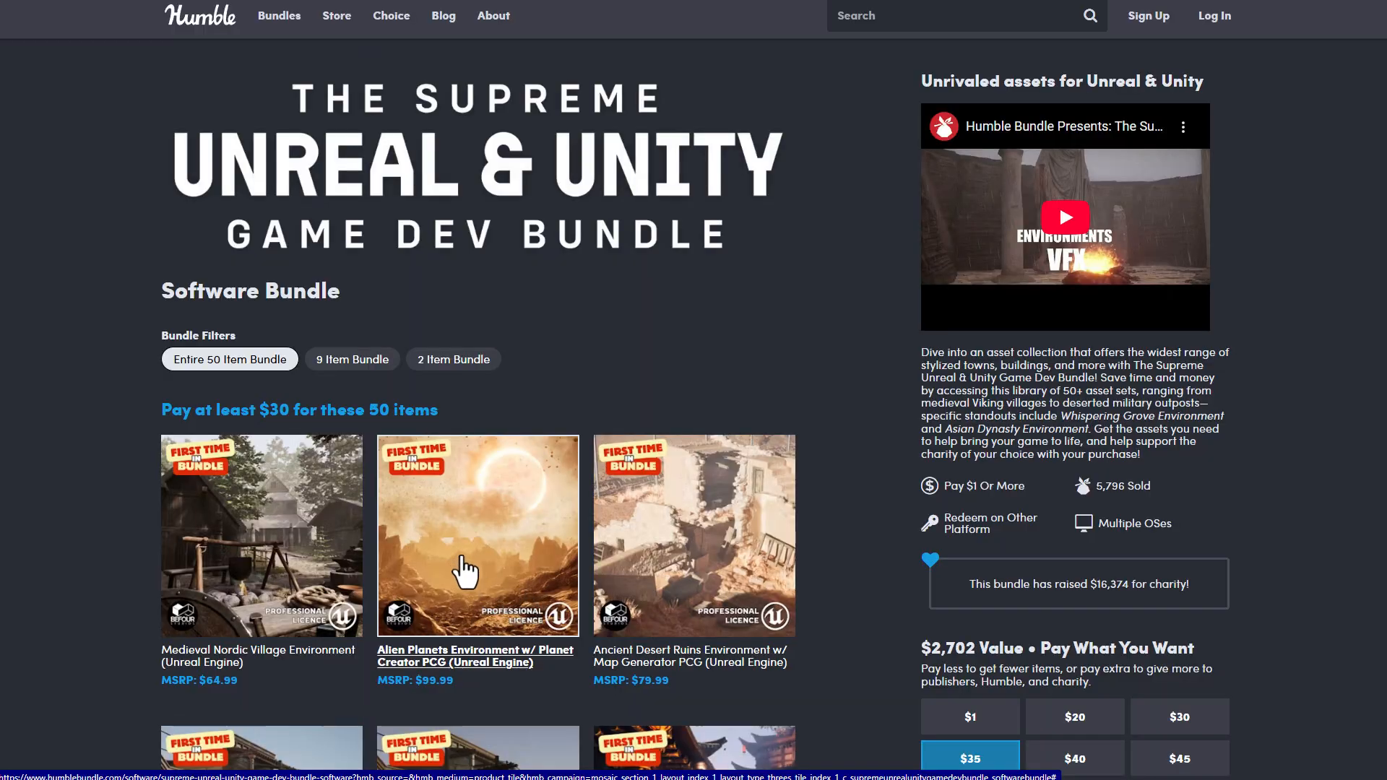
{"action": "scroll", "scroll_direction": "down", "scroll_amount": 3}
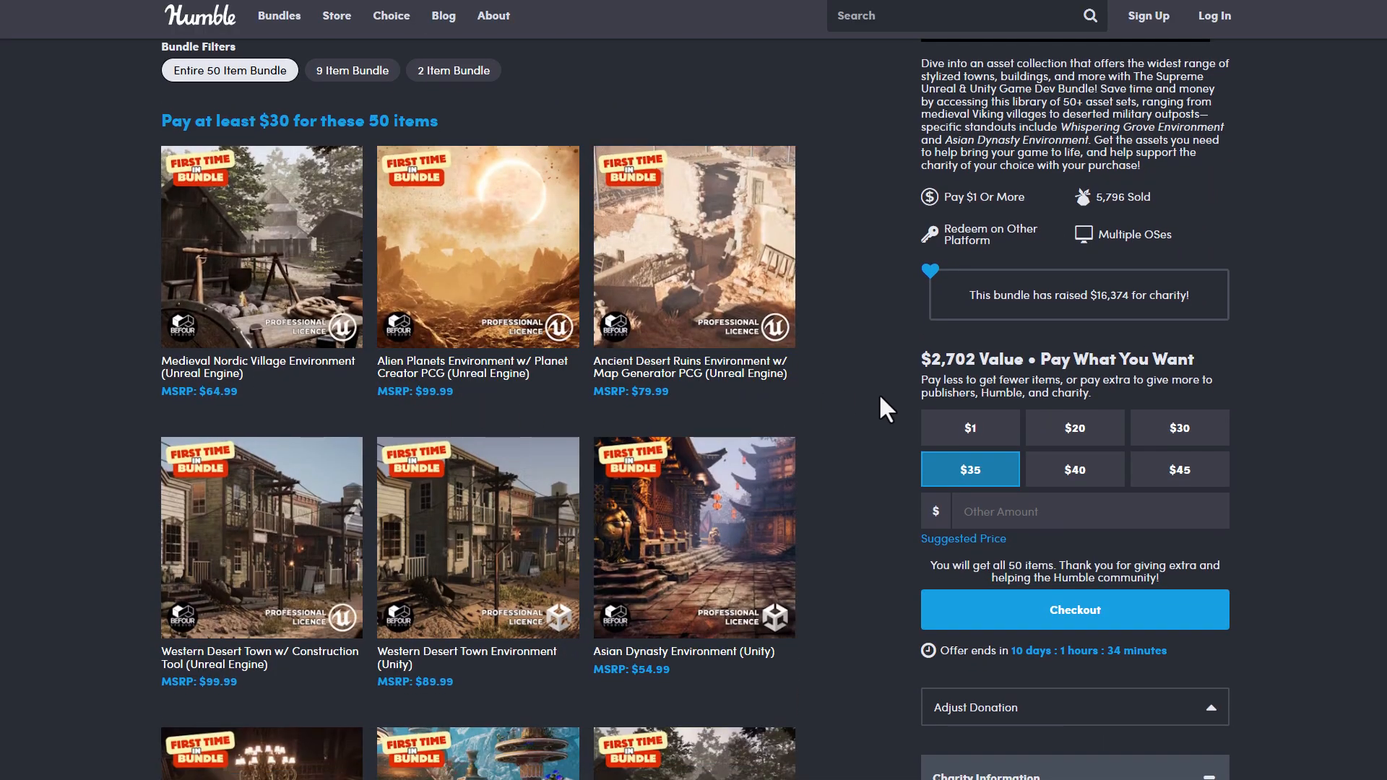
{"action": "mouse_move", "coordinate": [799, 563]}
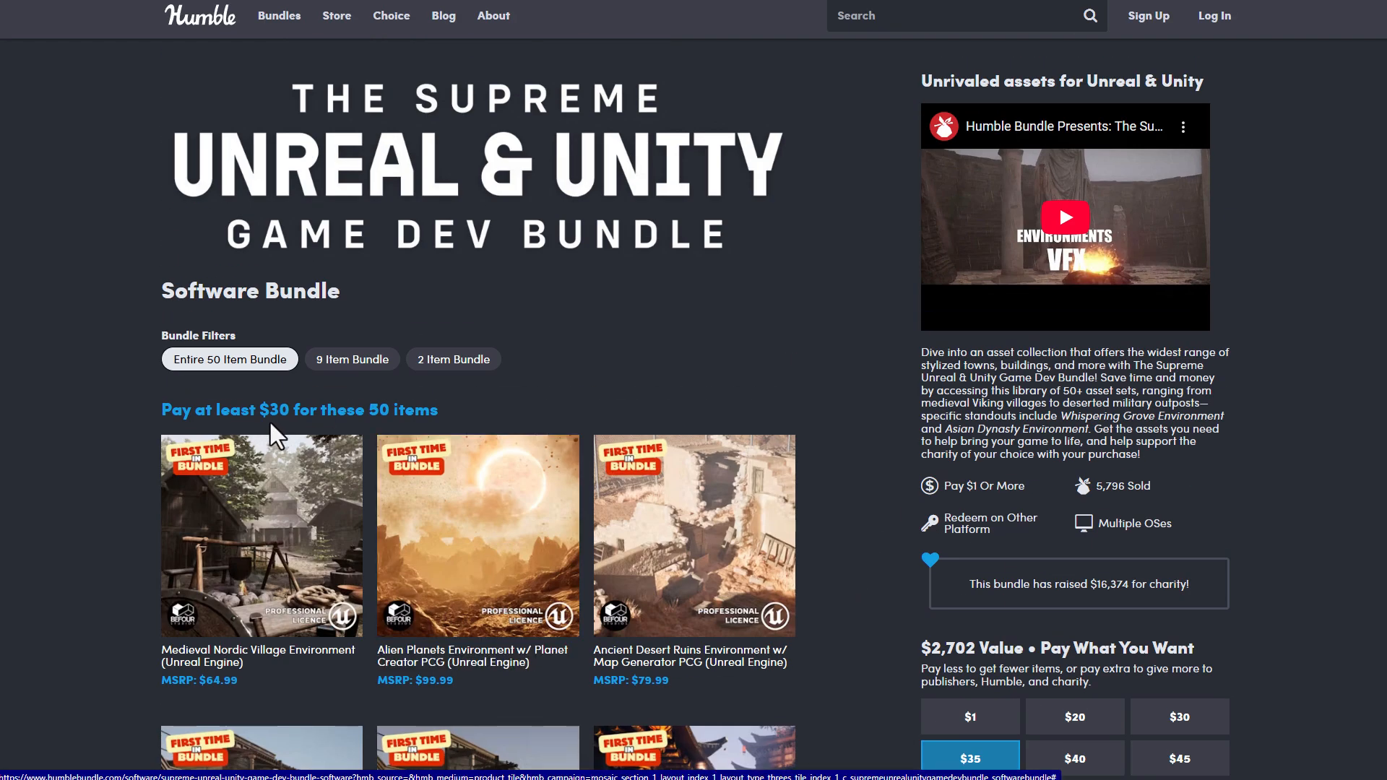
{"action": "mouse_move", "coordinate": [371, 451]}
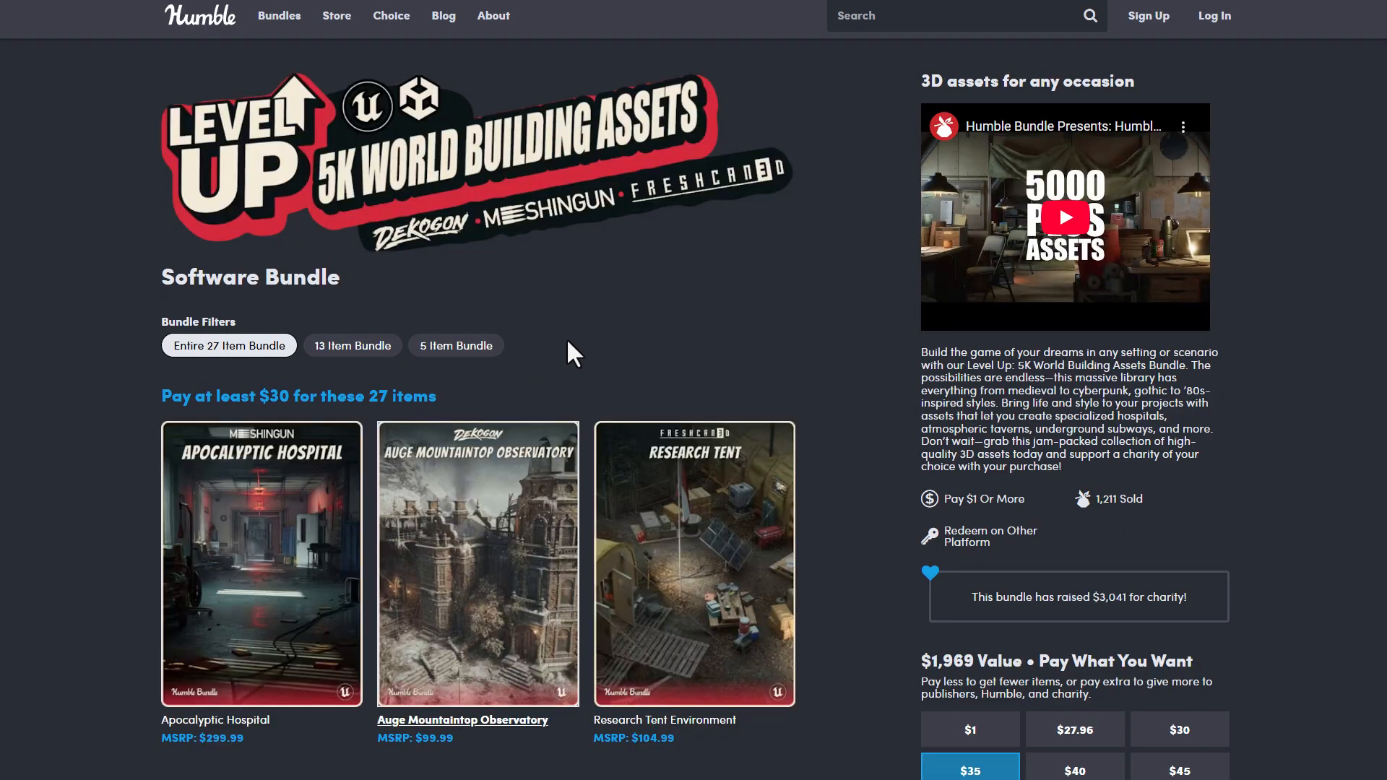
{"action": "mouse_move", "coordinate": [579, 352]}
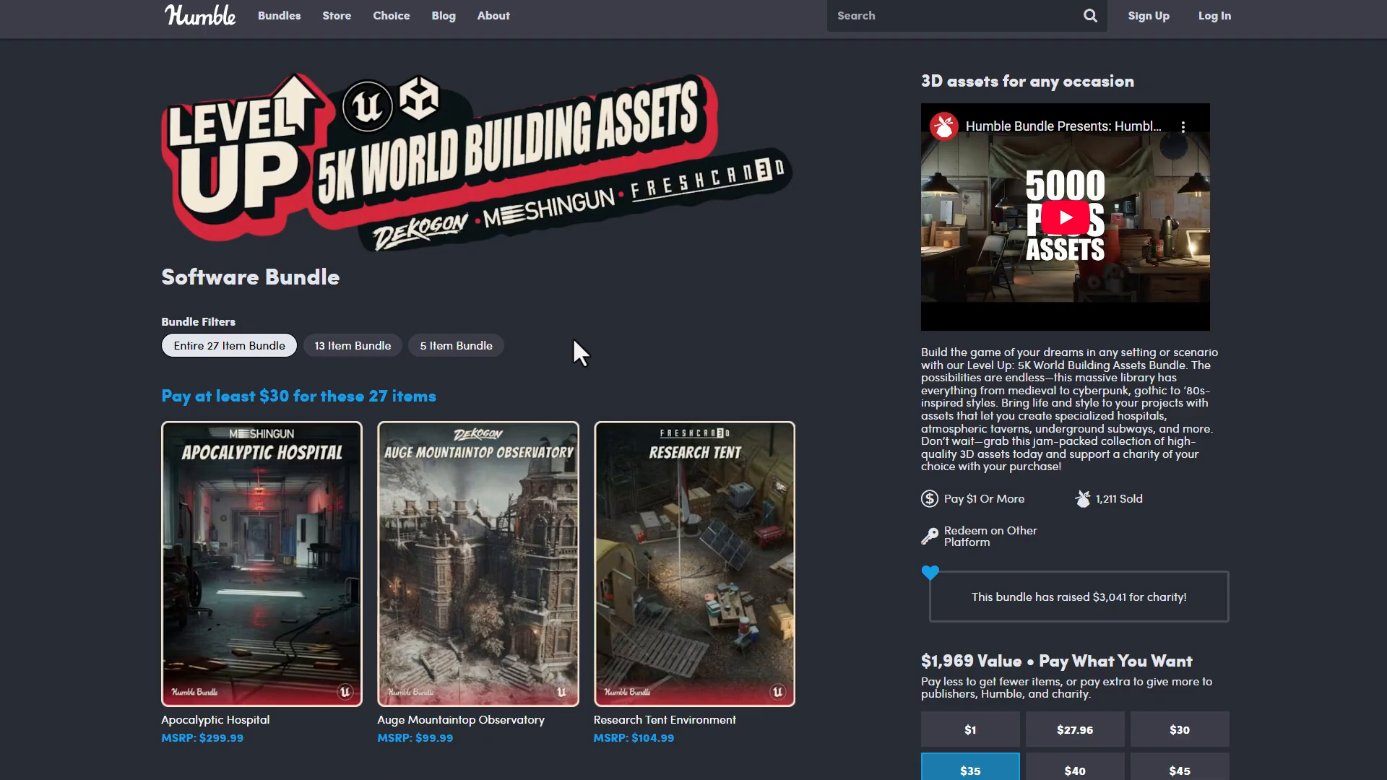
{"action": "scroll", "scroll_direction": "down", "scroll_amount": 3}
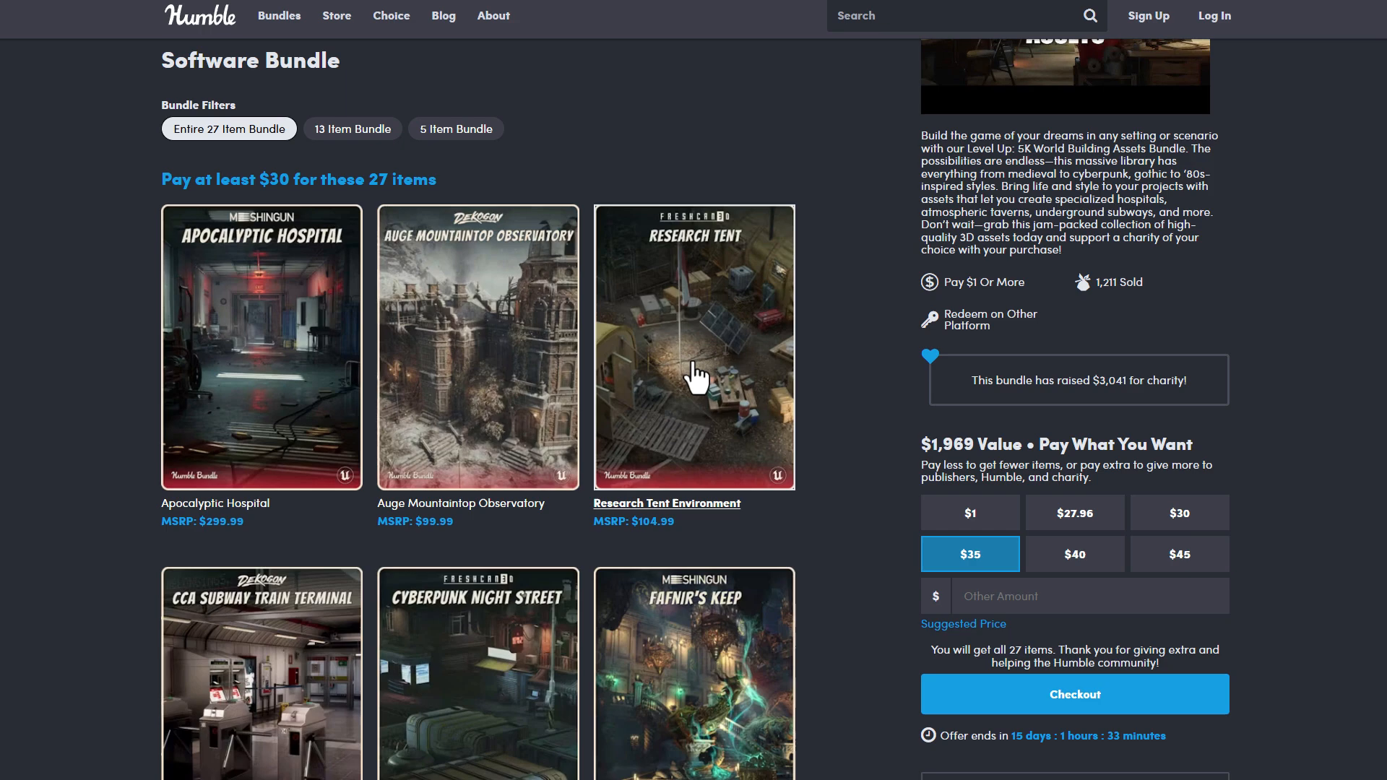
{"action": "scroll", "scroll_direction": "down", "scroll_amount": 3}
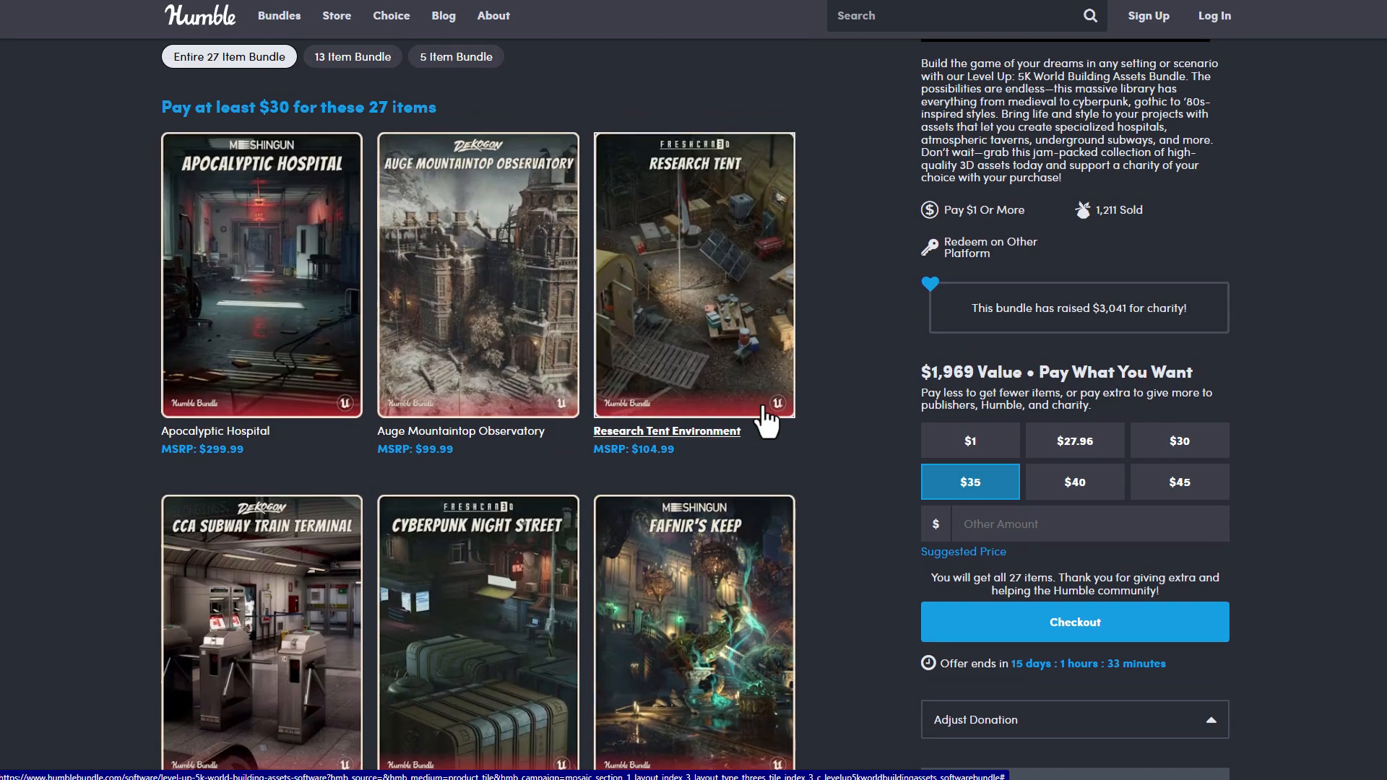
{"action": "scroll", "scroll_direction": "down", "scroll_amount": 3}
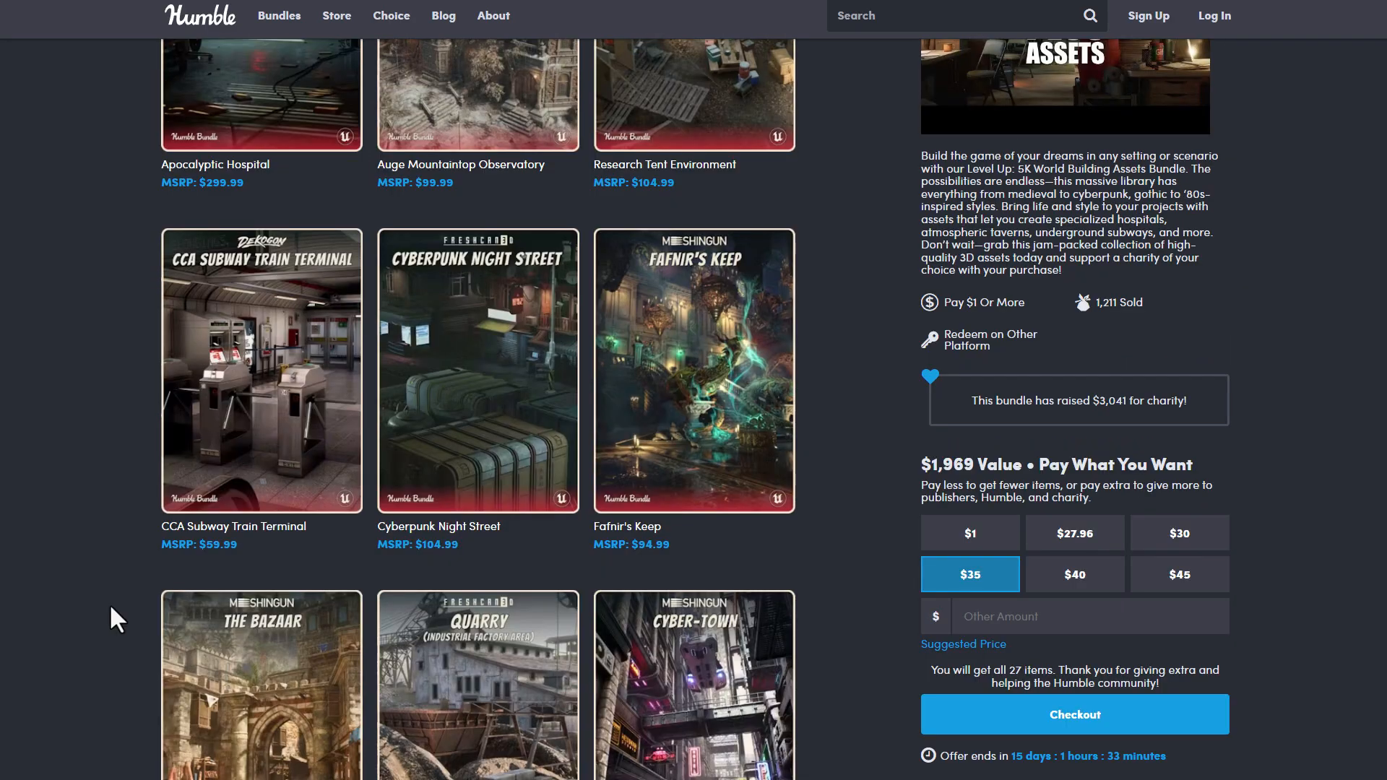
{"action": "scroll", "scroll_direction": "down", "scroll_amount": 3}
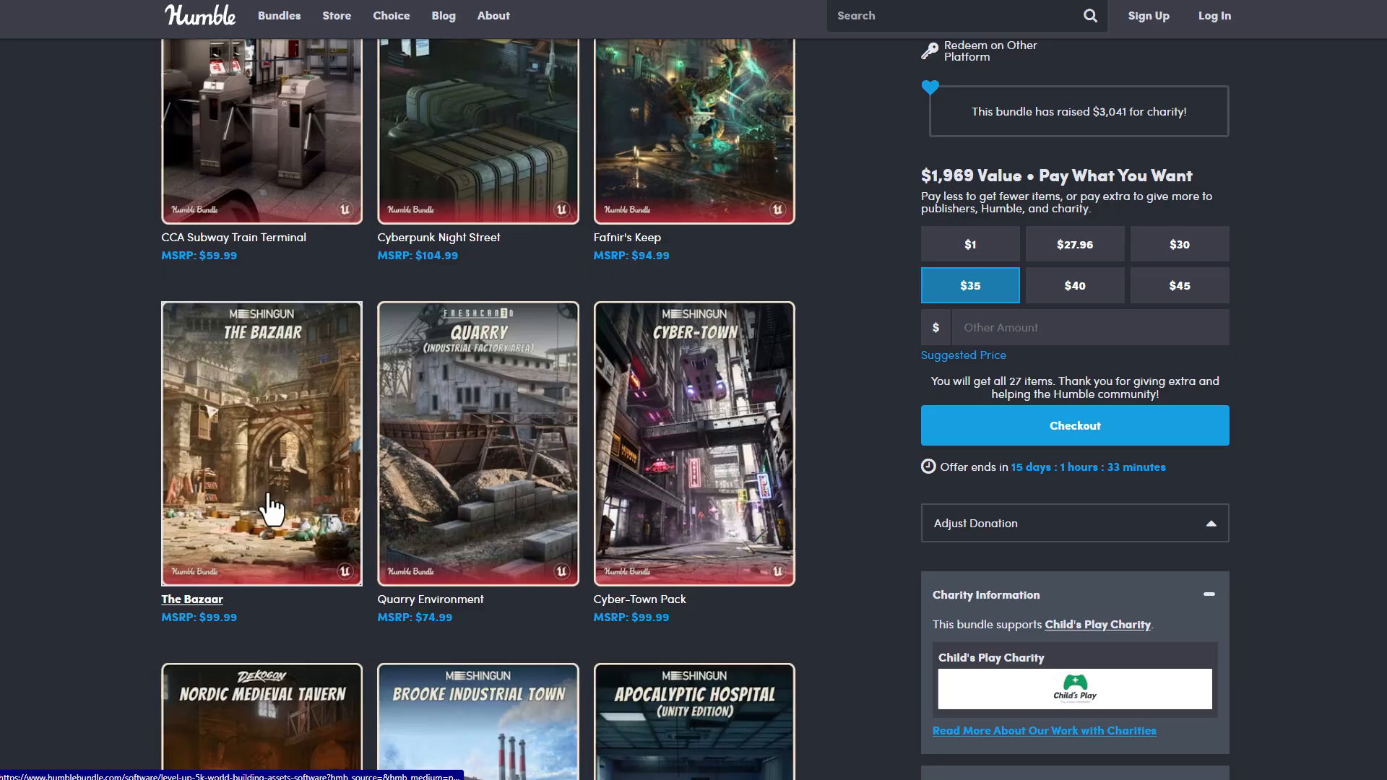
{"action": "mouse_move", "coordinate": [82, 531]}
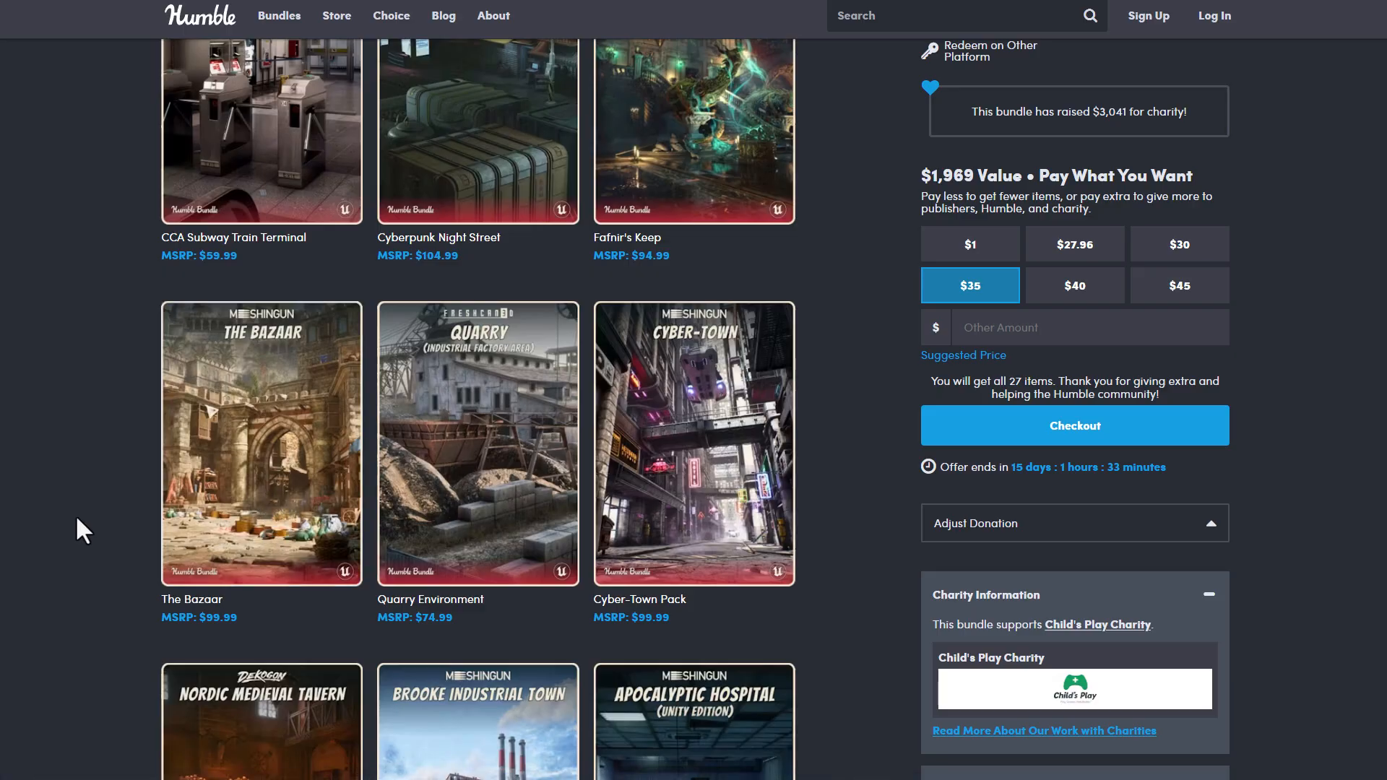
{"action": "mouse_move", "coordinate": [173, 548]}
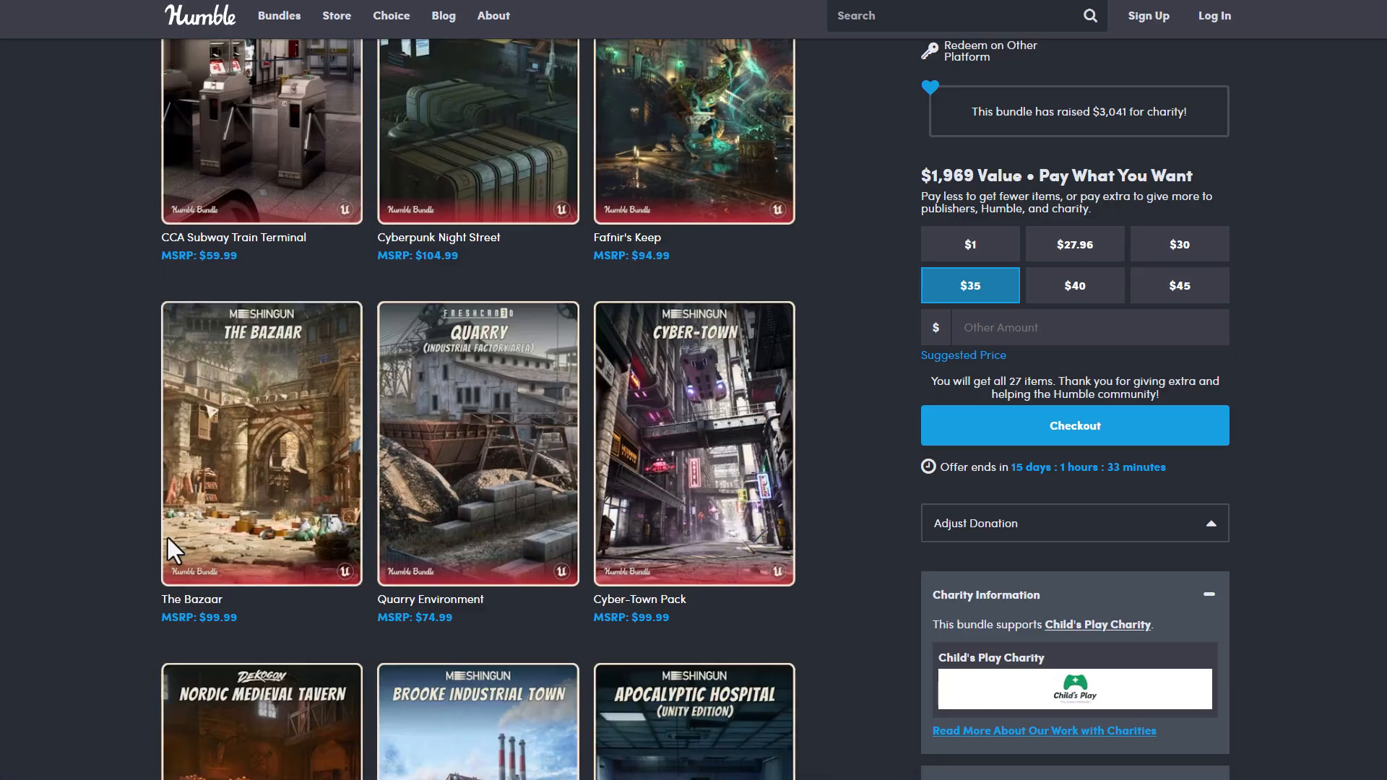
{"action": "scroll", "scroll_direction": "down", "scroll_amount": 3}
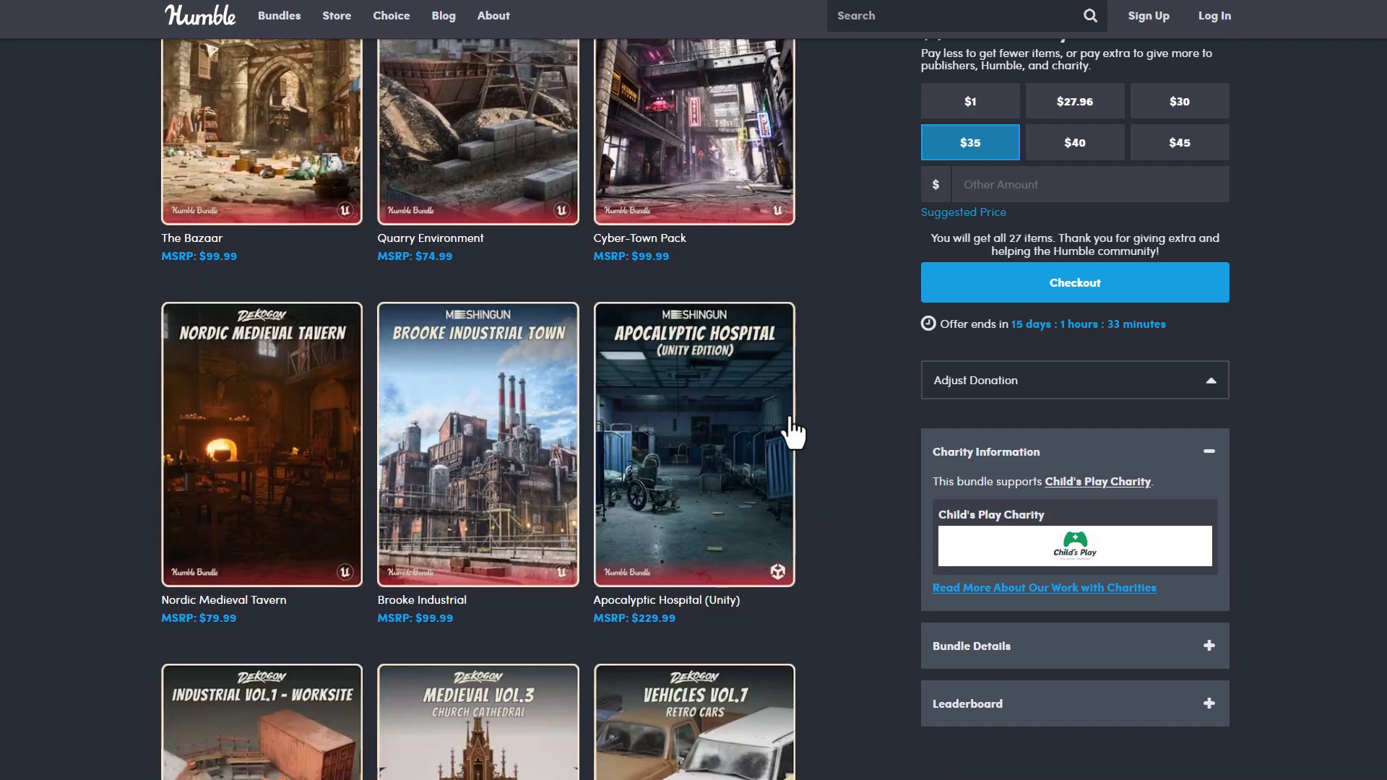
{"action": "scroll", "scroll_direction": "down", "scroll_amount": 3}
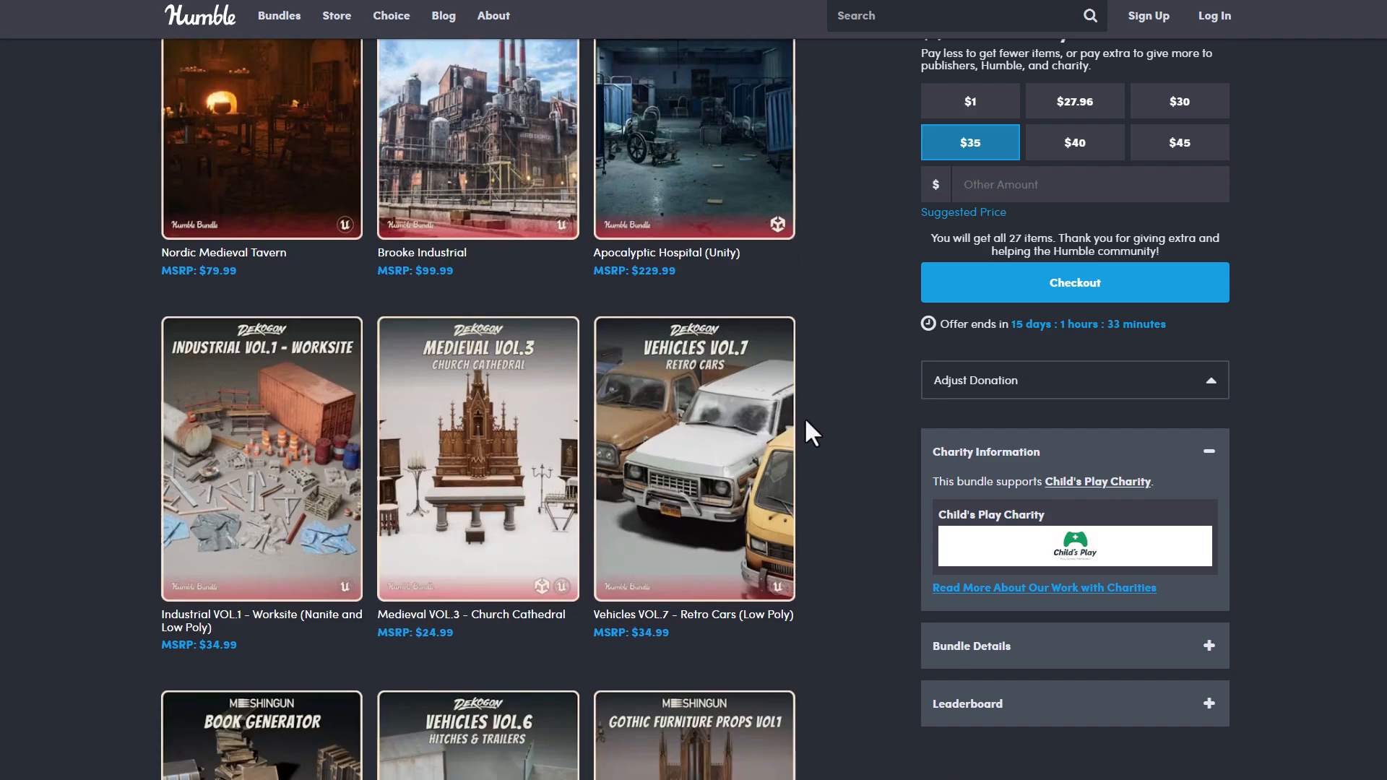
{"action": "scroll", "scroll_direction": "down", "scroll_amount": 3}
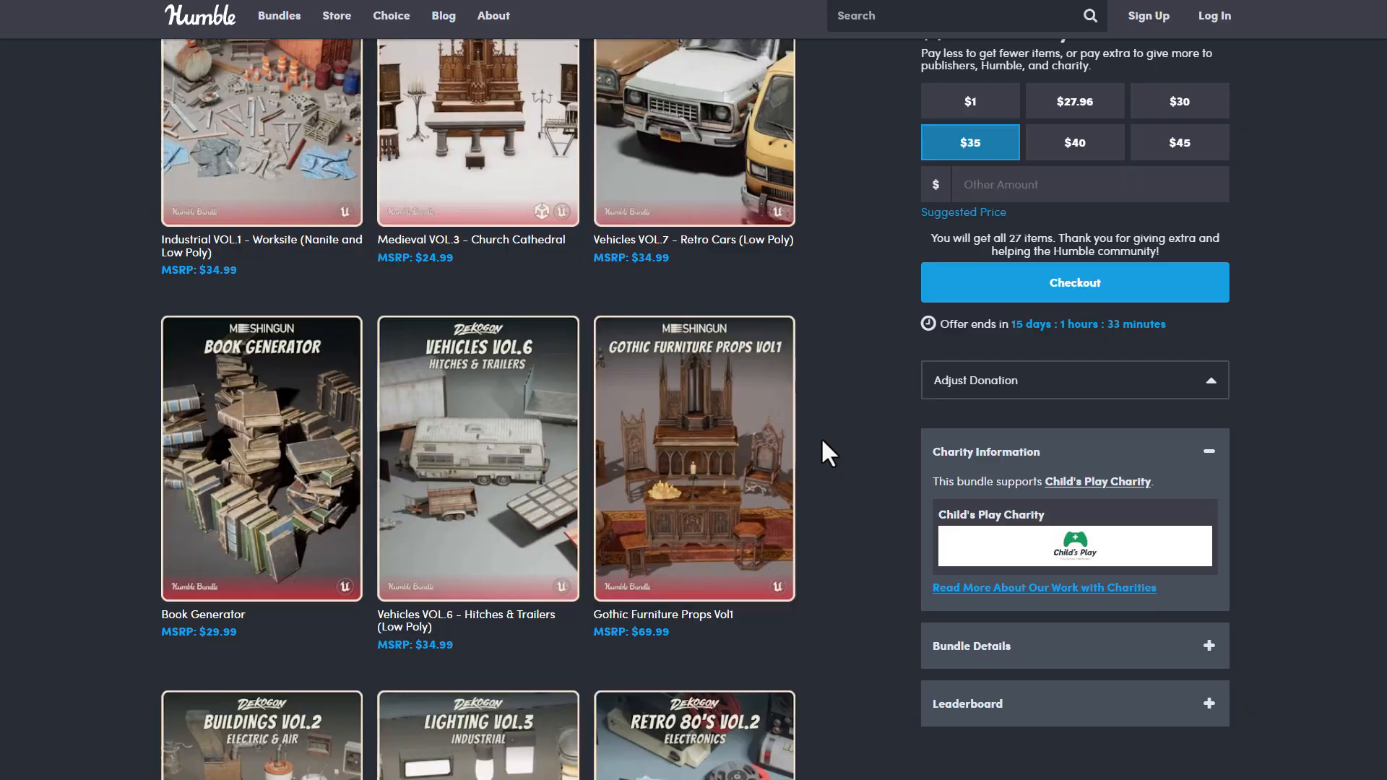
{"action": "scroll", "scroll_direction": "down", "scroll_amount": 3}
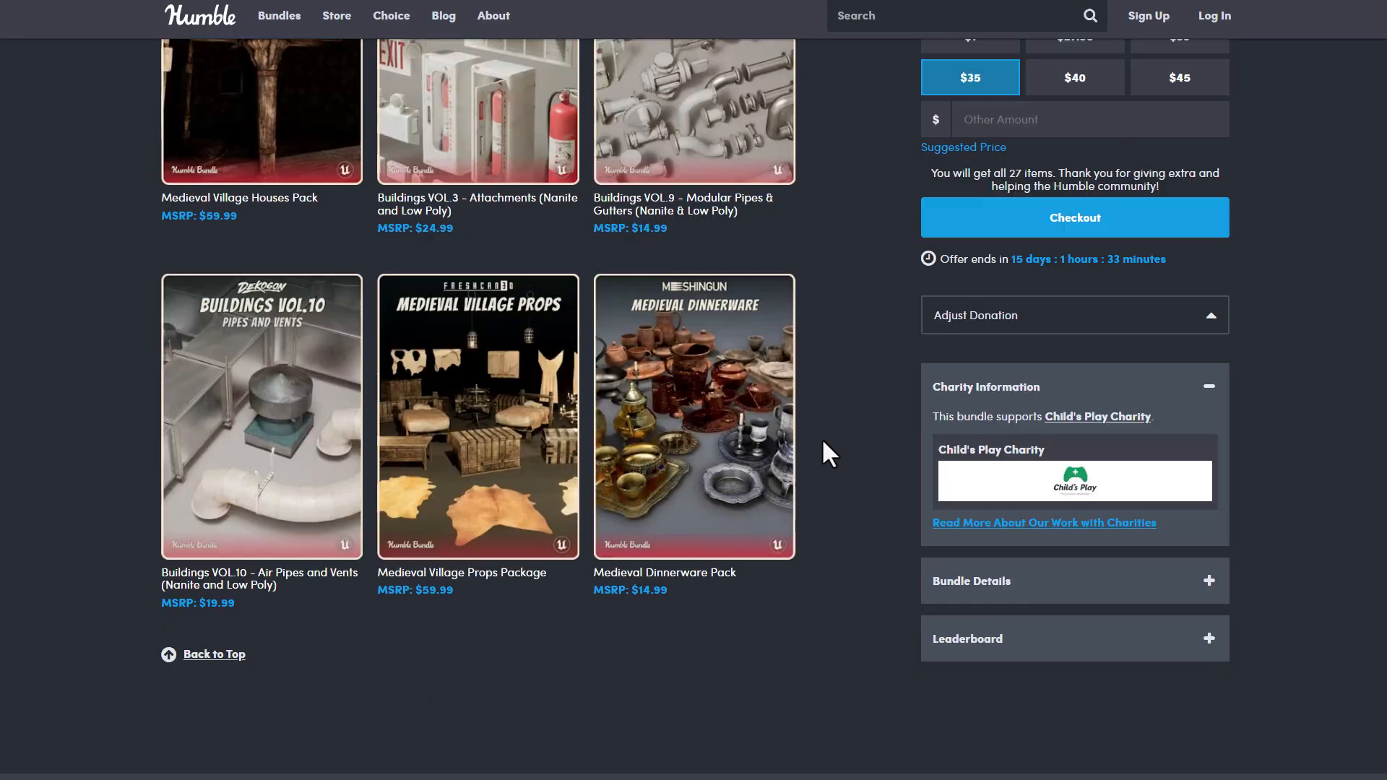
{"action": "scroll", "scroll_direction": "up", "scroll_amount": 3}
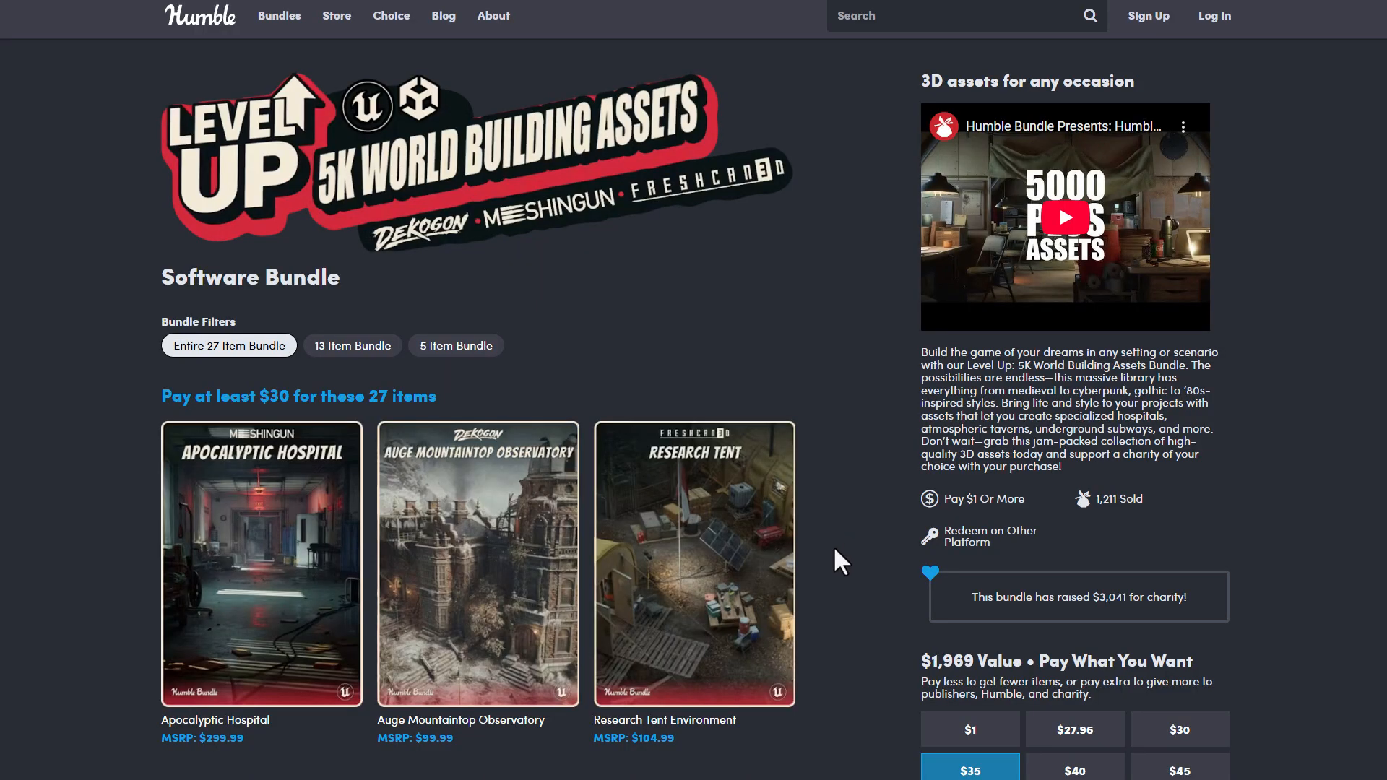
{"action": "scroll", "scroll_direction": "down", "scroll_amount": 3}
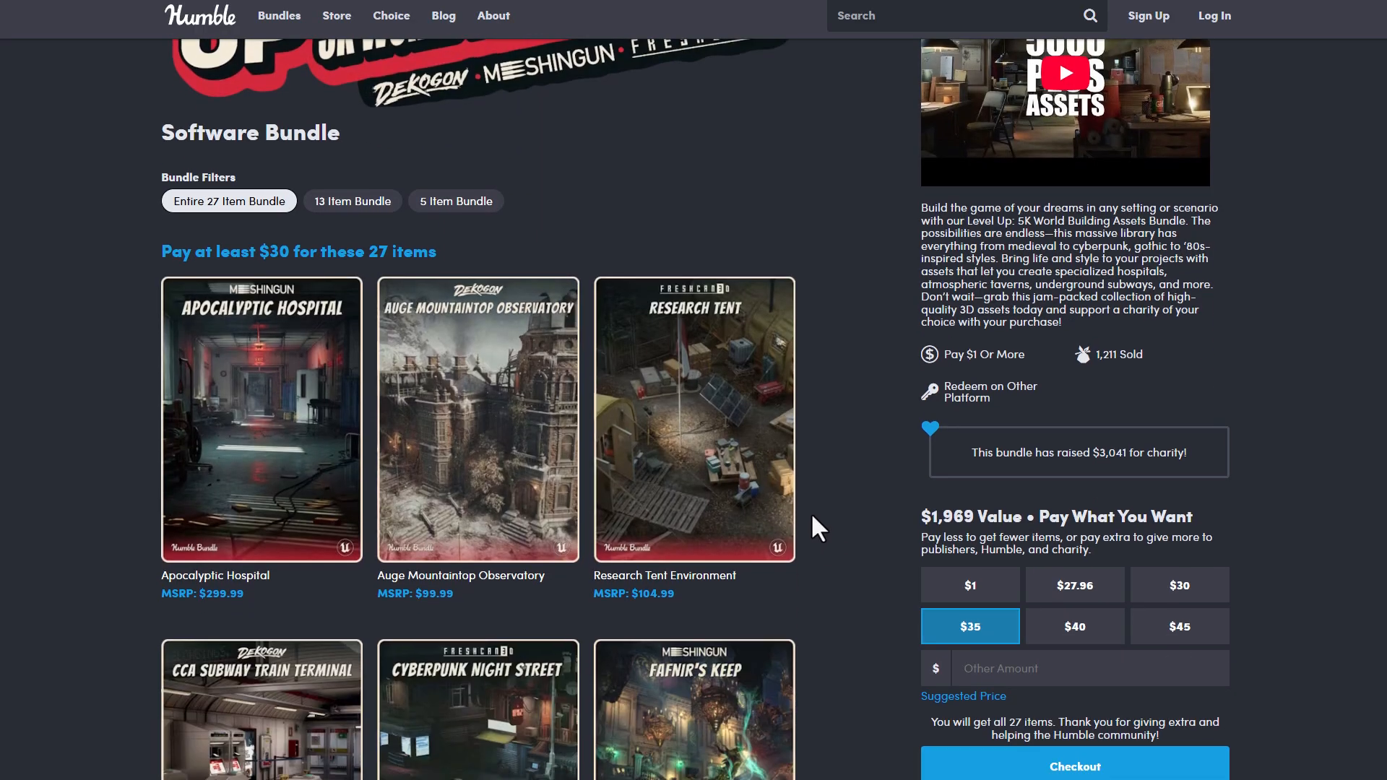
{"action": "scroll", "scroll_direction": "down", "scroll_amount": 3}
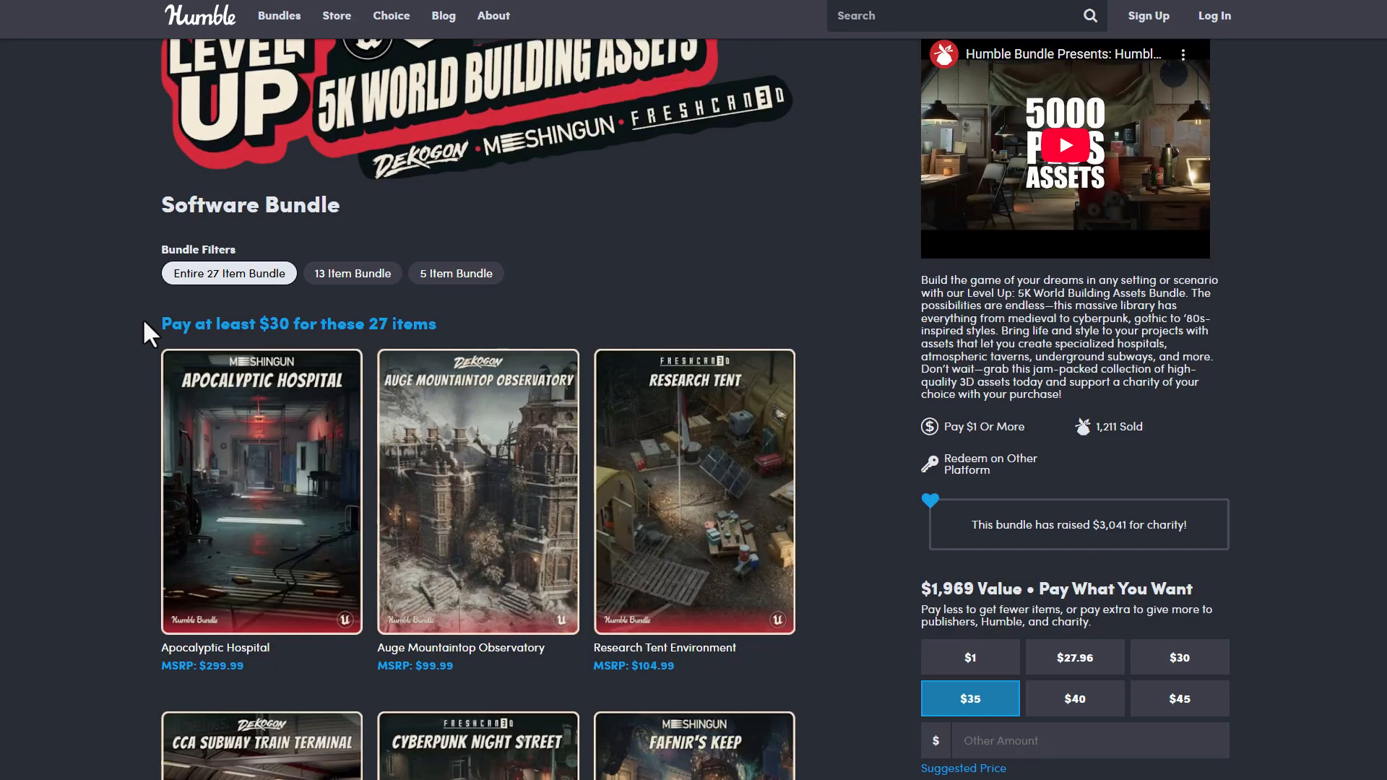
{"action": "scroll", "scroll_direction": "down", "scroll_amount": 3}
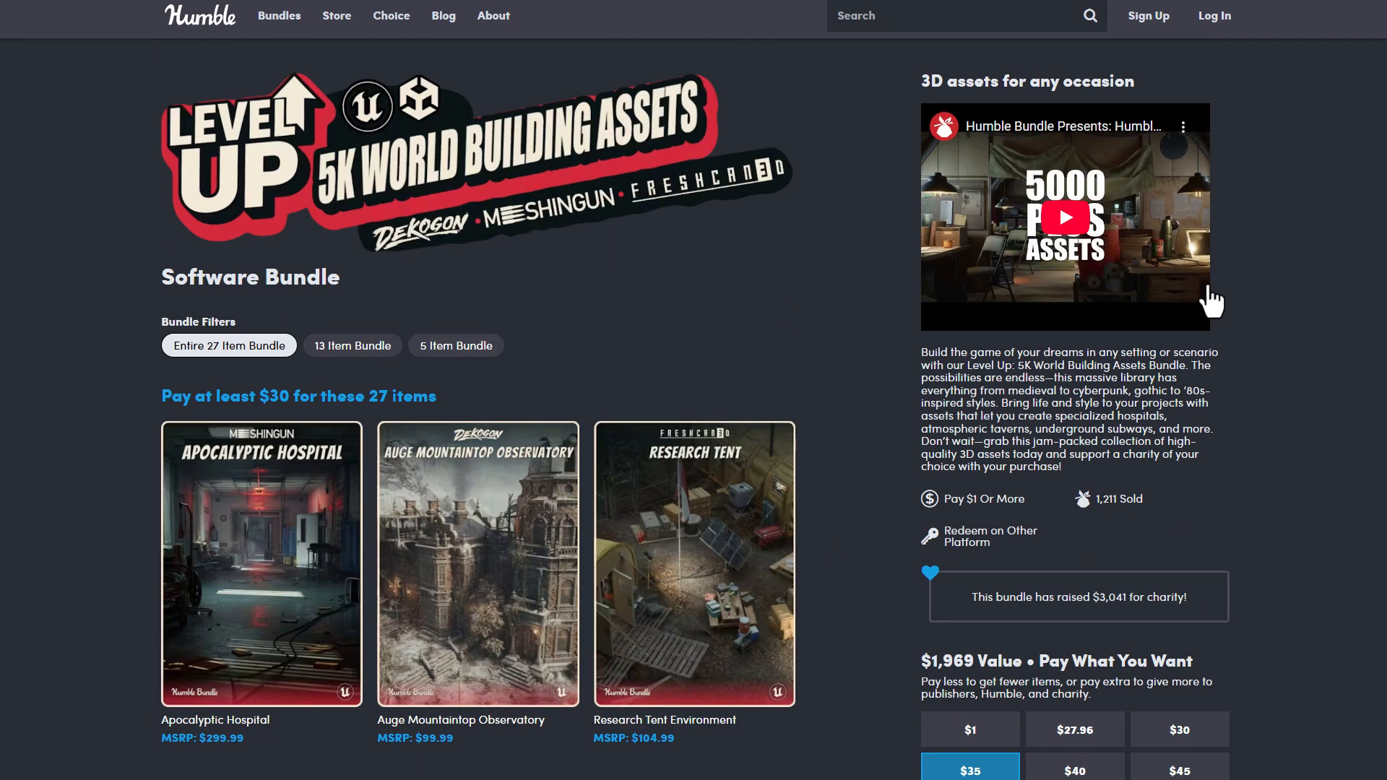
{"action": "mouse_move", "coordinate": [1316, 328]}
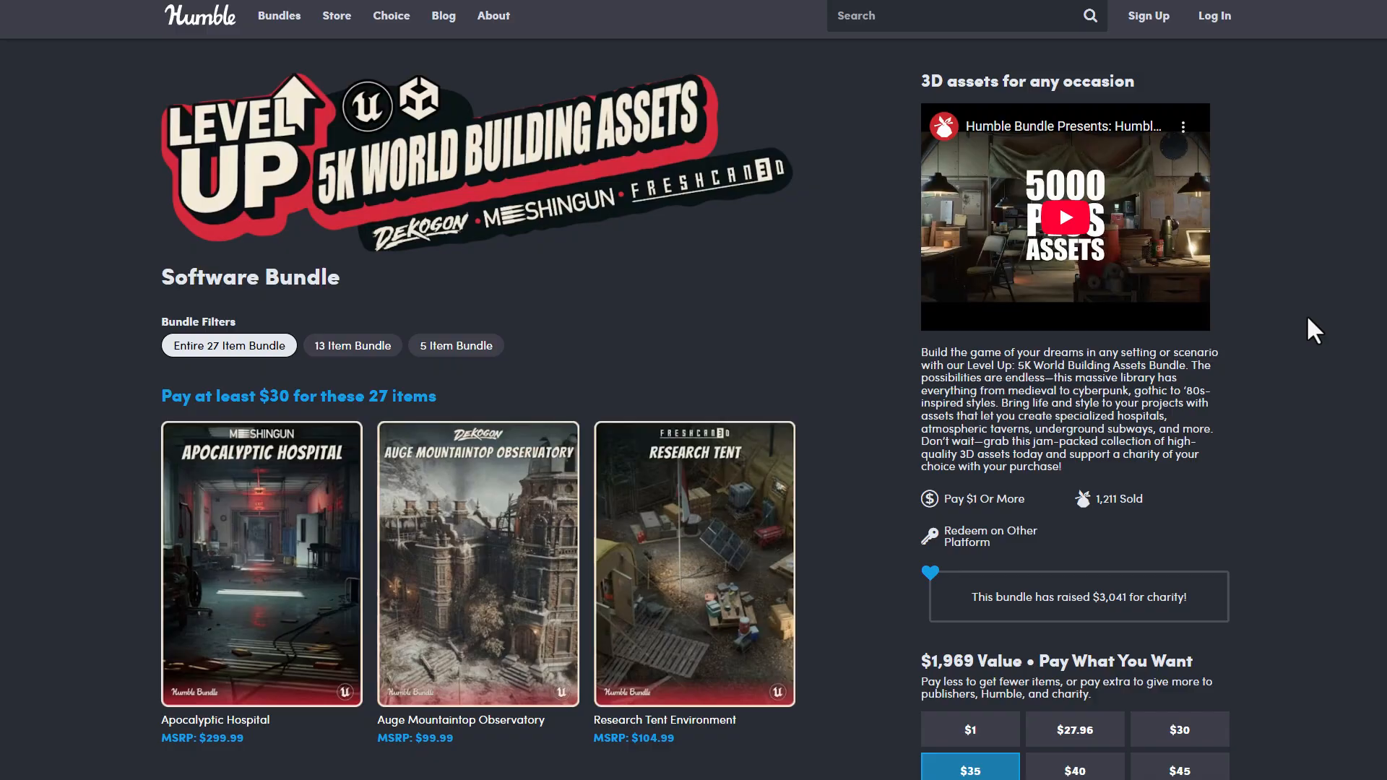
{"action": "scroll", "scroll_direction": "down", "scroll_amount": 3}
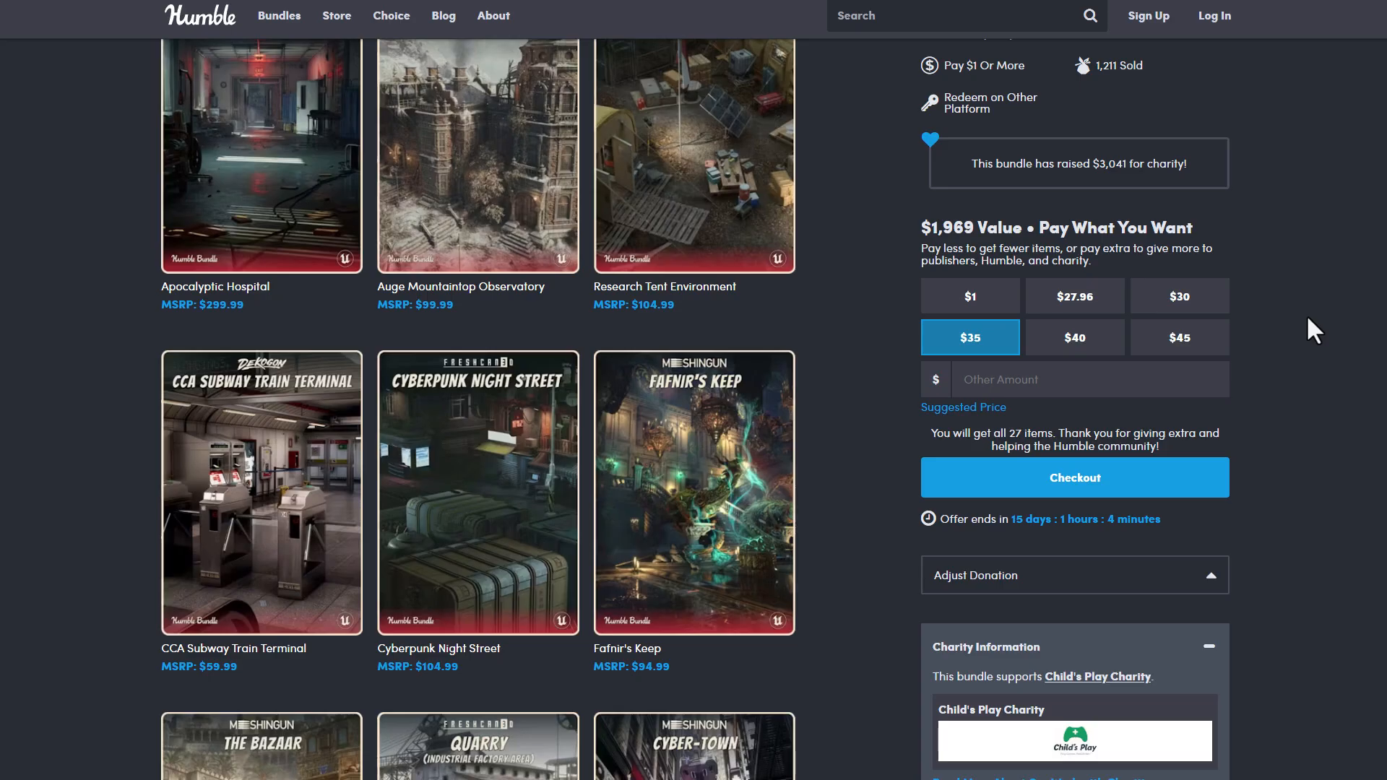
{"action": "mouse_move", "coordinate": [790, 485]}
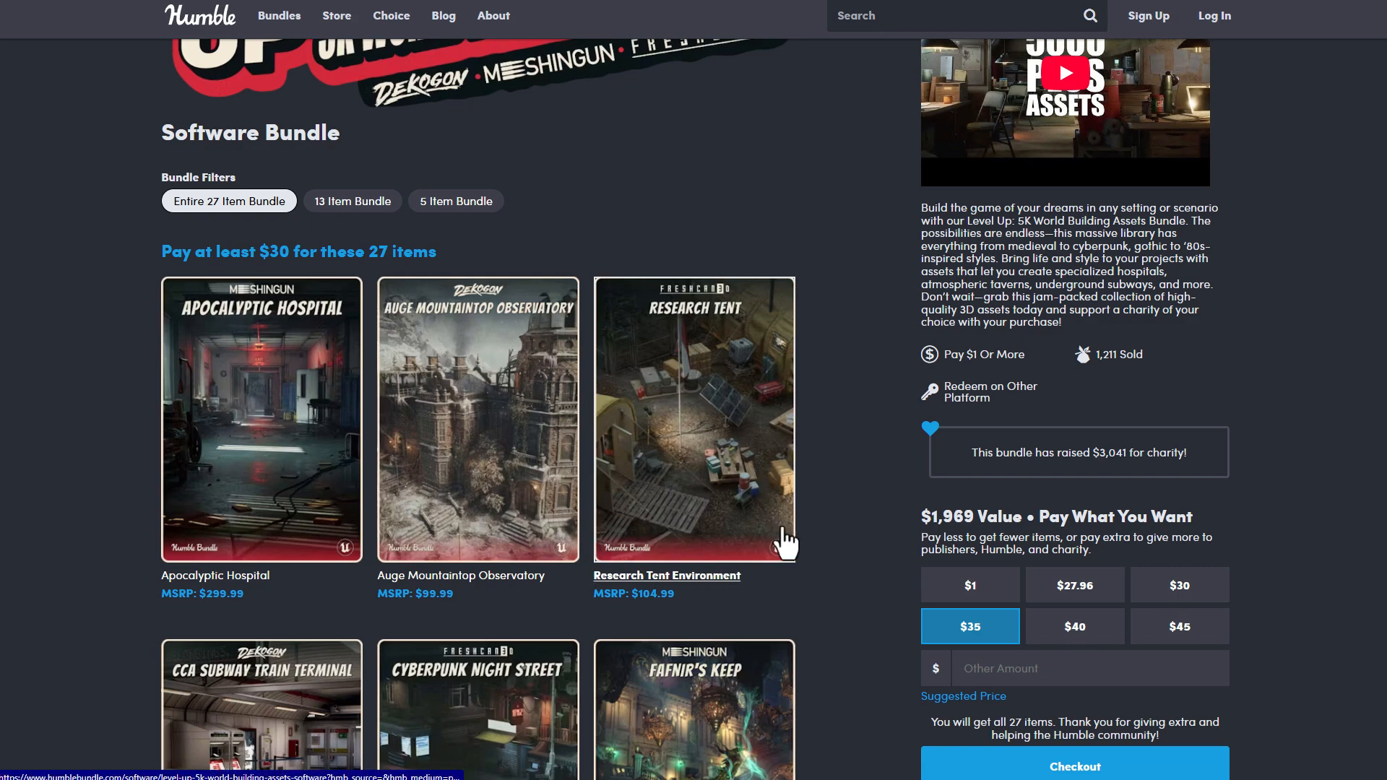
{"action": "mouse_move", "coordinate": [819, 568]}
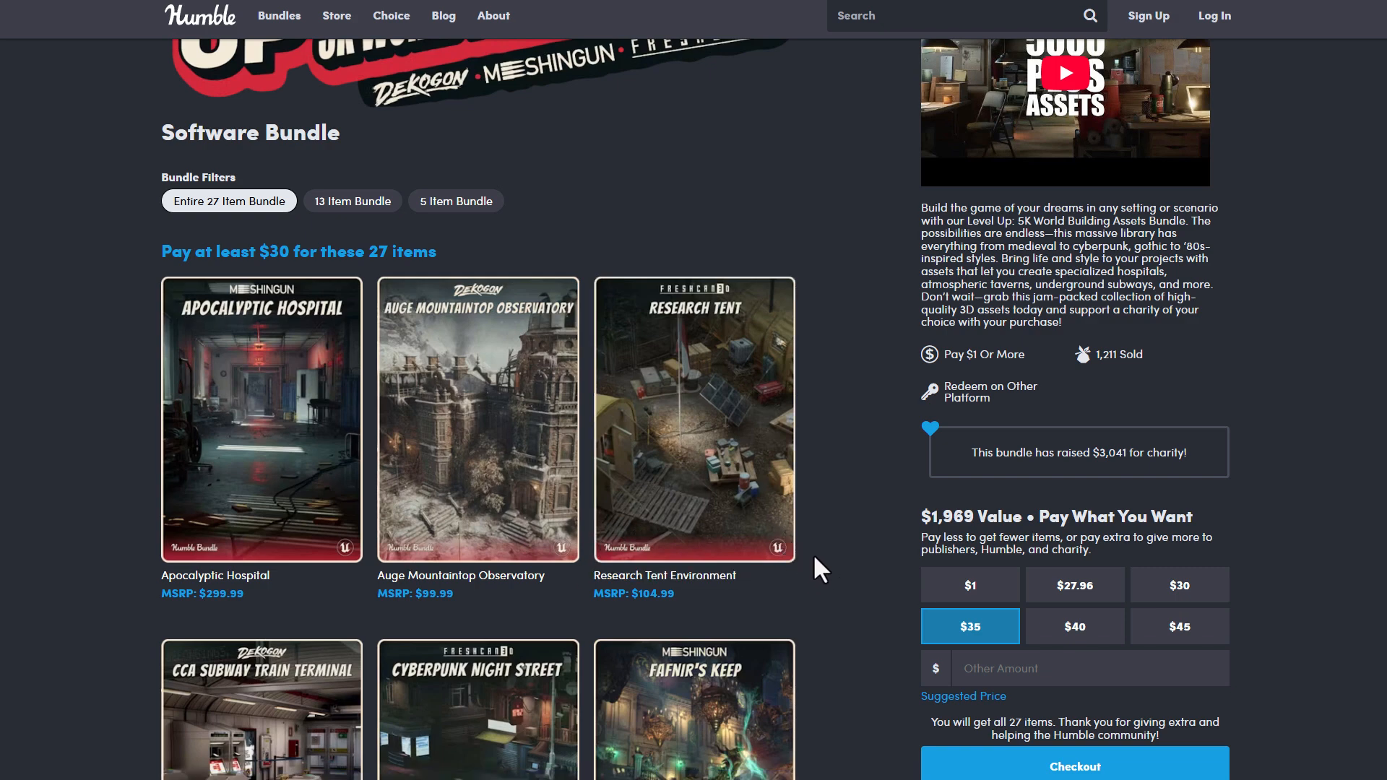
{"action": "mouse_move", "coordinate": [799, 618]}
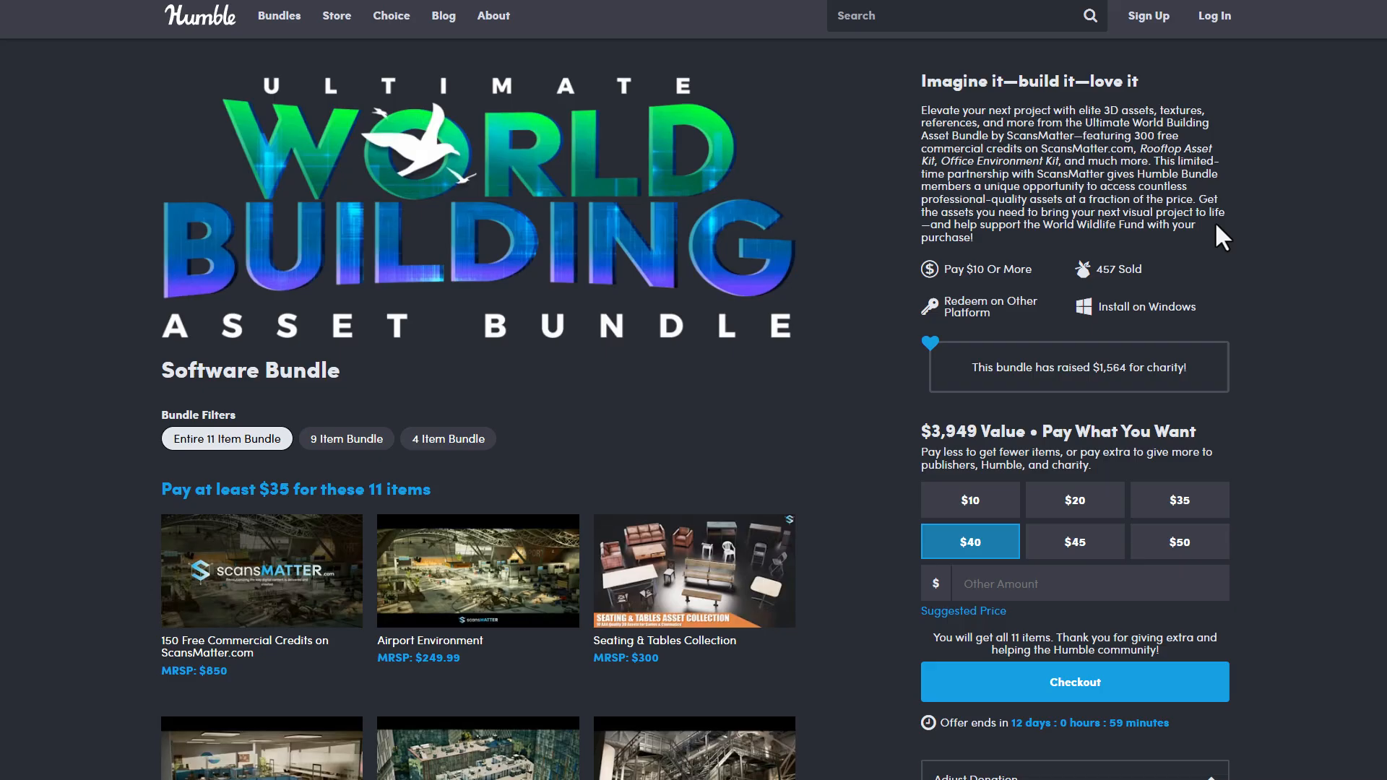
{"action": "mouse_move", "coordinate": [1193, 252]}
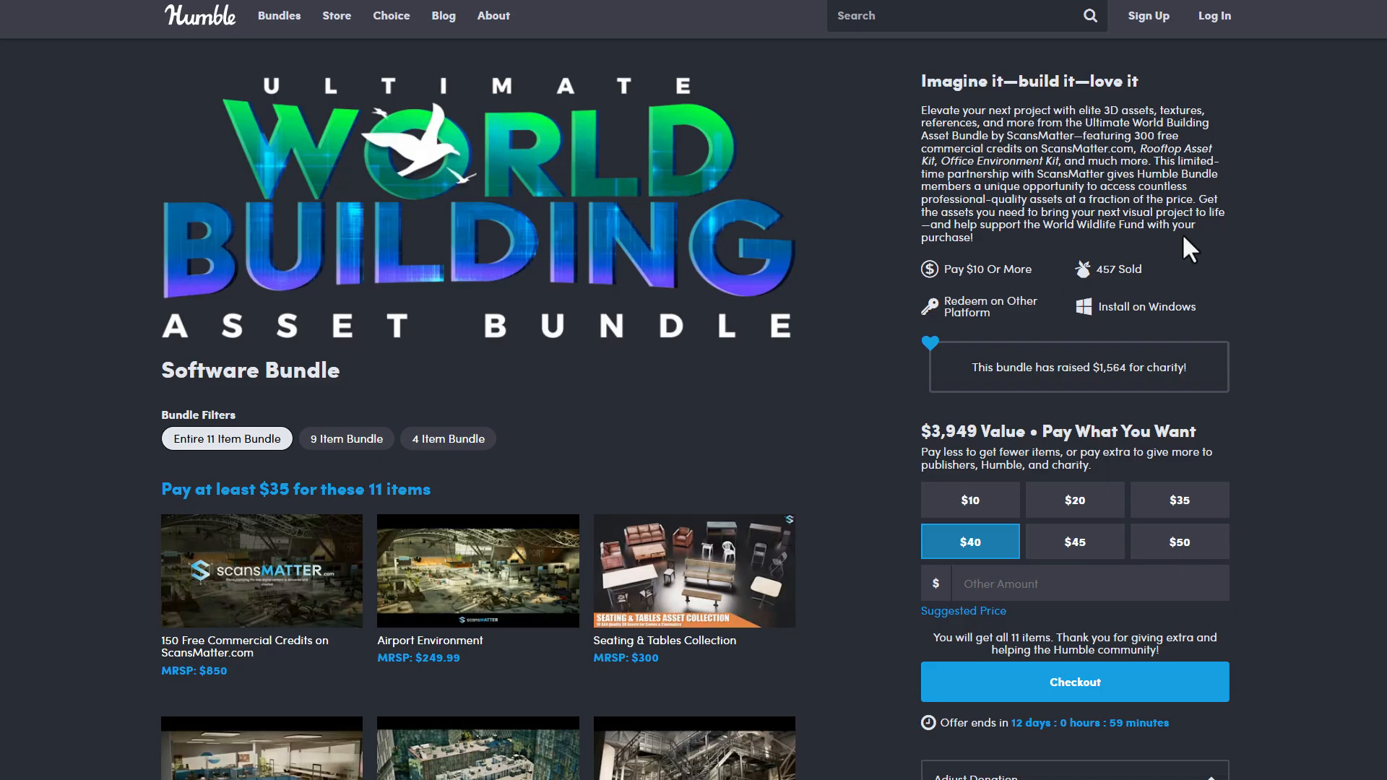
{"action": "mouse_move", "coordinate": [863, 354]}
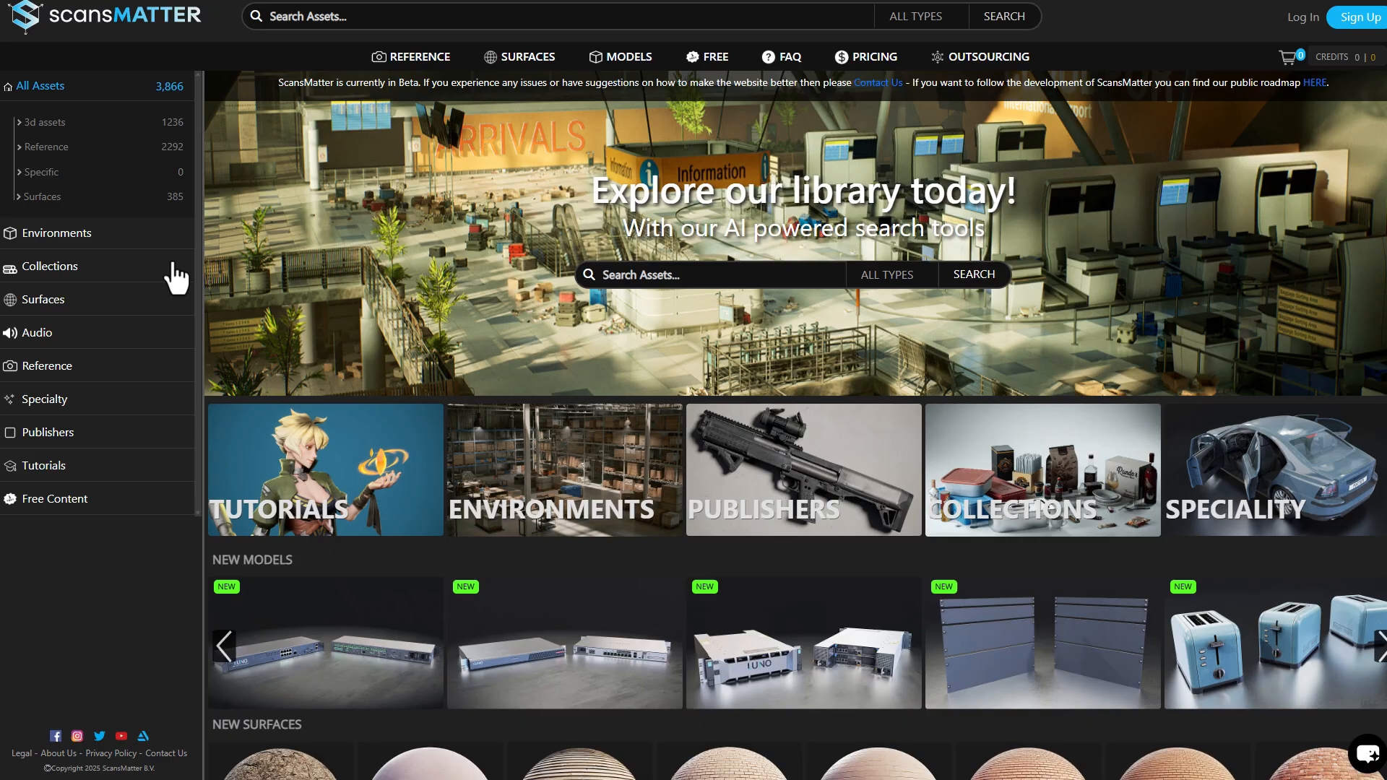
- Scroll the ScansMatter homepage, then switch back to the Humble Bundle tab
{"action": "scroll", "scroll_direction": "down", "scroll_amount": 3}
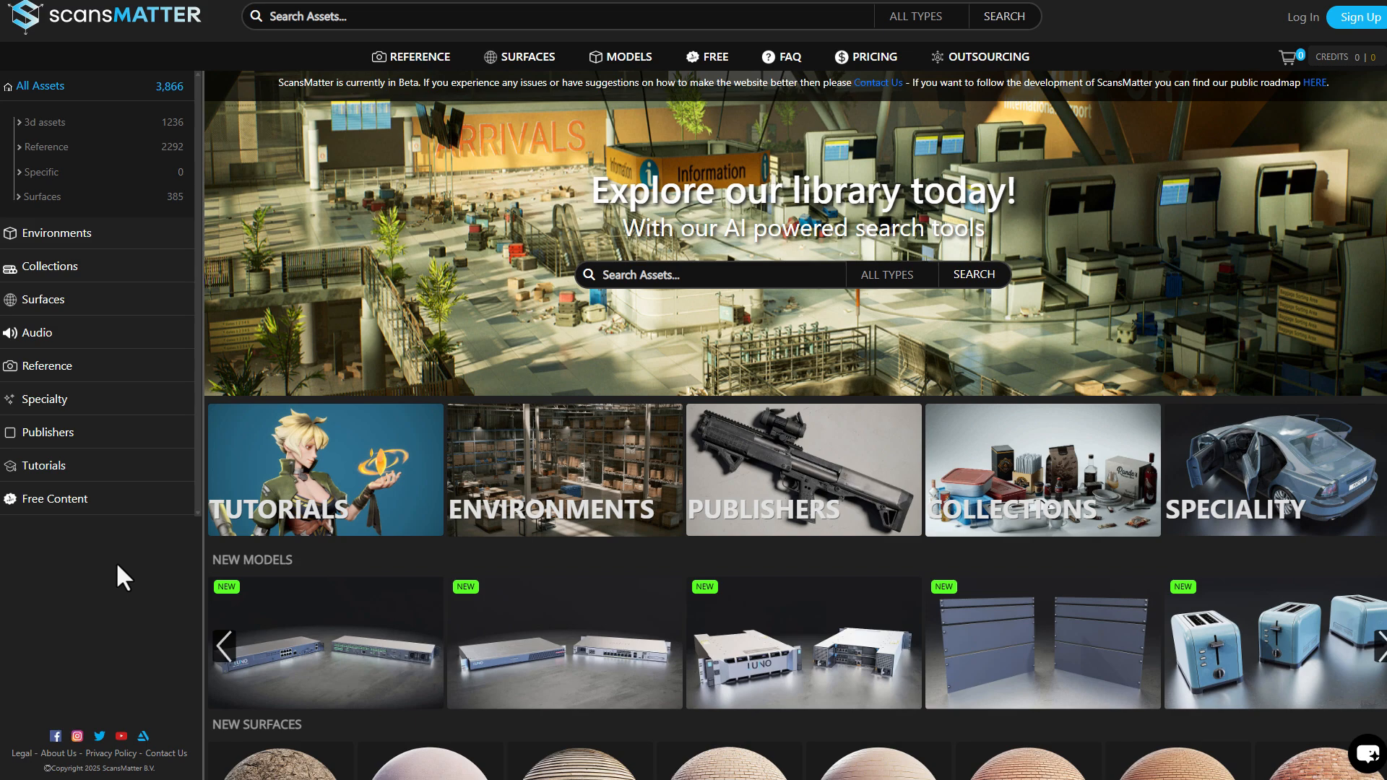
{"action": "mouse_move", "coordinate": [492, 97]}
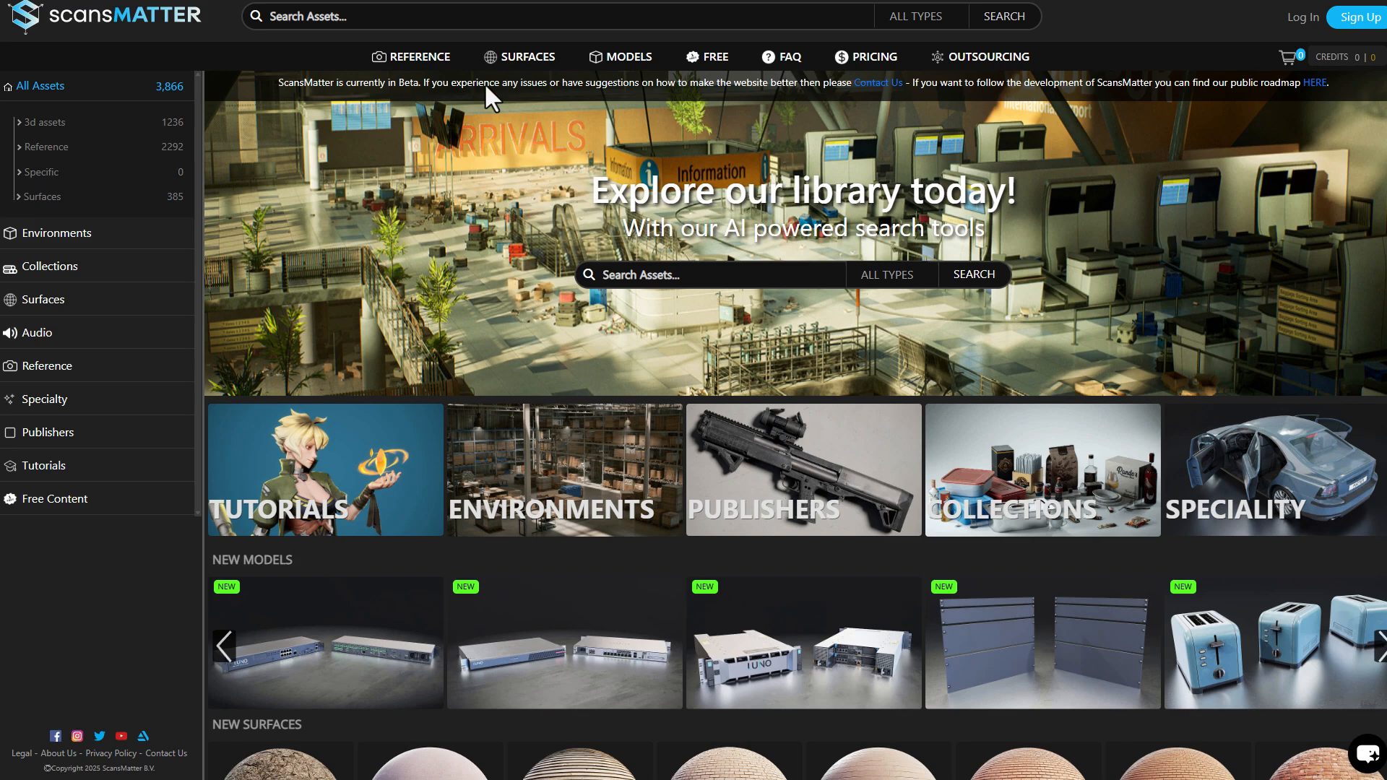
{"action": "mouse_move", "coordinate": [630, 57]}
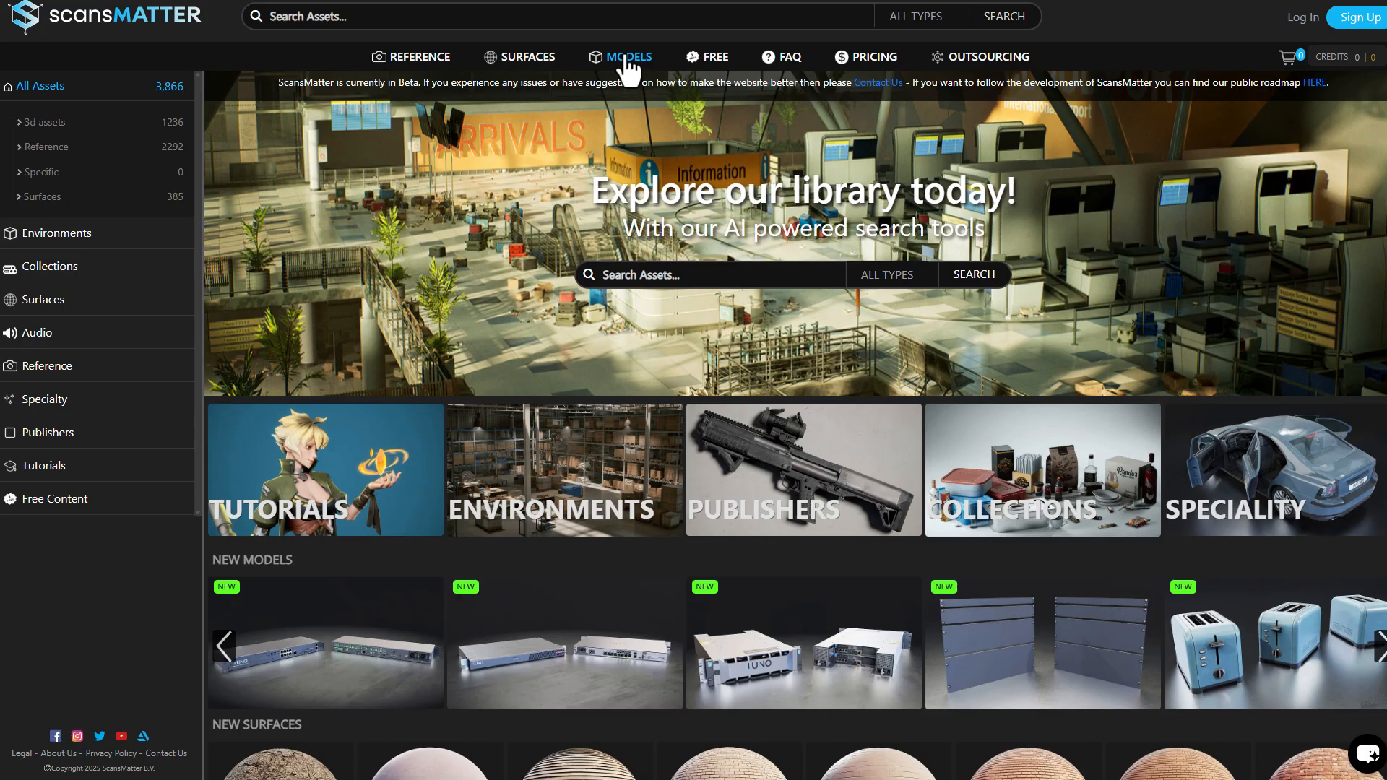
{"action": "mouse_move", "coordinate": [715, 56]}
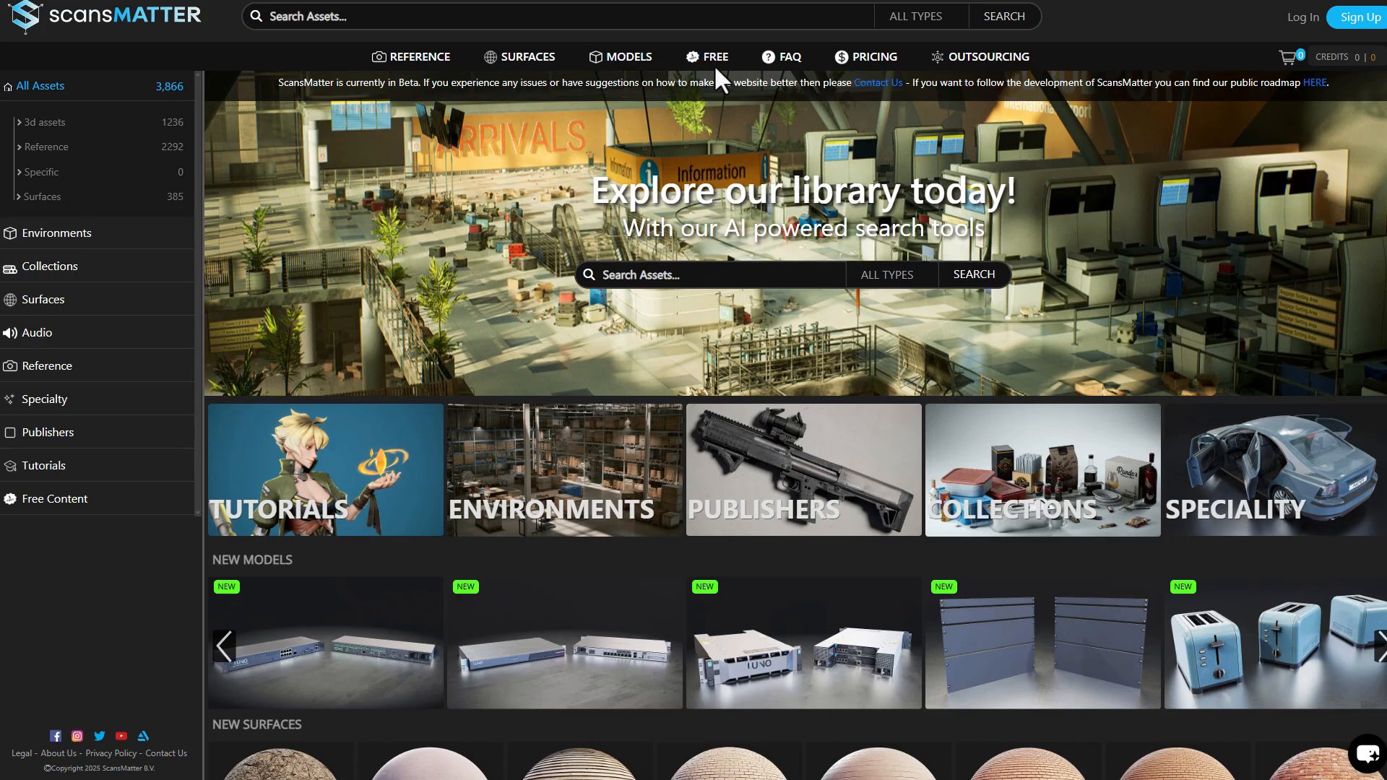
{"action": "left_click", "coordinate": [714, 56]}
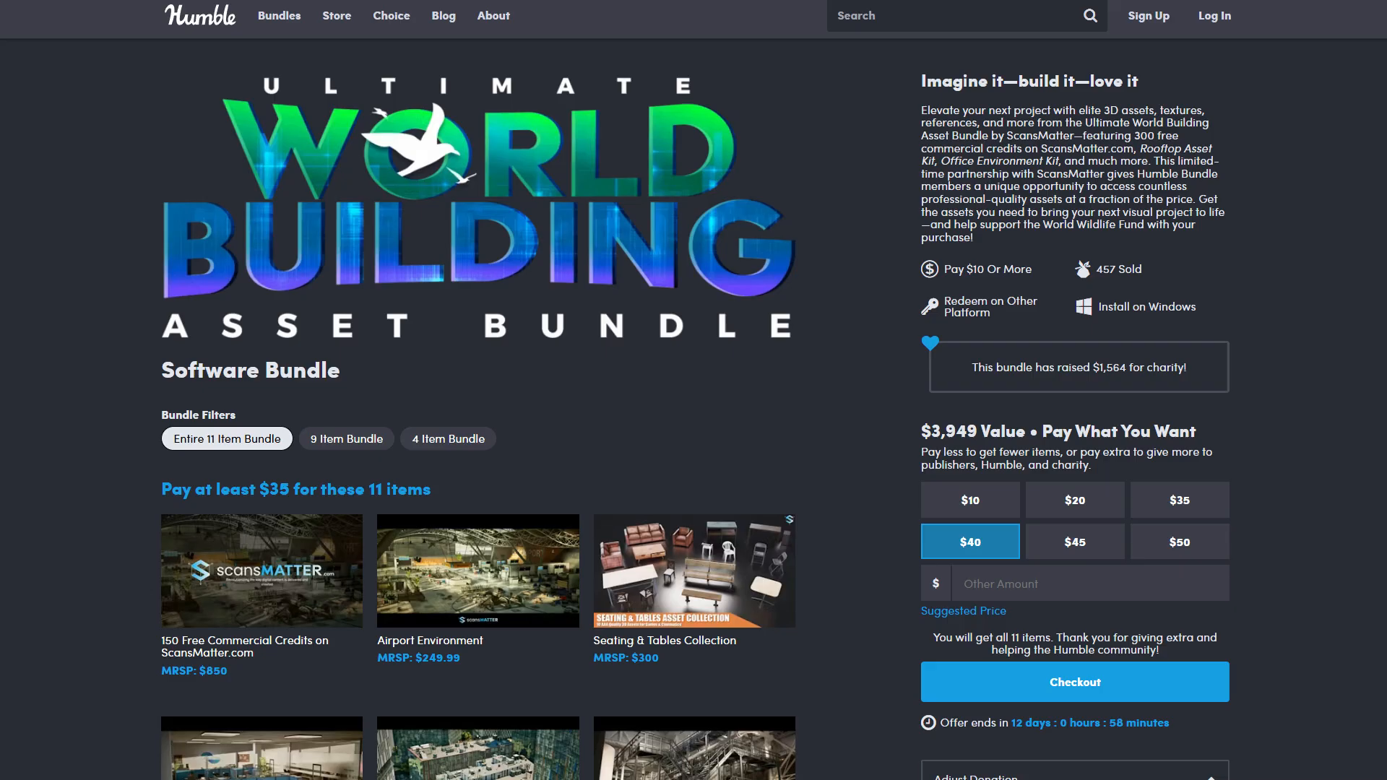
{"action": "mouse_move", "coordinate": [839, 476]}
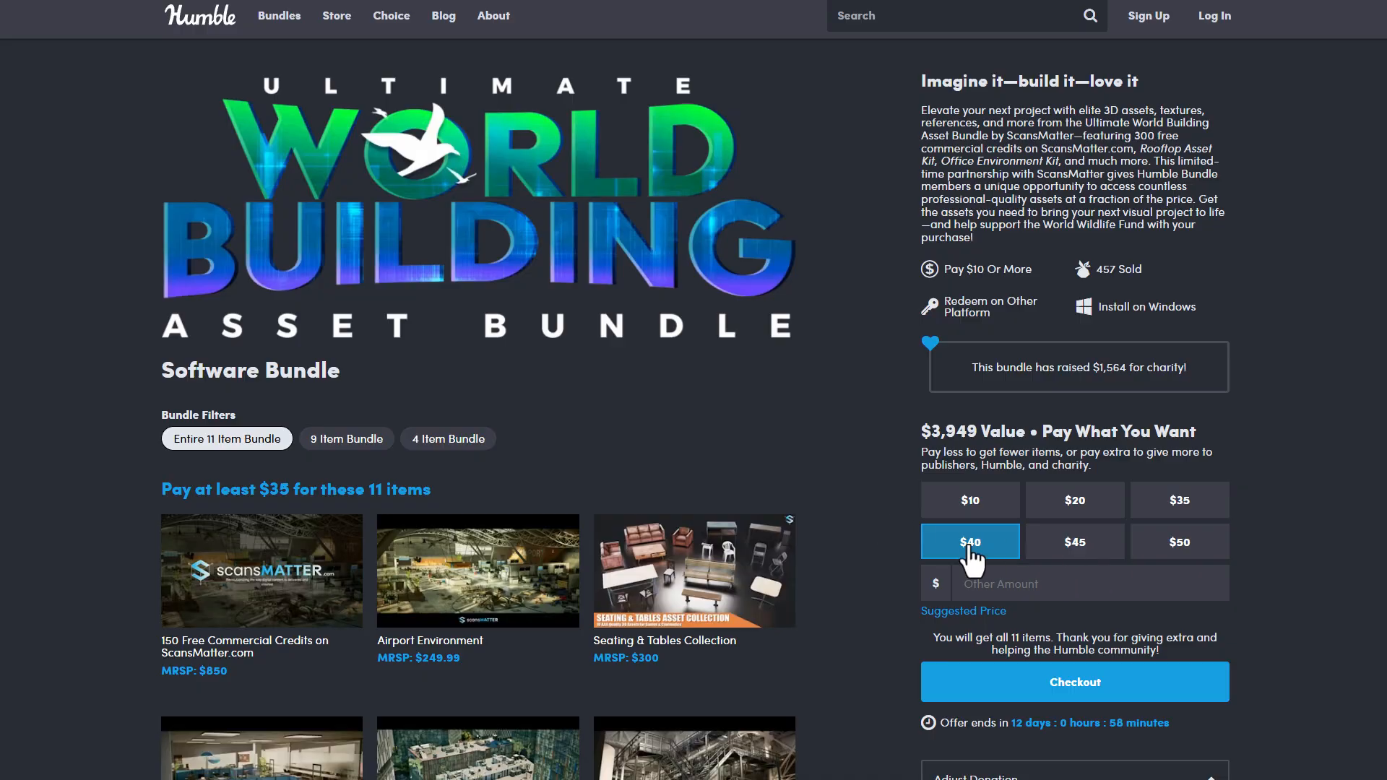
- Scroll the bundle and expand the 150 Free Commercial Credits on ScansMatter.com tile
{"action": "scroll", "scroll_direction": "down", "scroll_amount": 3}
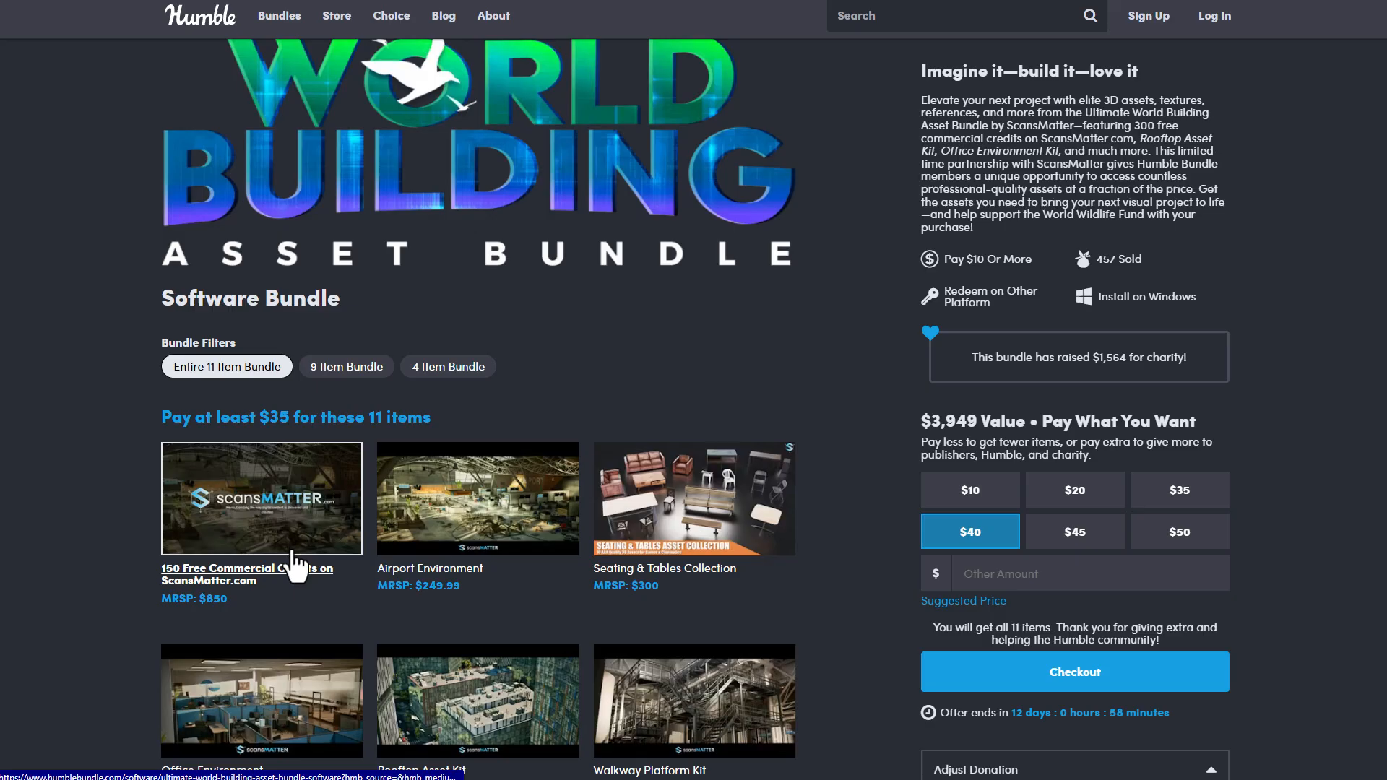
{"action": "left_click", "coordinate": [260, 497]}
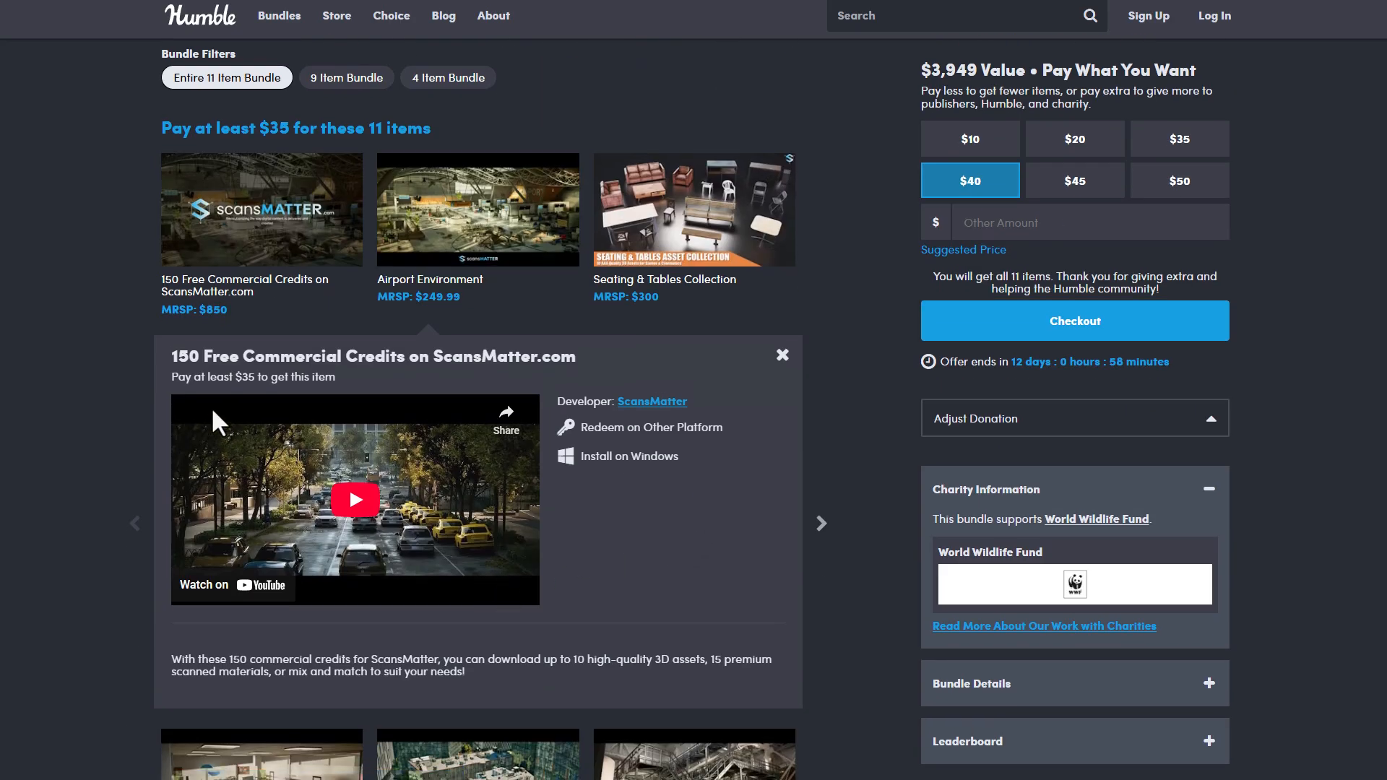
{"action": "mouse_move", "coordinate": [392, 363]}
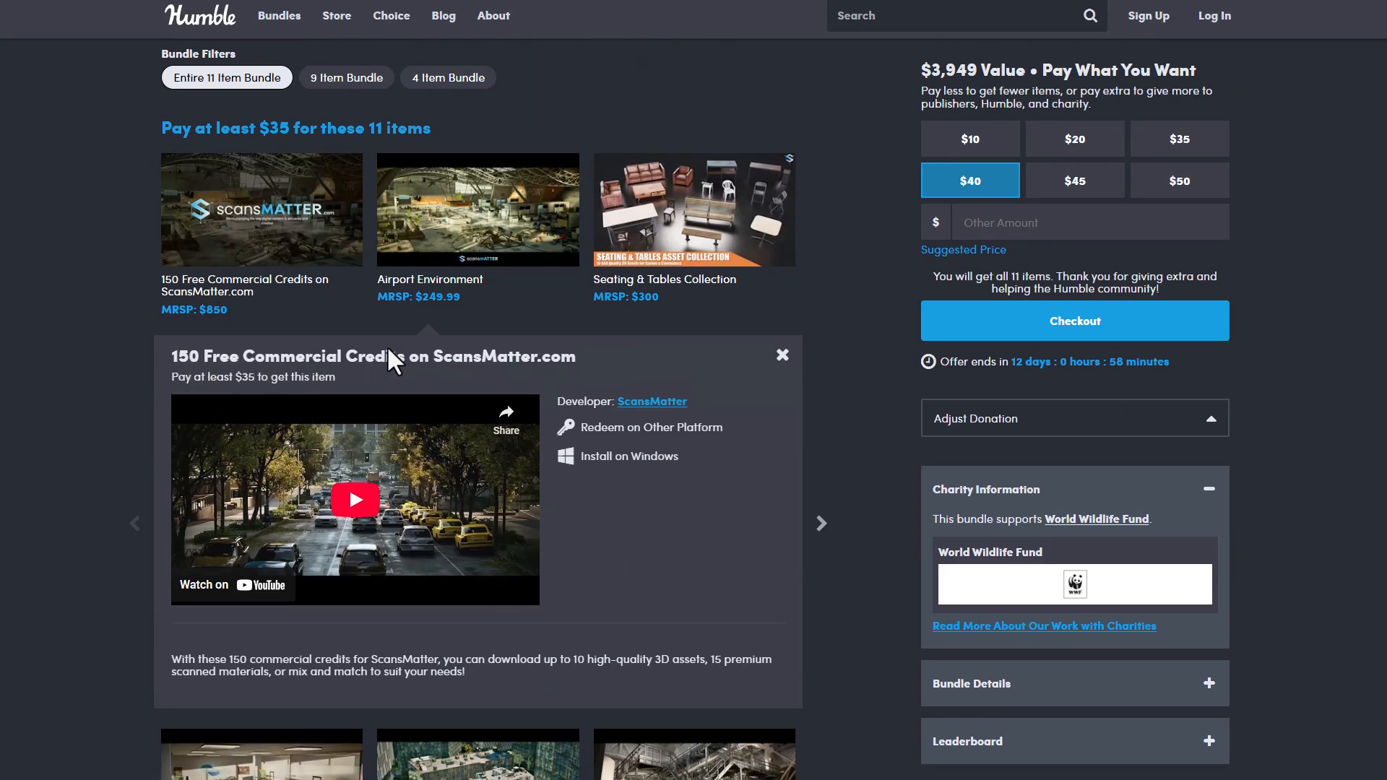
{"action": "mouse_move", "coordinate": [717, 433]}
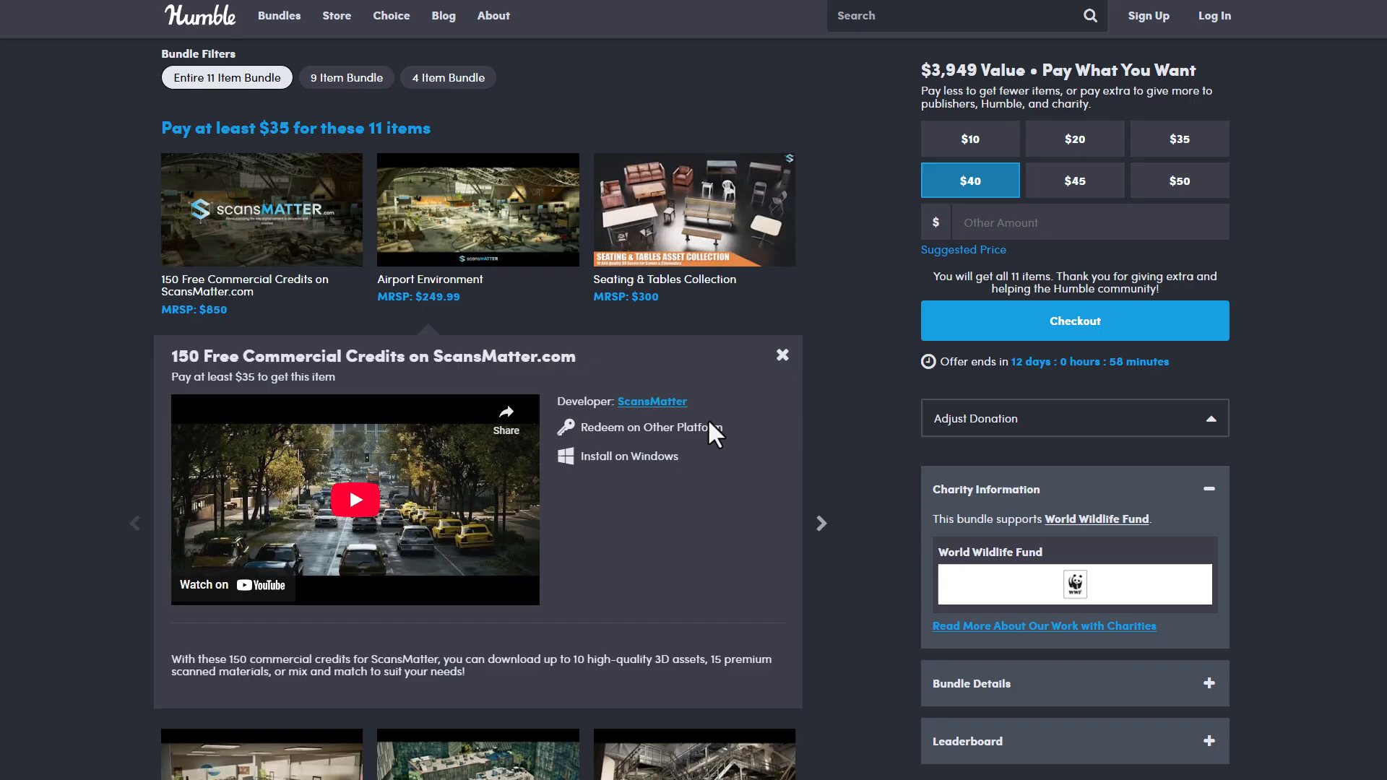
{"action": "mouse_move", "coordinate": [714, 434]}
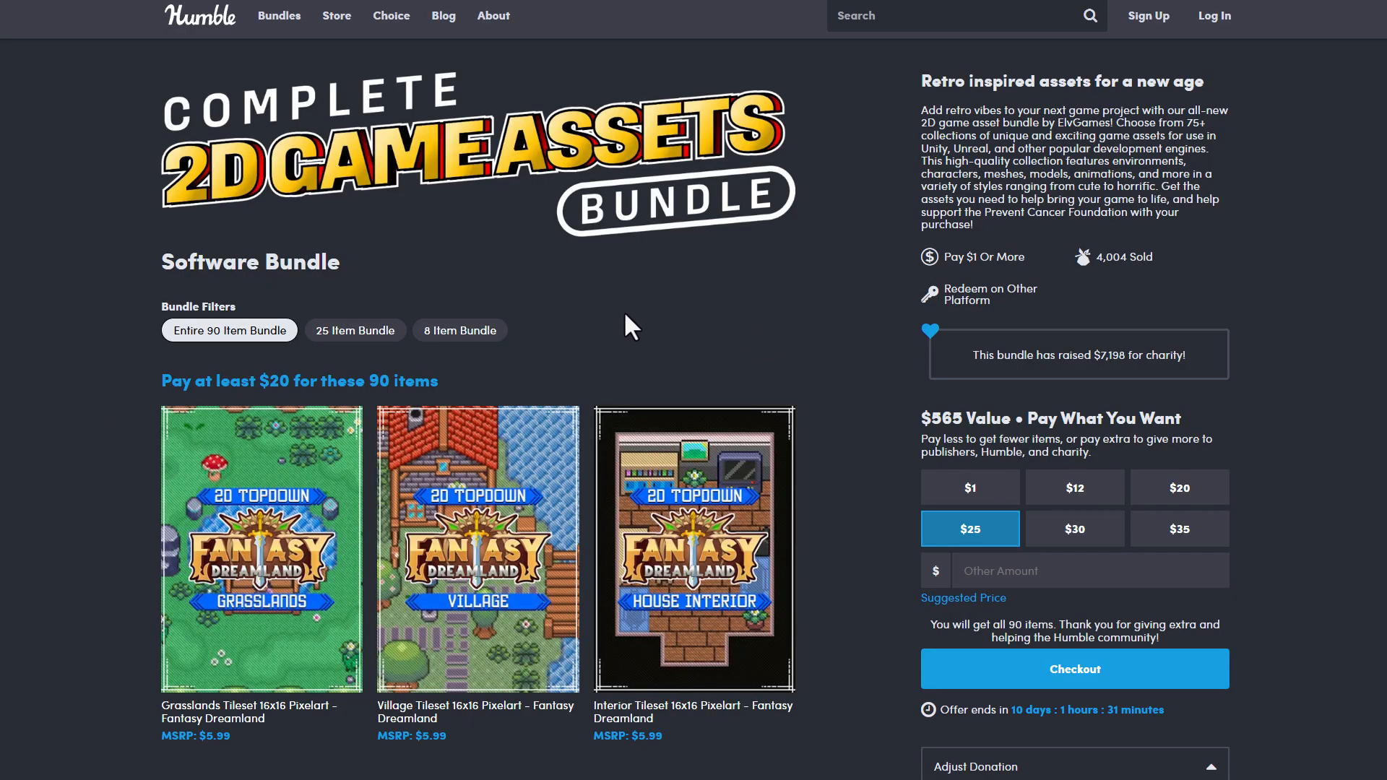
- Scroll through the pixel-art tileset grid of the Complete 2D Game Assets Bundle
{"action": "scroll", "scroll_direction": "down", "scroll_amount": 3}
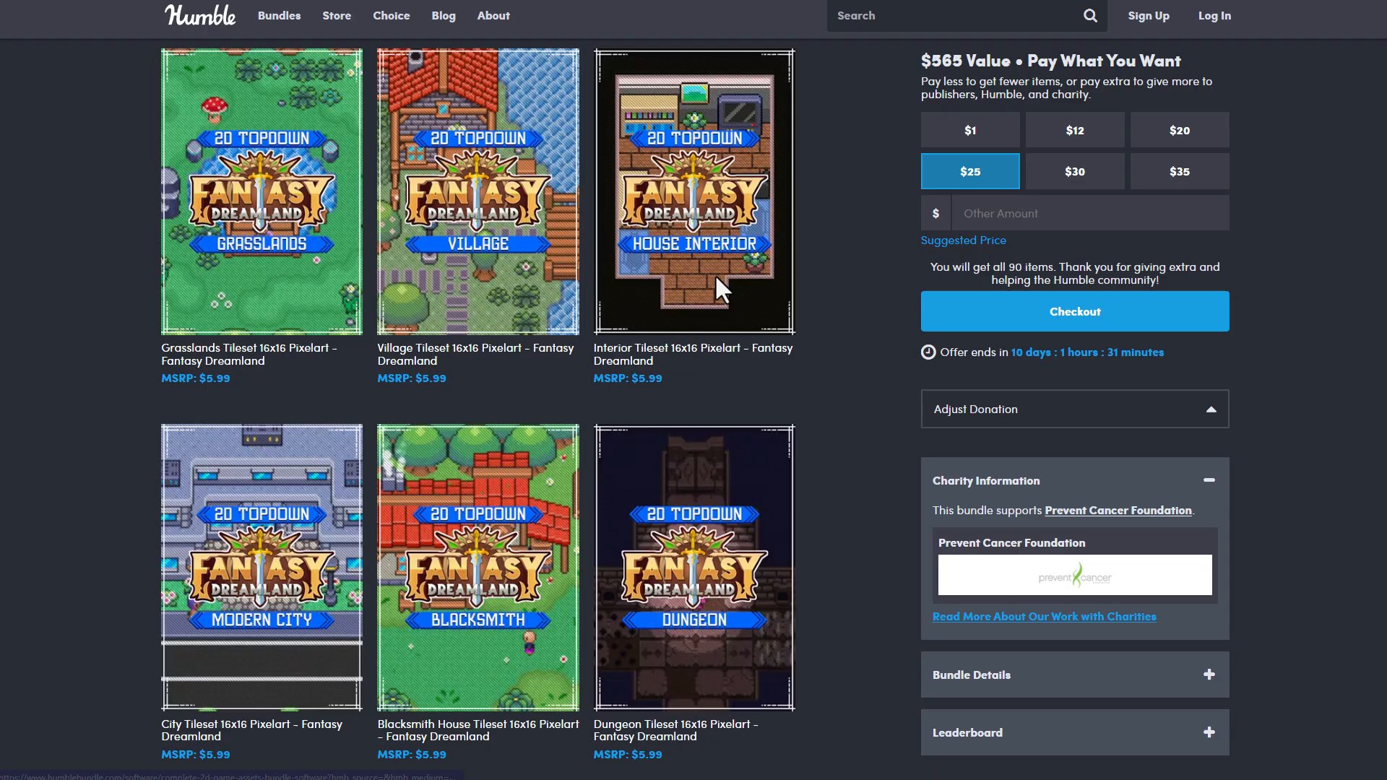
{"action": "scroll", "scroll_direction": "down", "scroll_amount": 3}
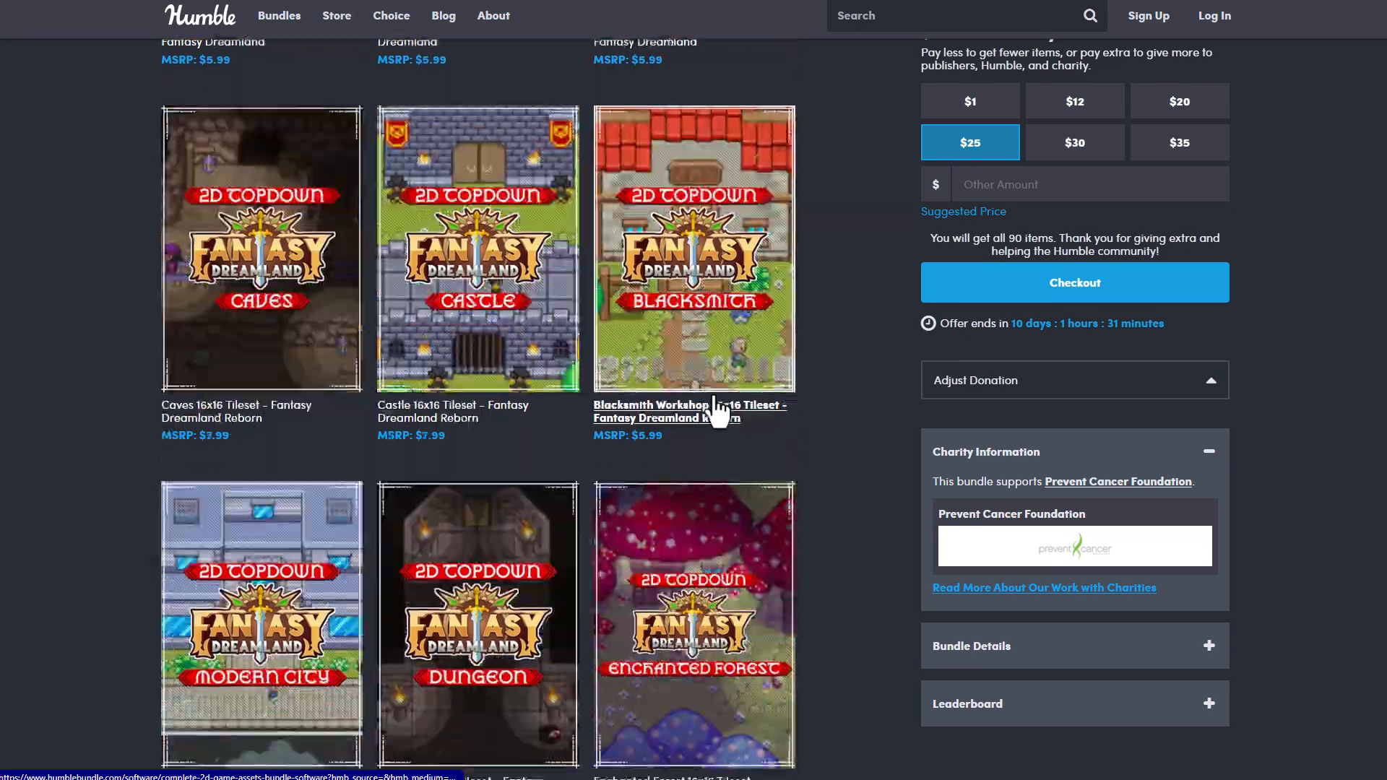
{"action": "scroll", "scroll_direction": "down", "scroll_amount": 3}
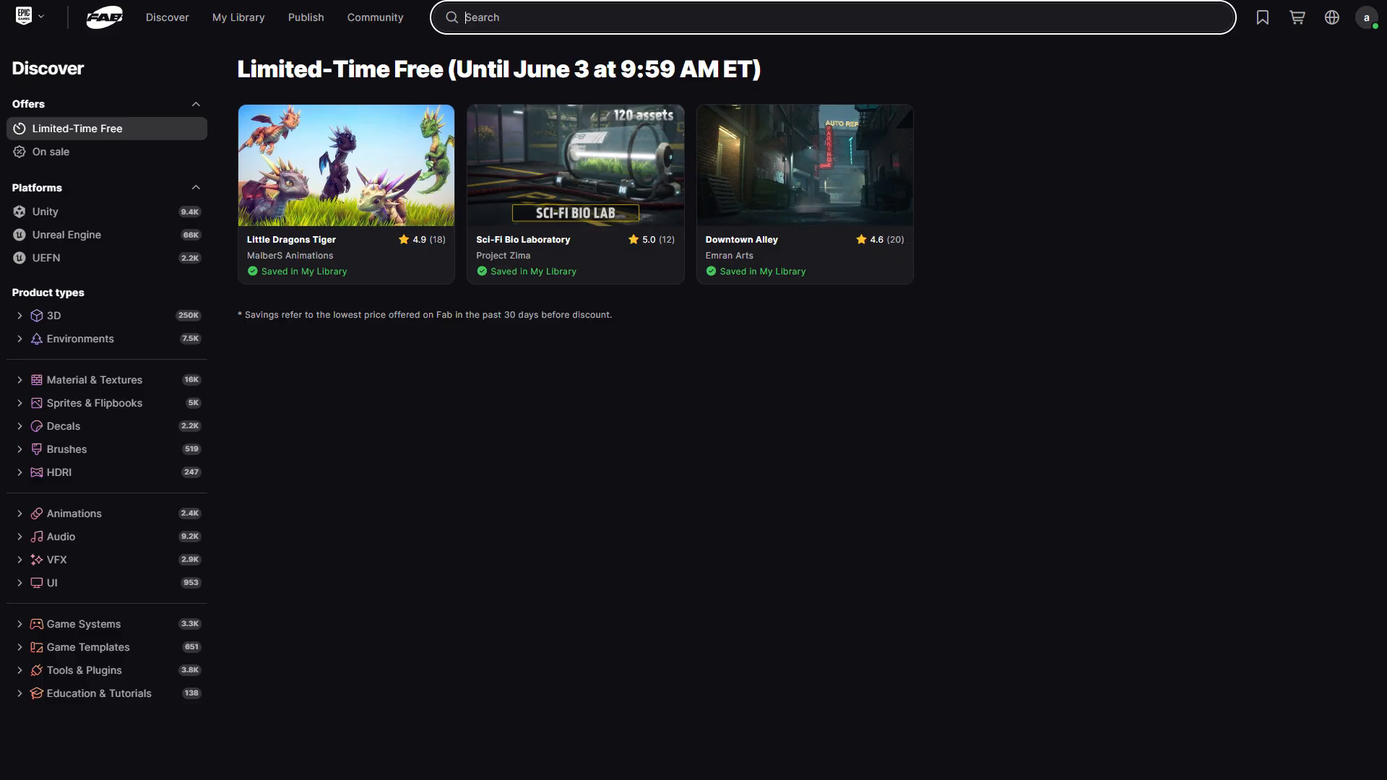
{"action": "mouse_move", "coordinate": [824, 449]}
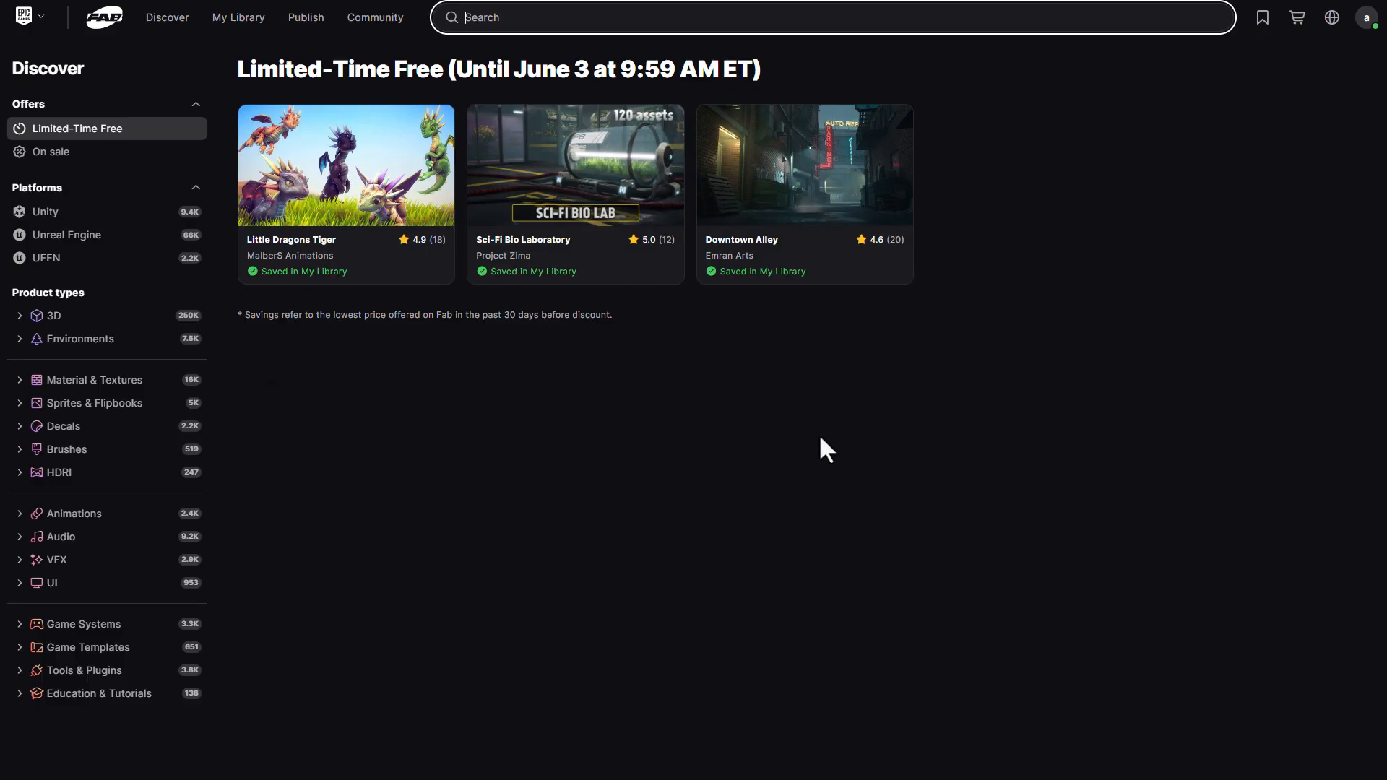